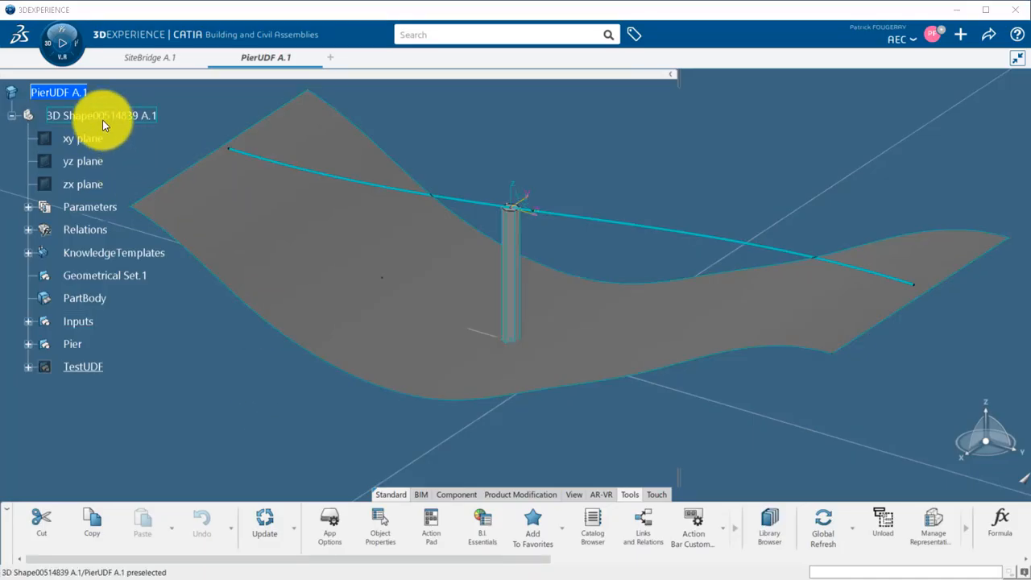
# Step: Add a geometrical set to the pier shape and rename it Detailling
pyautogui.click(101, 115)
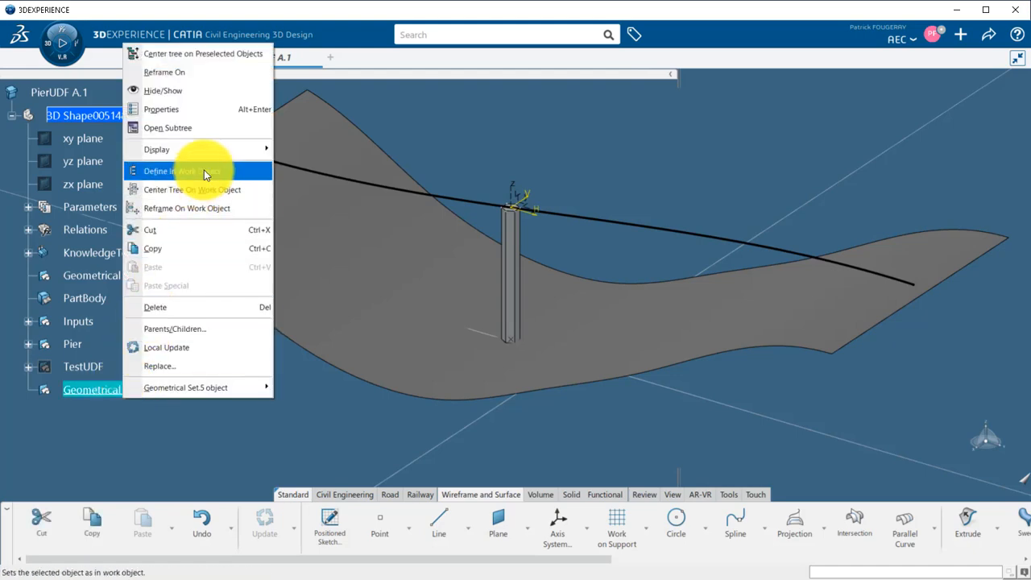
pyautogui.click(160, 109)
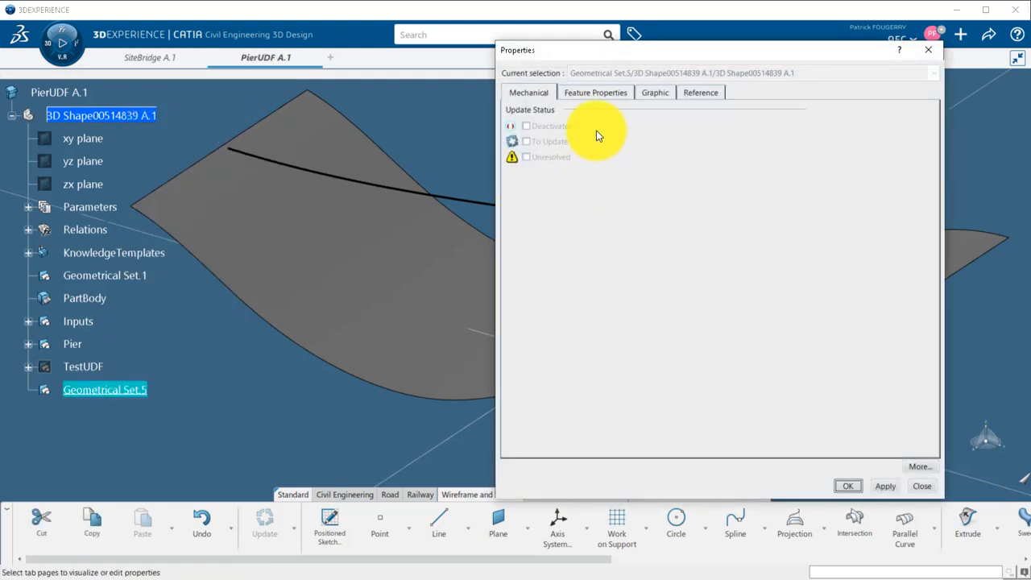
pyautogui.click(595, 91)
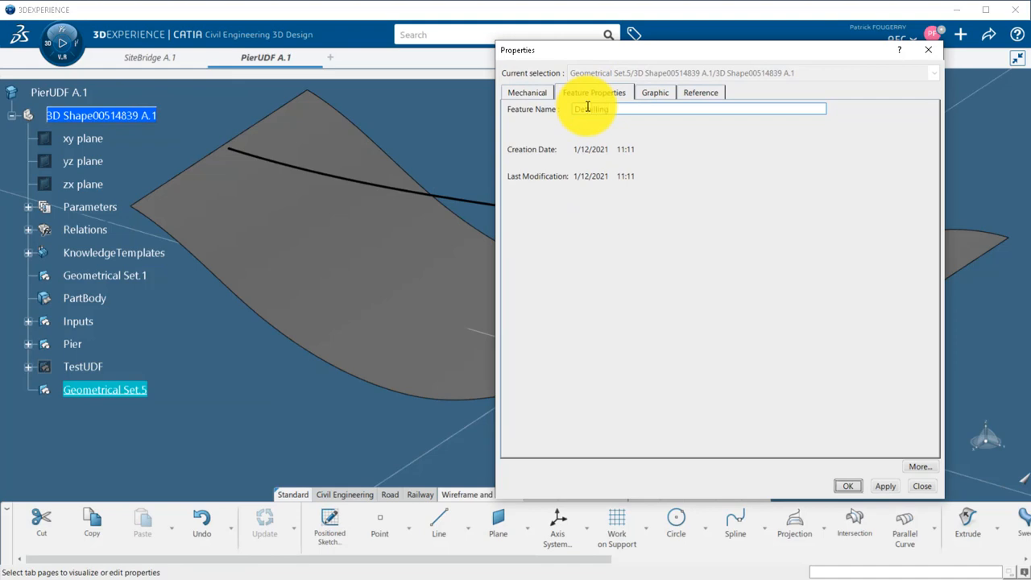
pyautogui.click(847, 486)
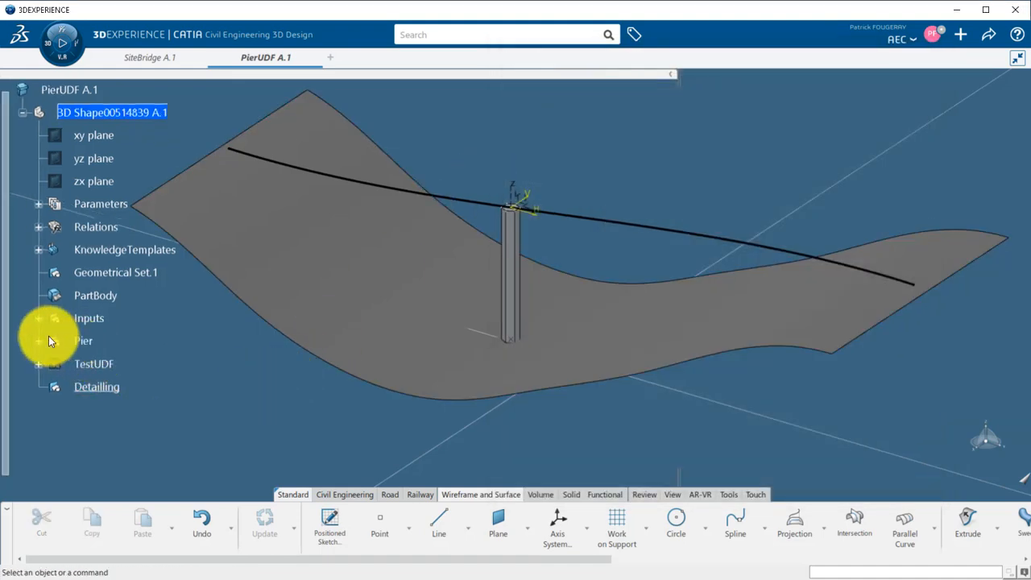
# Step: Paste the copied sketch into Detailling as specified in part document and start renaming it DetailledProfile
pyautogui.click(39, 341)
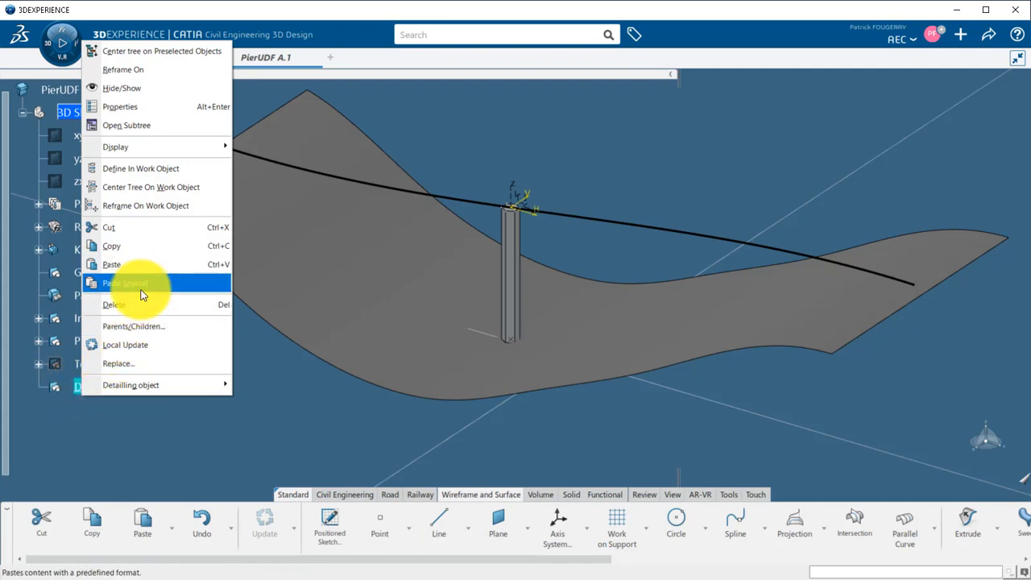
pyautogui.click(124, 282)
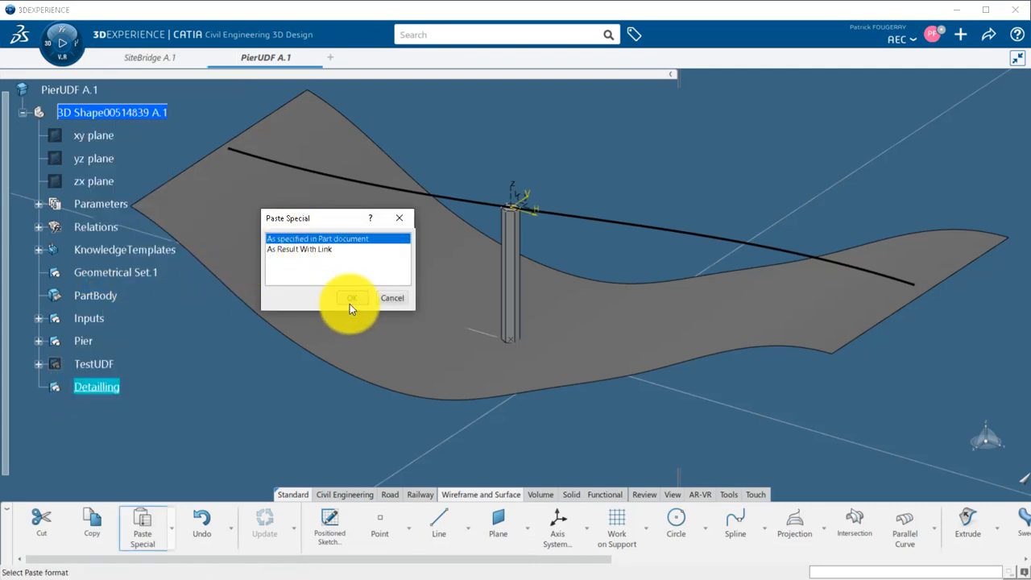
pyautogui.click(351, 297)
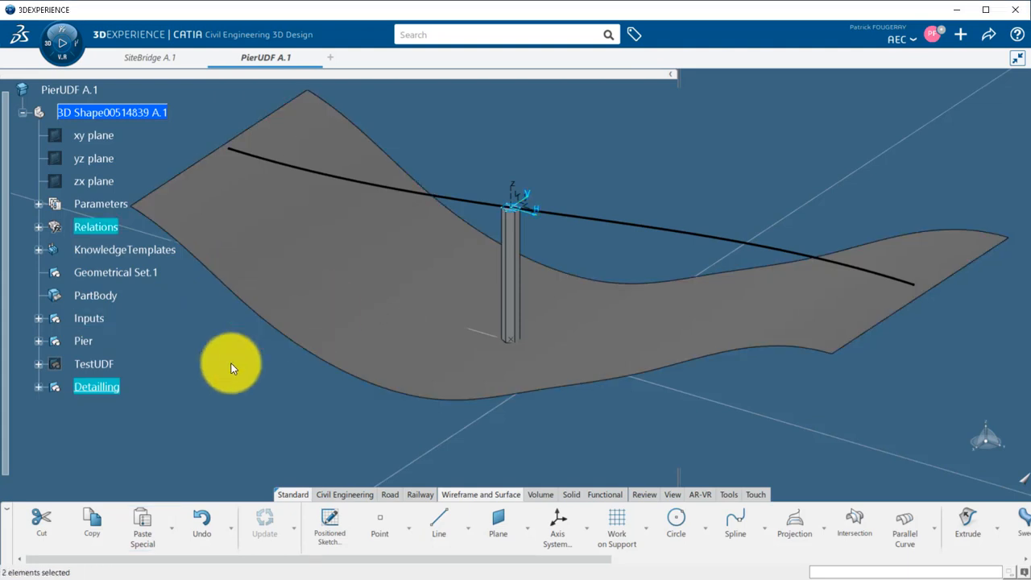
pyautogui.click(39, 386)
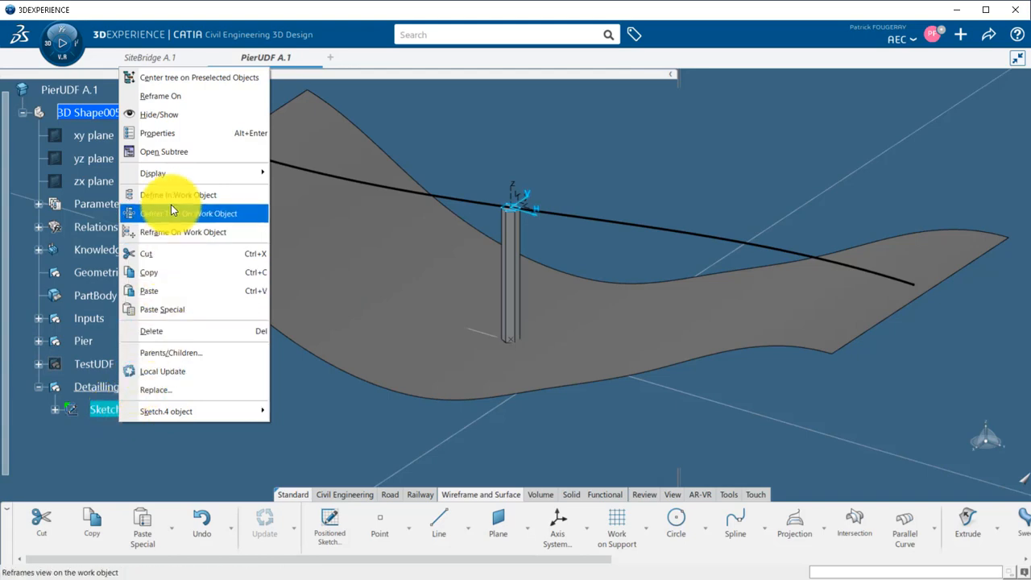
pyautogui.click(157, 133)
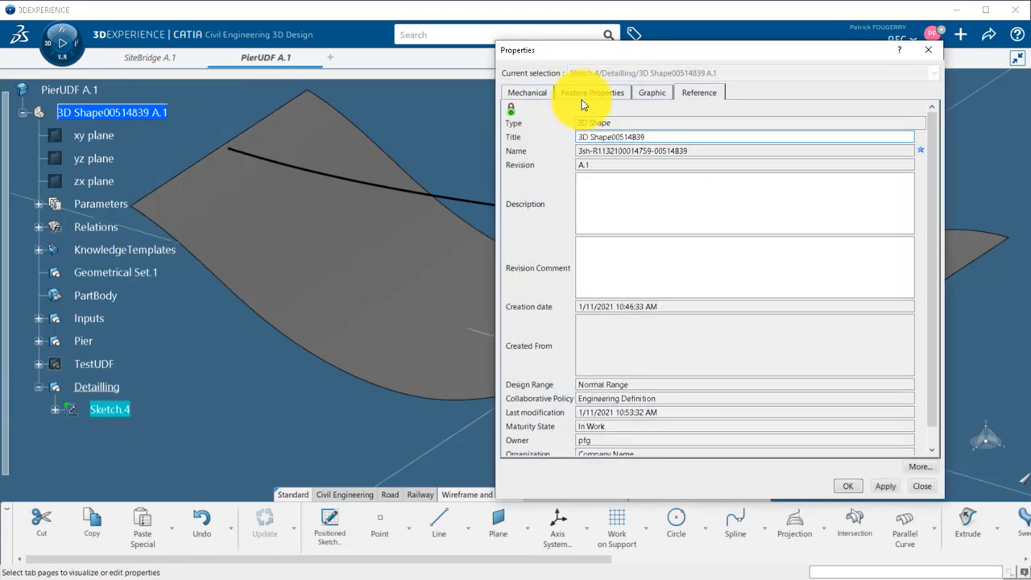
pyautogui.click(594, 91)
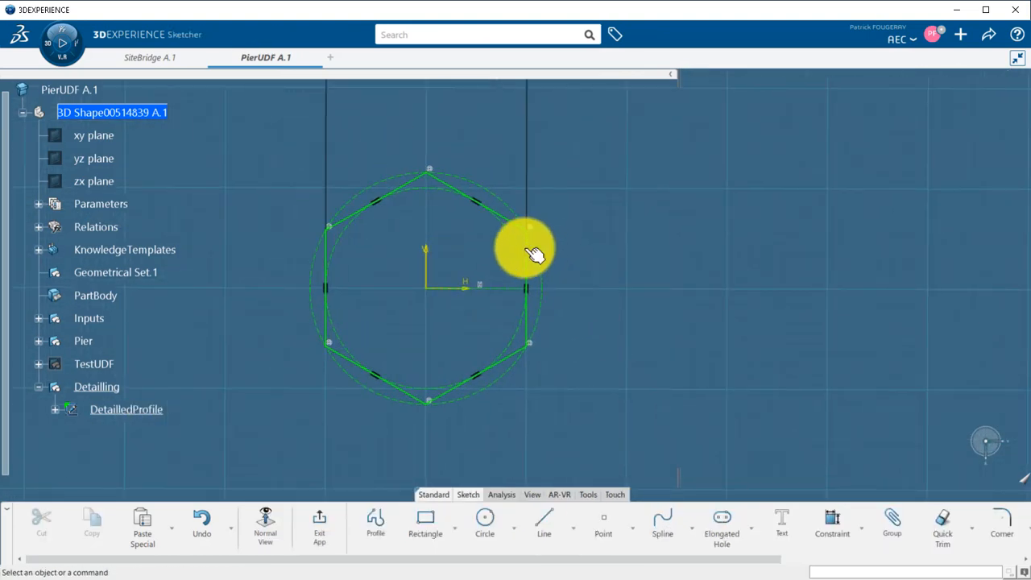
# Step: Round every corner of the hexagonal DetailledProfile, accepting the middle-point constraint change
pyautogui.click(529, 242)
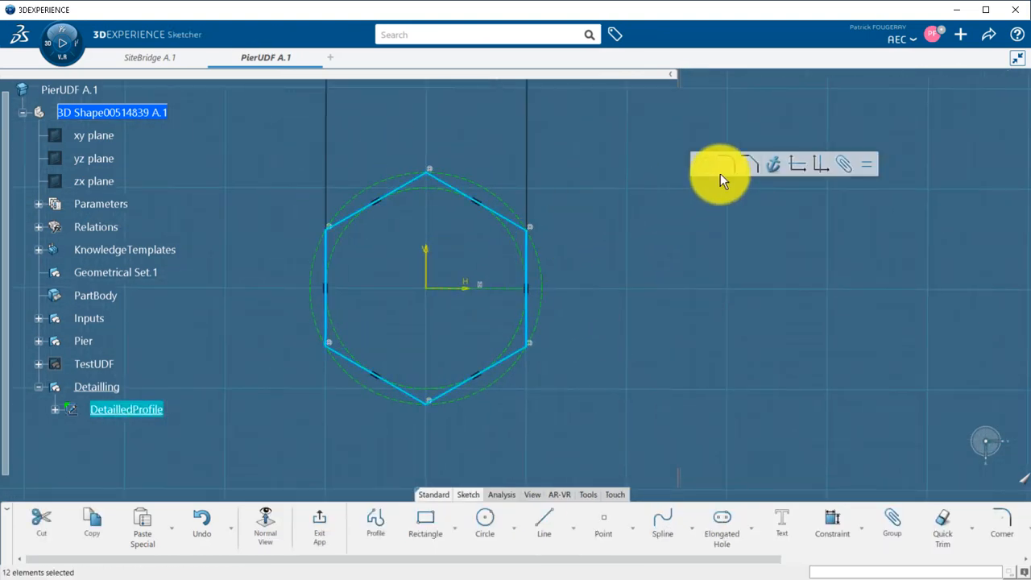
pyautogui.click(1001, 527)
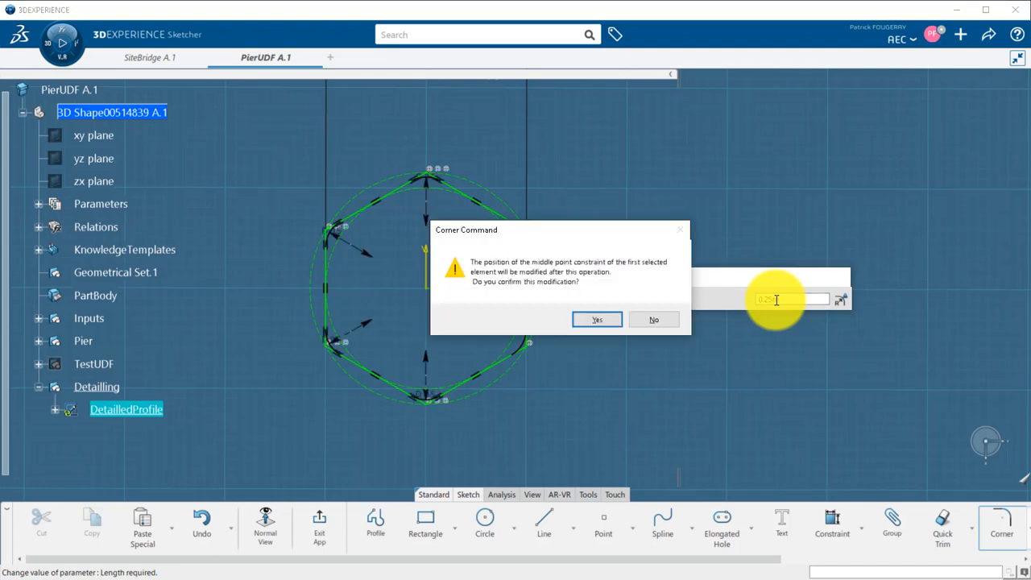
pyautogui.click(596, 319)
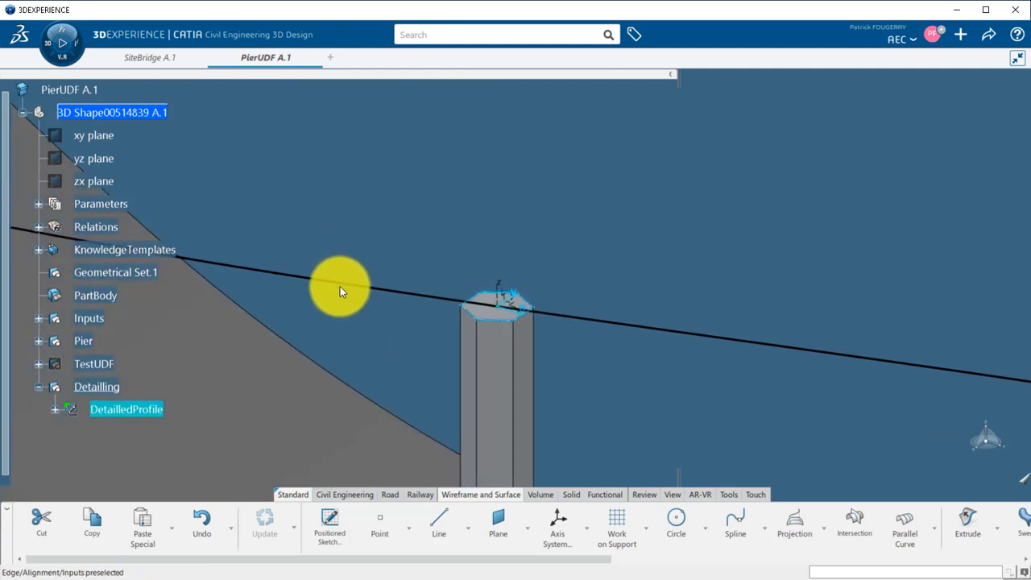
# Step: Create three planes in the Detailling set and name them Top, Middle and Bottom
pyautogui.rightClick(112, 112)
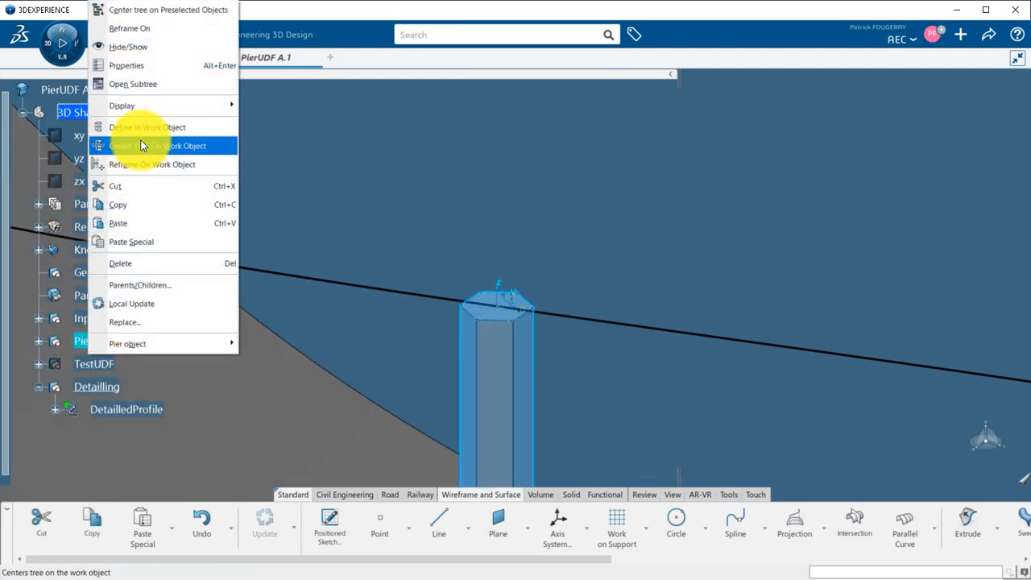
pyautogui.click(157, 146)
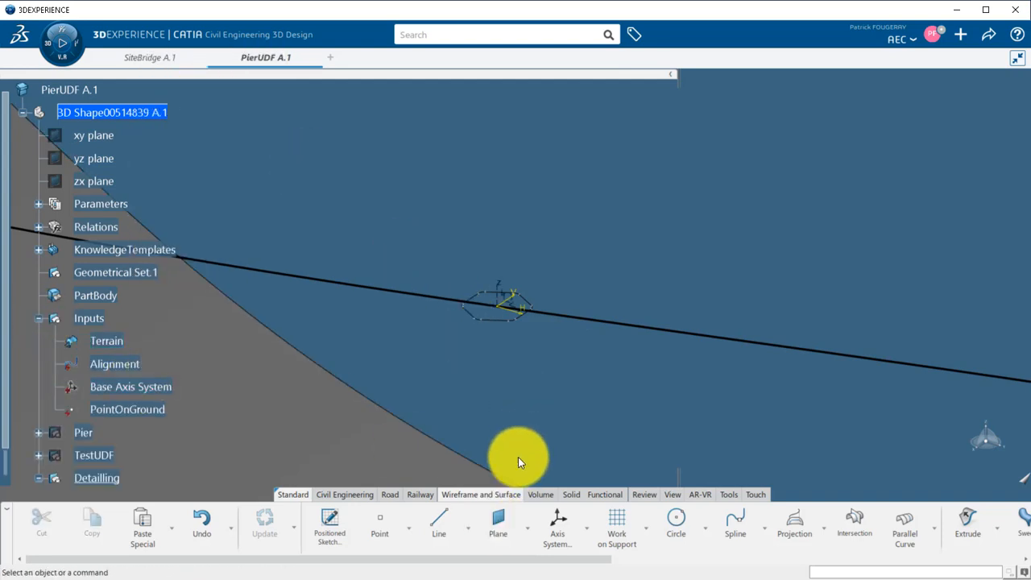
pyautogui.click(498, 527)
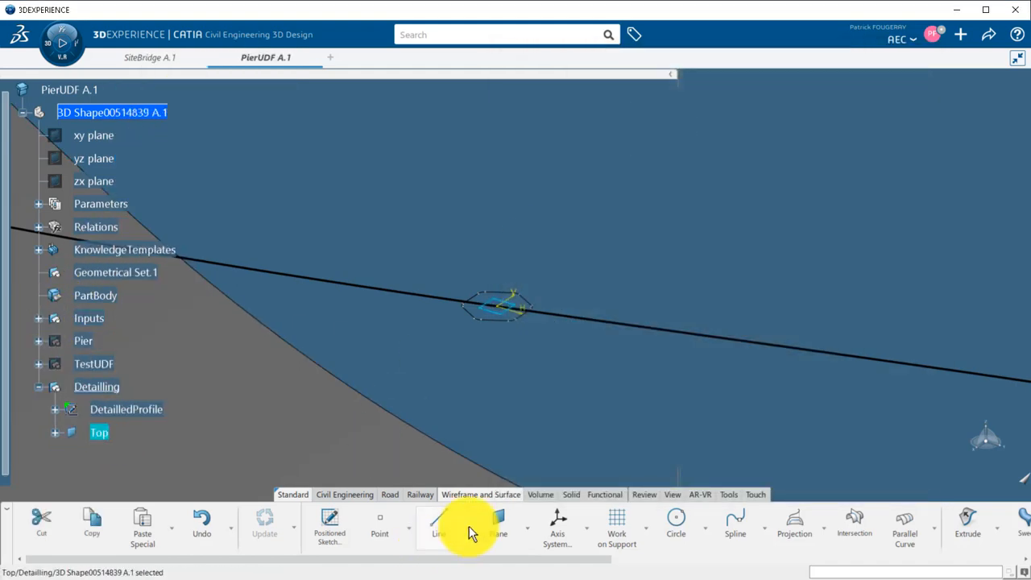
pyautogui.click(498, 523)
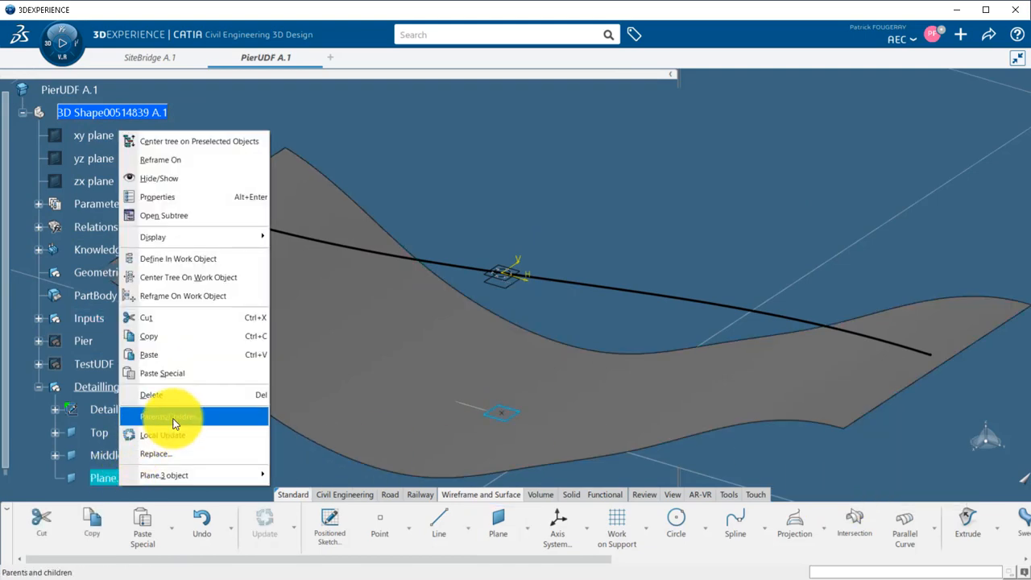
pyautogui.click(158, 196)
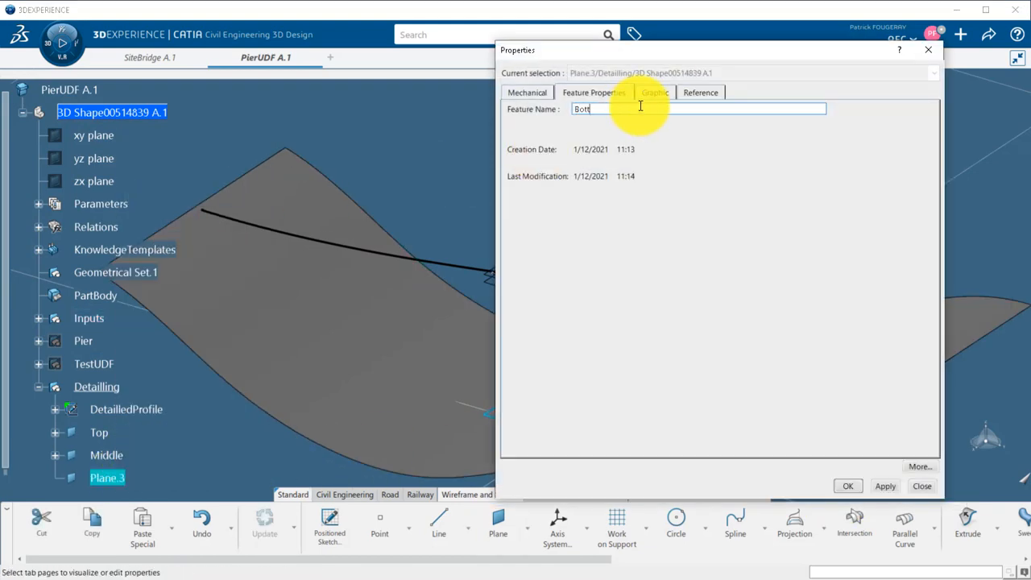
pyautogui.click(847, 486)
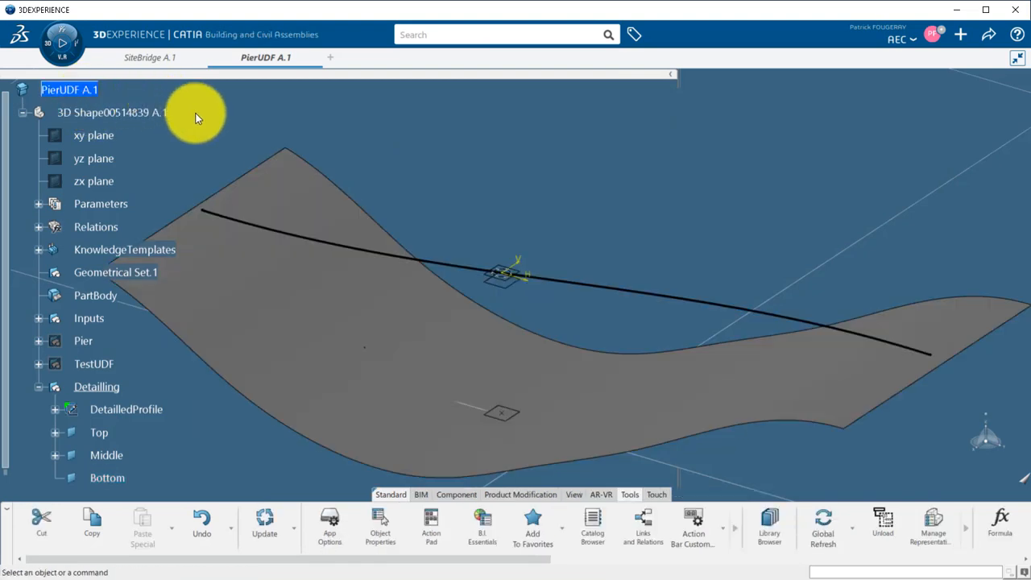
# Step: Publish PierWidth, DetailledProfile, Top, Middle and Bottom, and add a Crosshead component under PierUDF
pyautogui.click(38, 203)
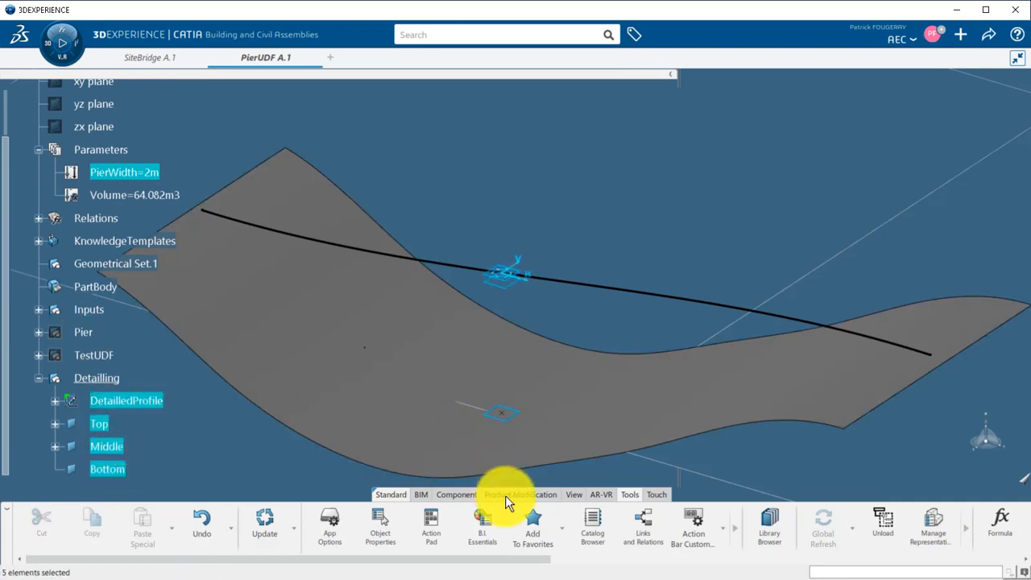
pyautogui.click(520, 494)
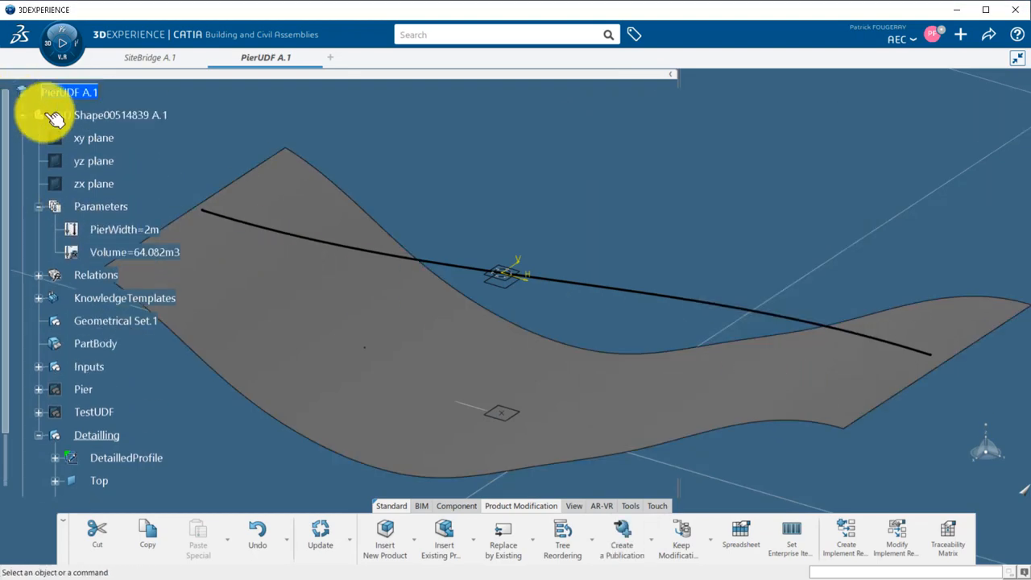
pyautogui.rightClick(69, 91)
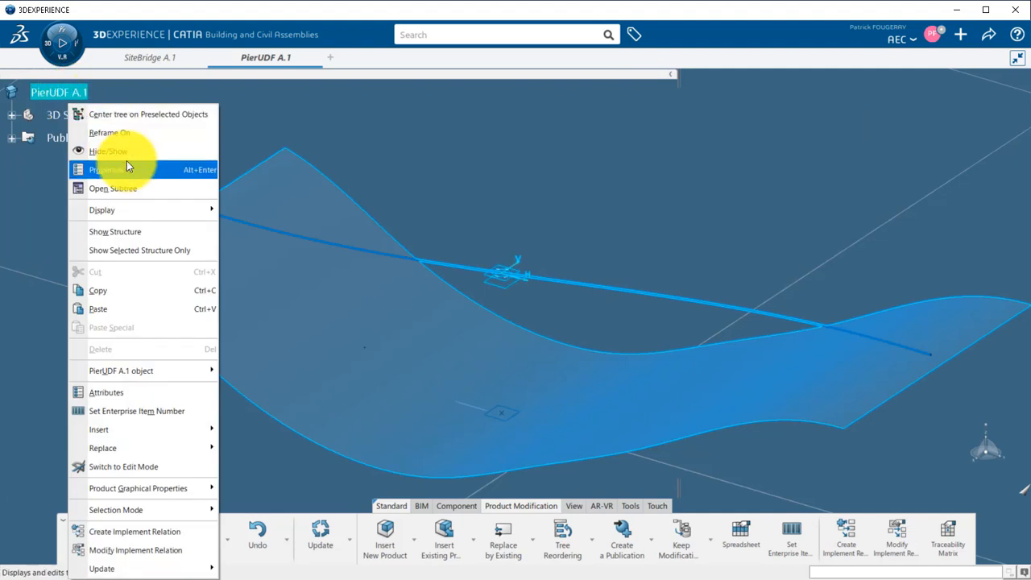
pyautogui.moveTo(99, 430)
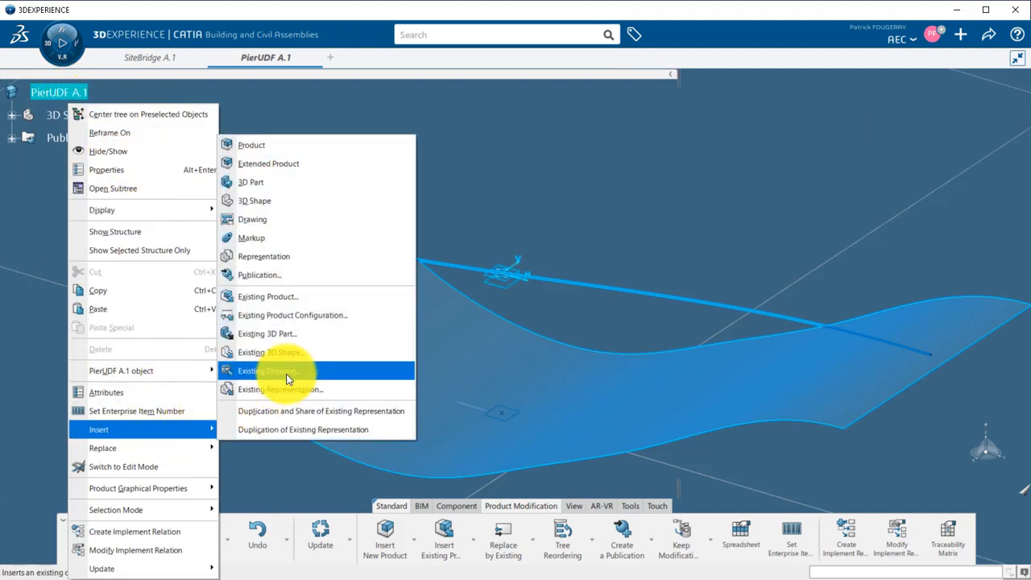
pyautogui.click(274, 371)
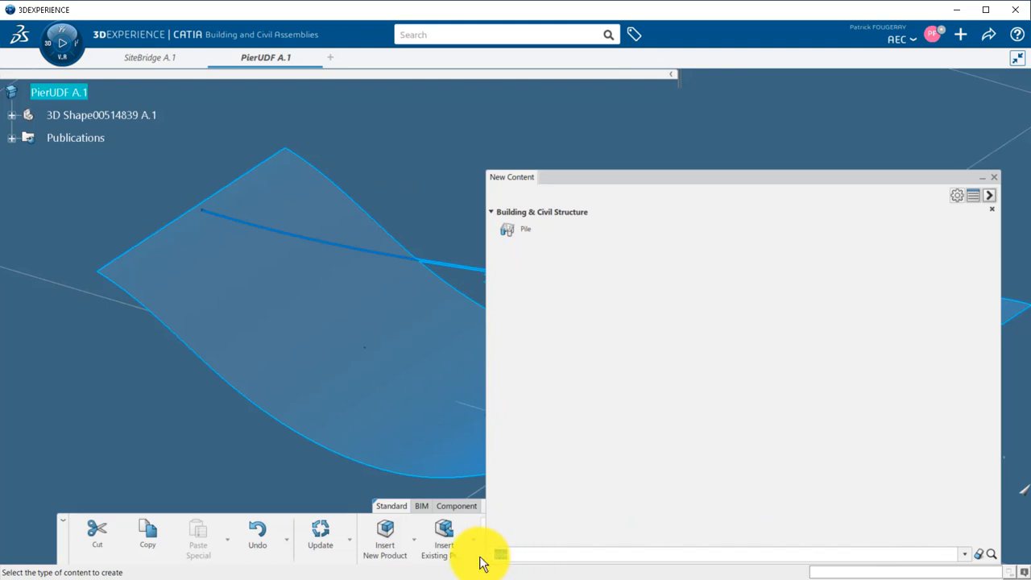
pyautogui.write('Cross')
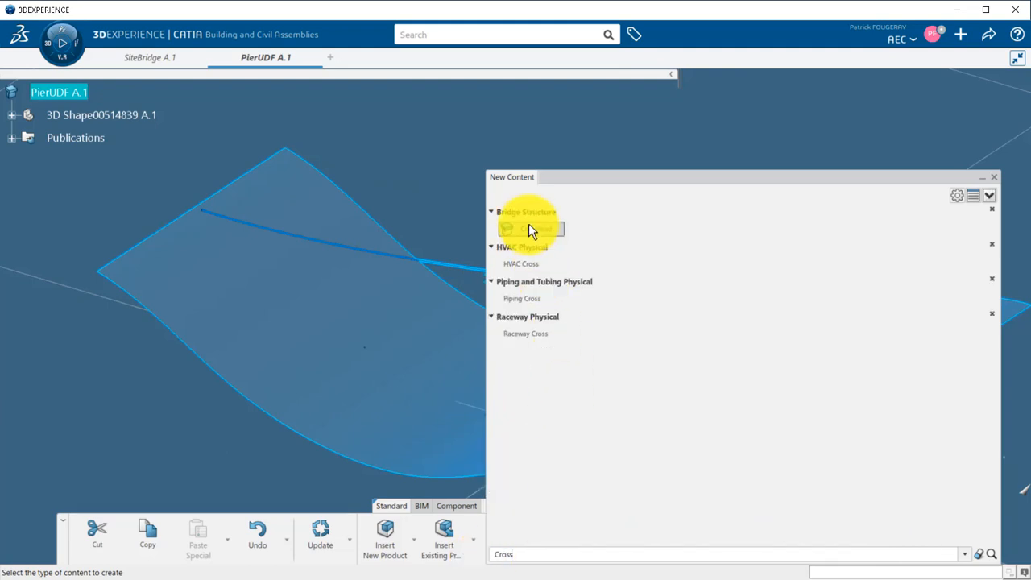
pyautogui.click(529, 228)
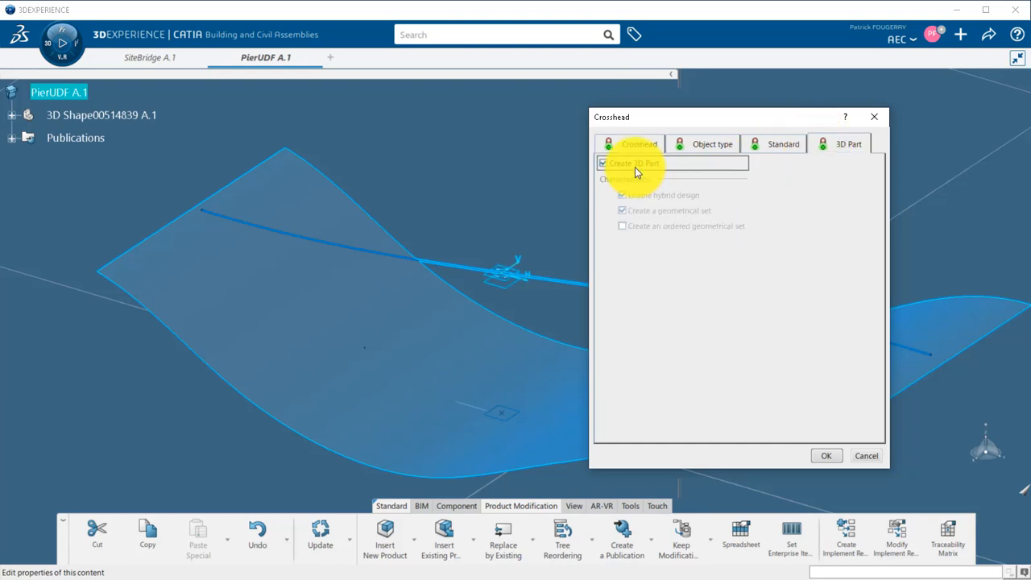
pyautogui.click(826, 455)
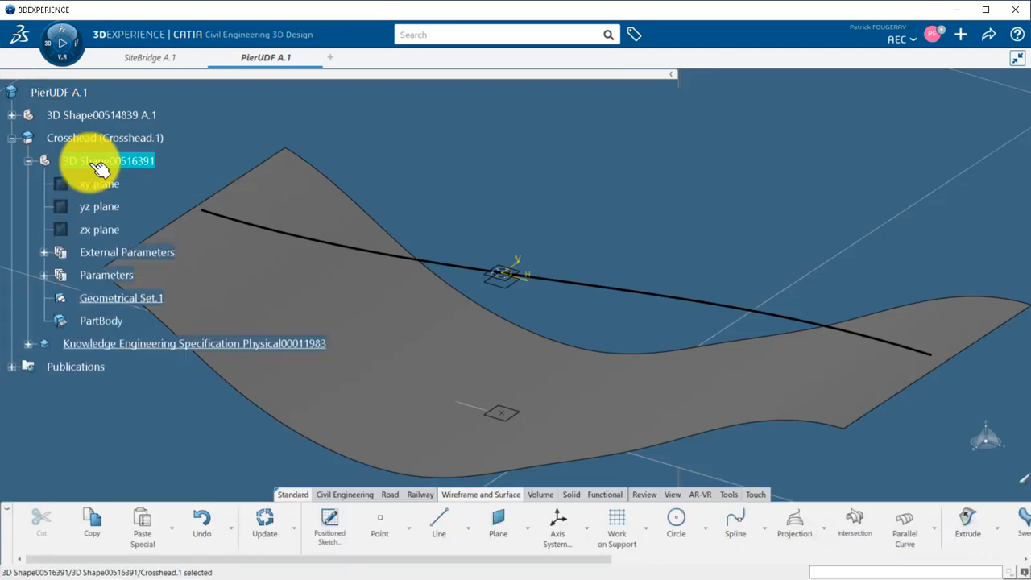
pyautogui.moveTo(557, 523)
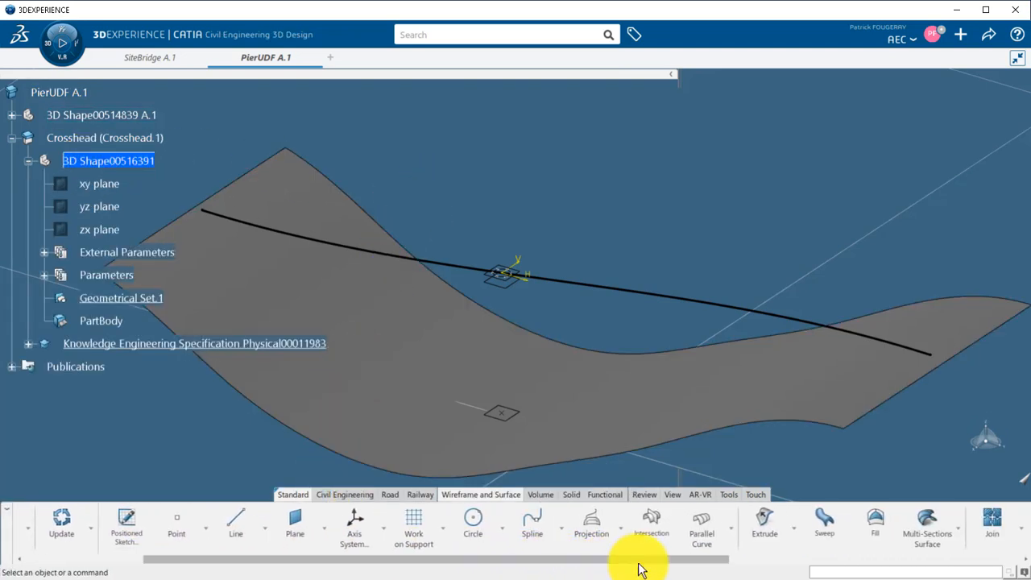
# Step: Project DetailledProfile onto Middle, offset a parallel curve, and loft a surface between them
pyautogui.click(591, 523)
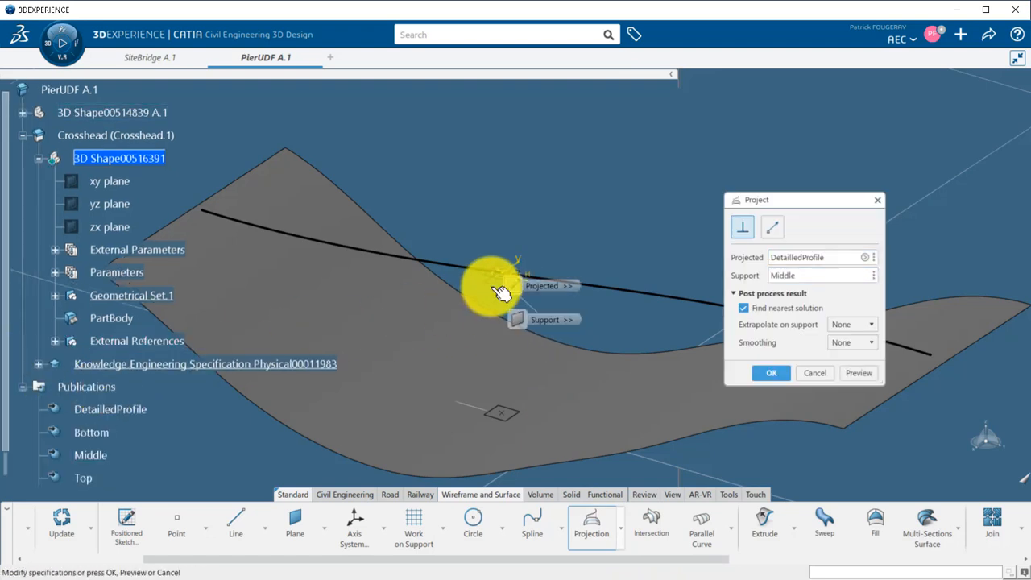
pyautogui.click(770, 372)
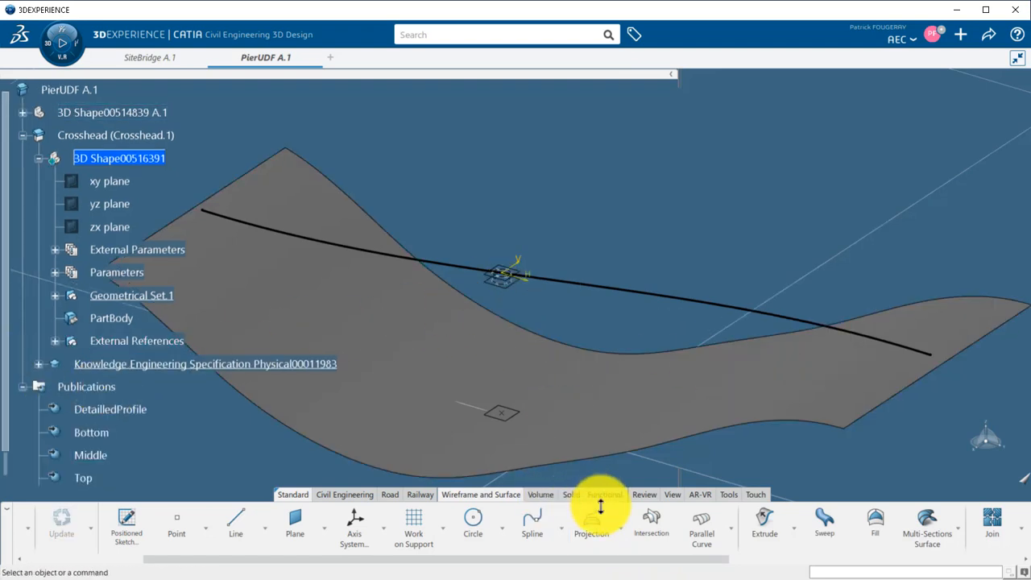
pyautogui.click(700, 524)
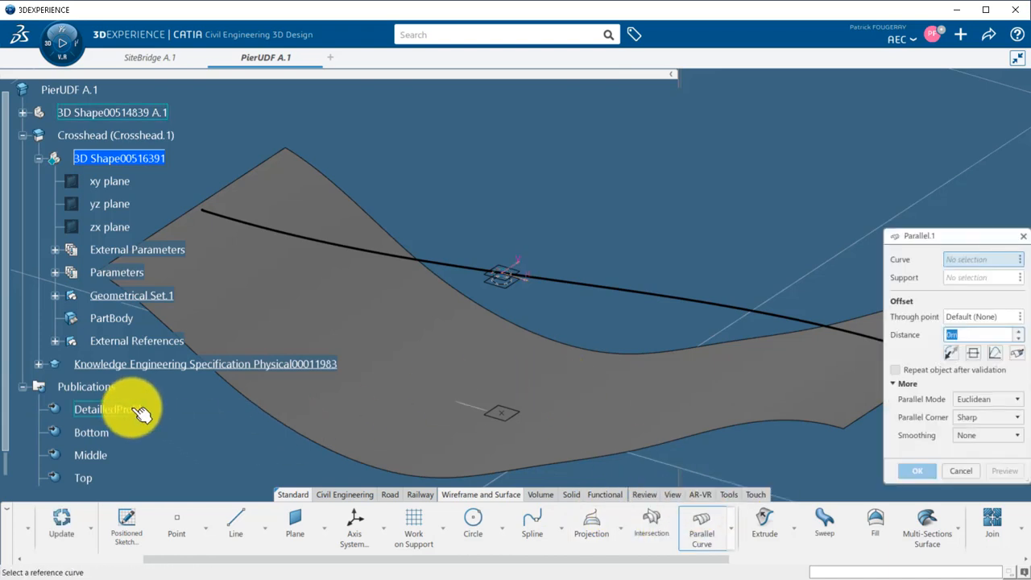
pyautogui.click(110, 409)
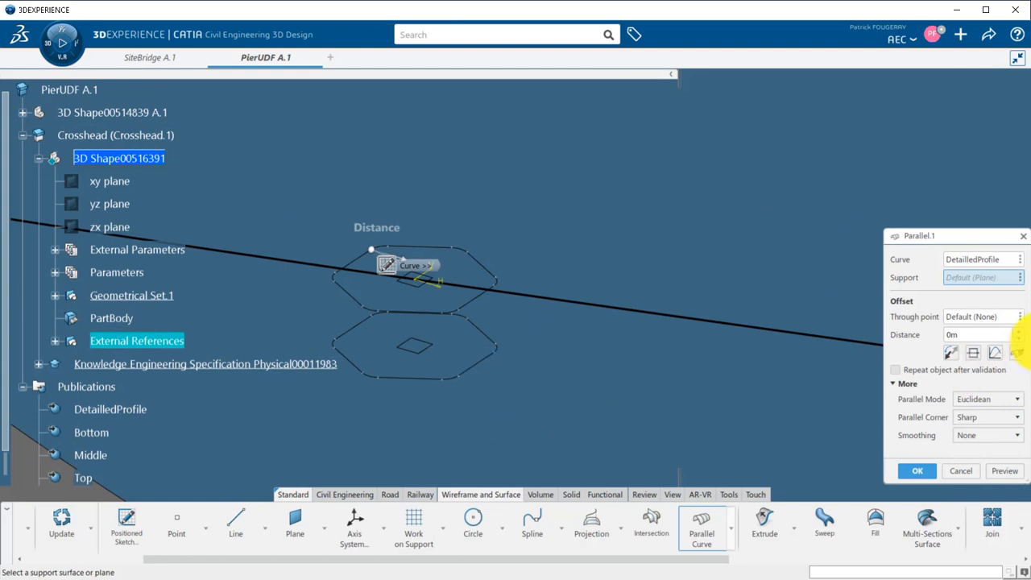
pyautogui.click(978, 334)
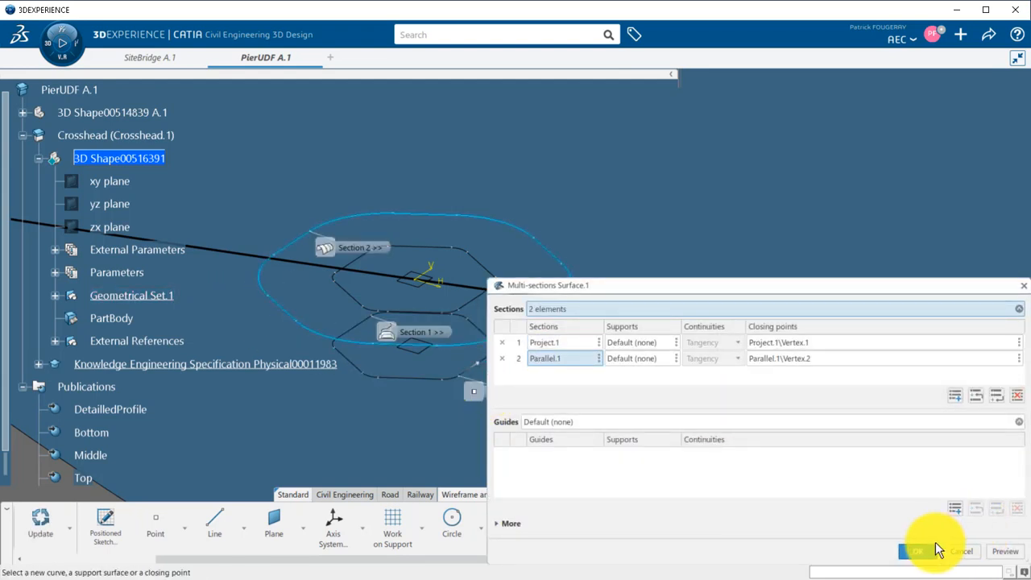
pyautogui.click(913, 551)
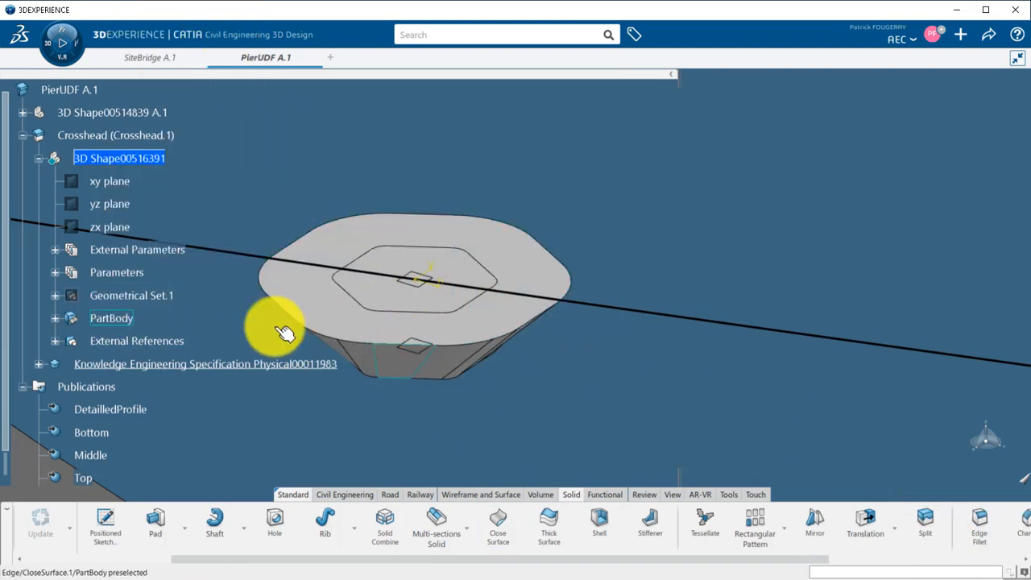
# Step: Close the crosshead surface into a solid and base NetVolume's formula on smartVolume
pyautogui.moveTo(286, 333); pyautogui.dragTo(209, 292)
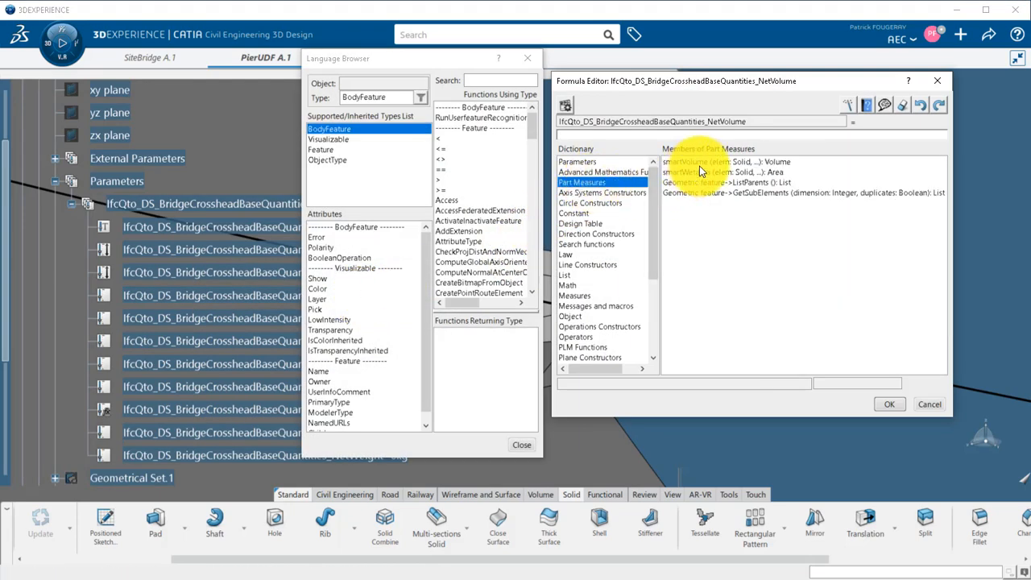
pyautogui.doubleClick(724, 161)
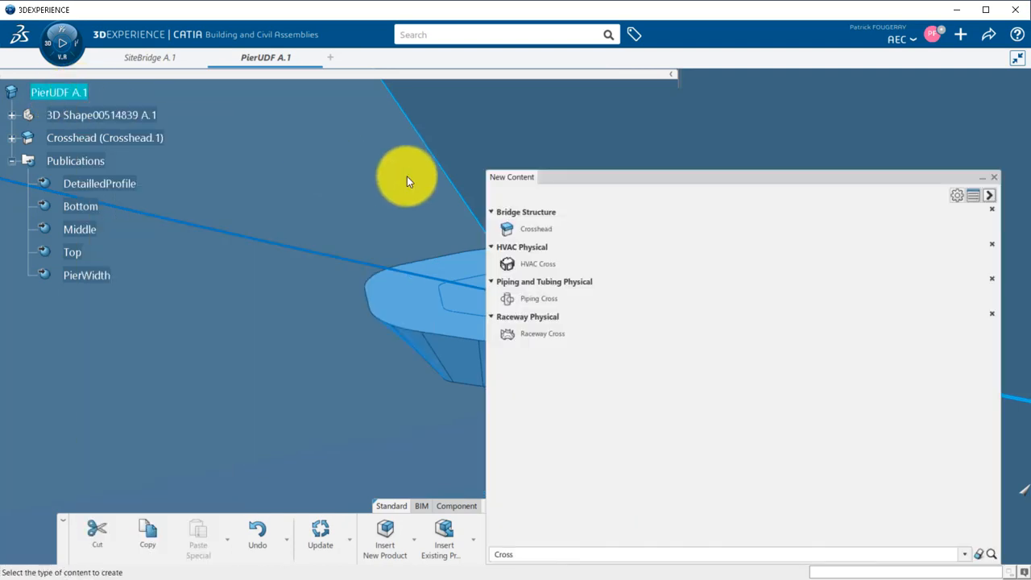
# Step: Insert a Pier segment component with its own 3D part under PierUDF
pyautogui.write('Pier')
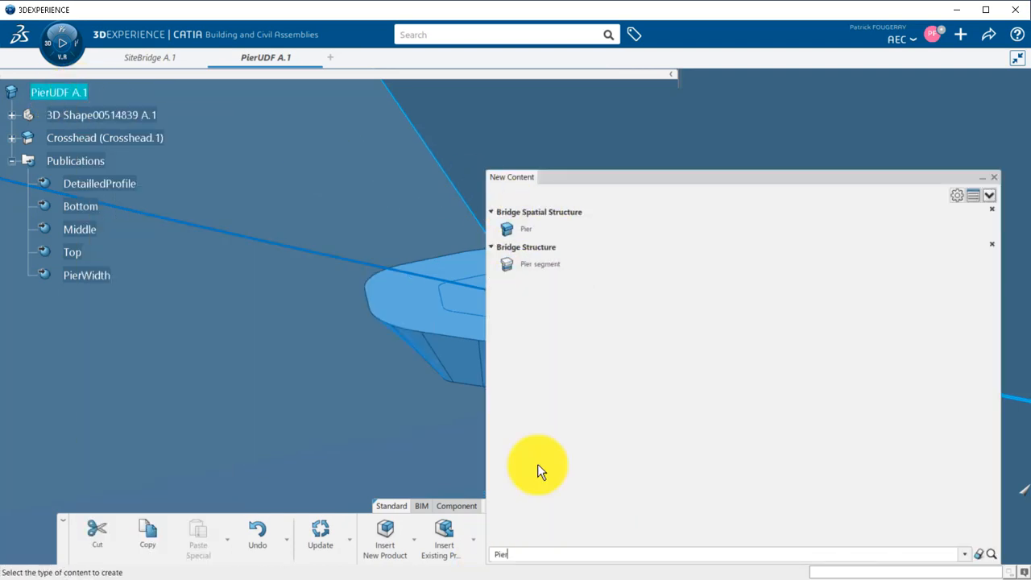
pyautogui.doubleClick(540, 264)
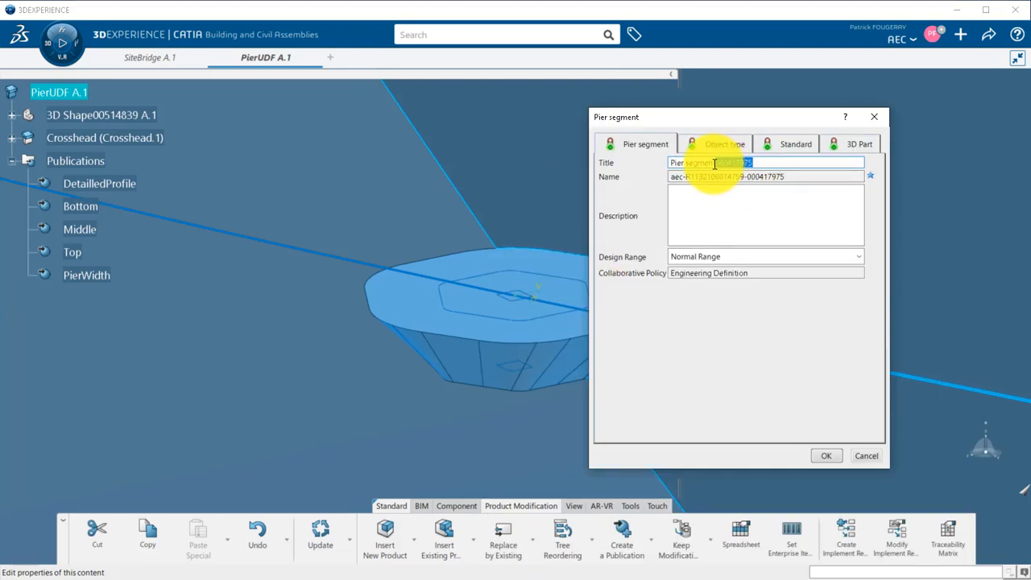
pyautogui.click(857, 143)
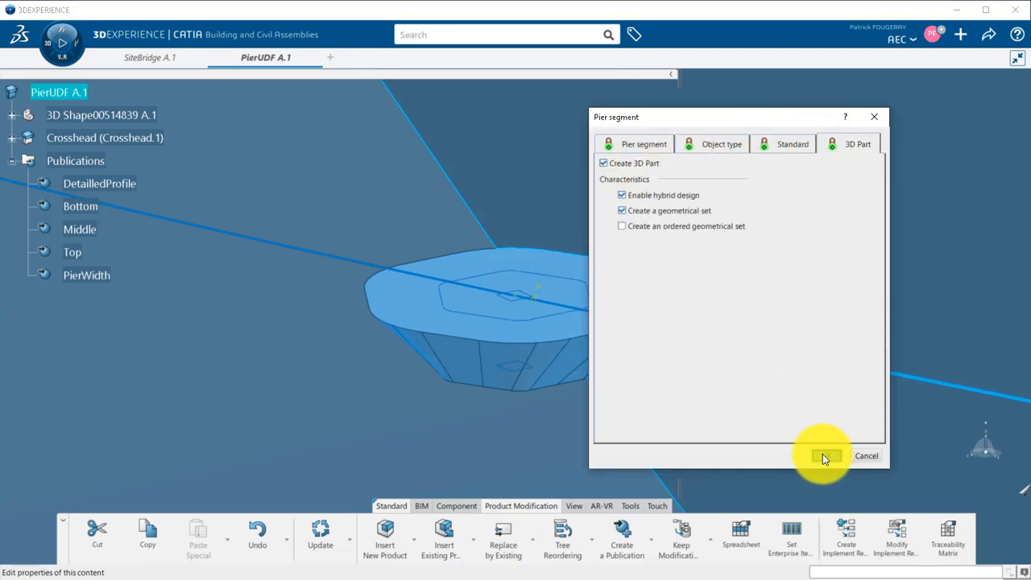
pyautogui.click(826, 456)
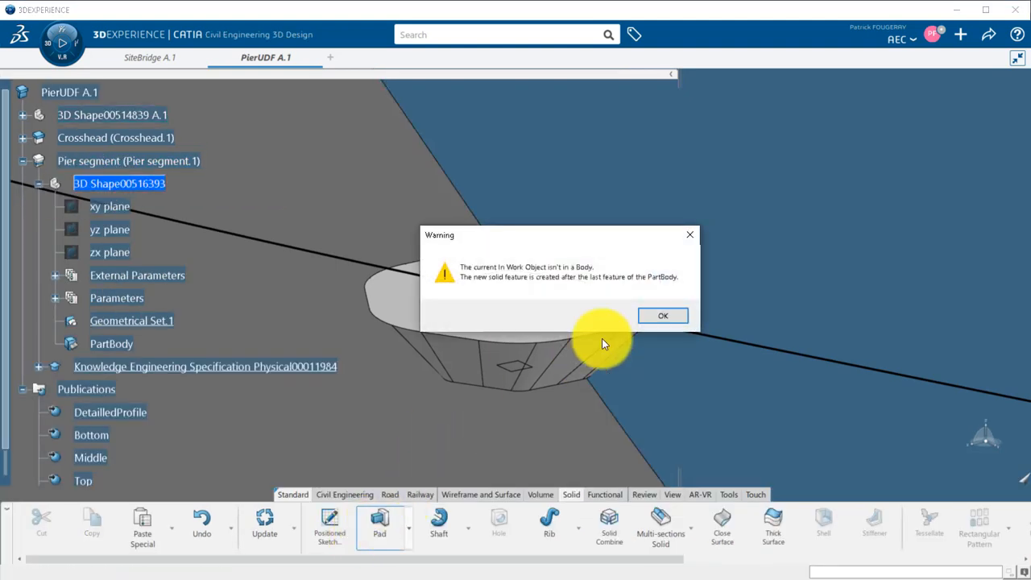
# Step: Pad DetailledProfile from the Bottom plane up to the Middle plane
pyautogui.click(662, 315)
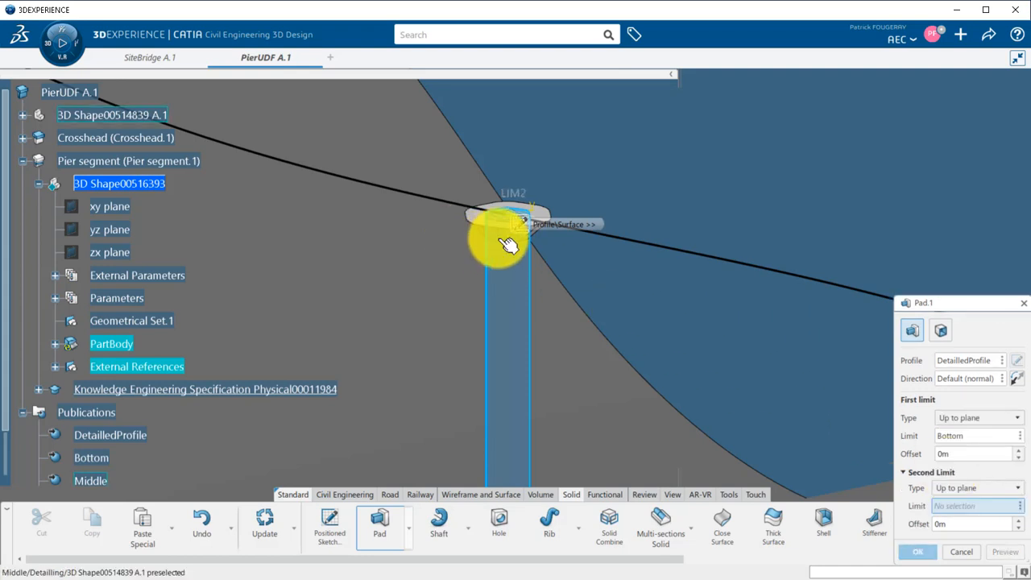
pyautogui.click(917, 551)
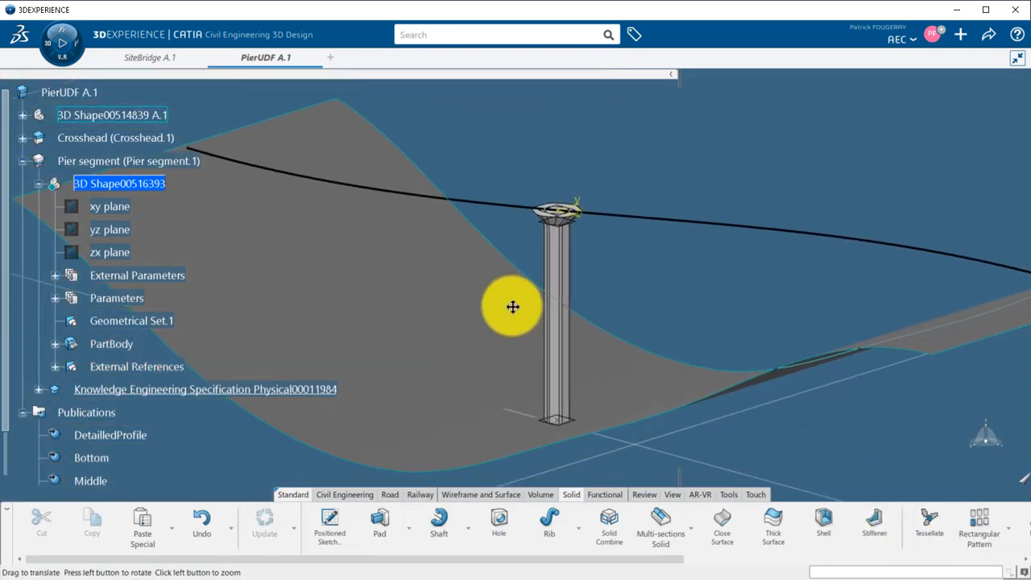
pyautogui.click(55, 298)
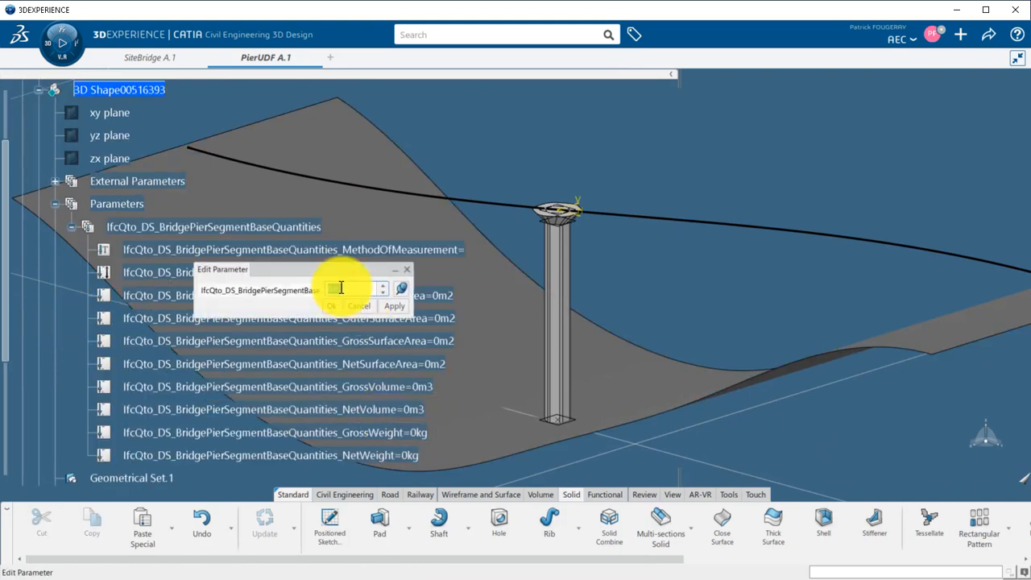
# Step: Set the PierSegment NetVolume formula to smartVolume(PartBody) with automatic update
pyautogui.click(401, 289)
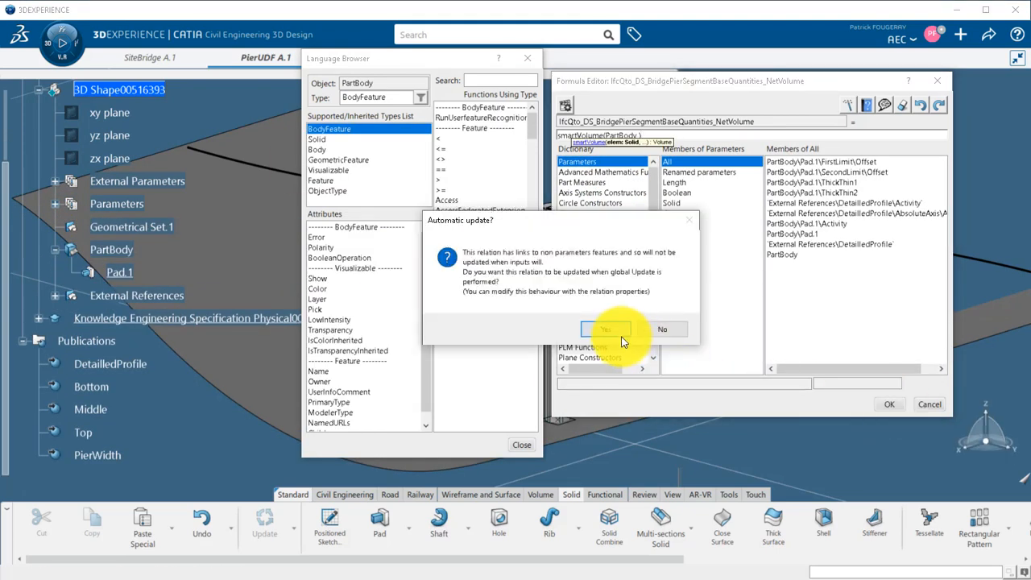
pyautogui.click(604, 328)
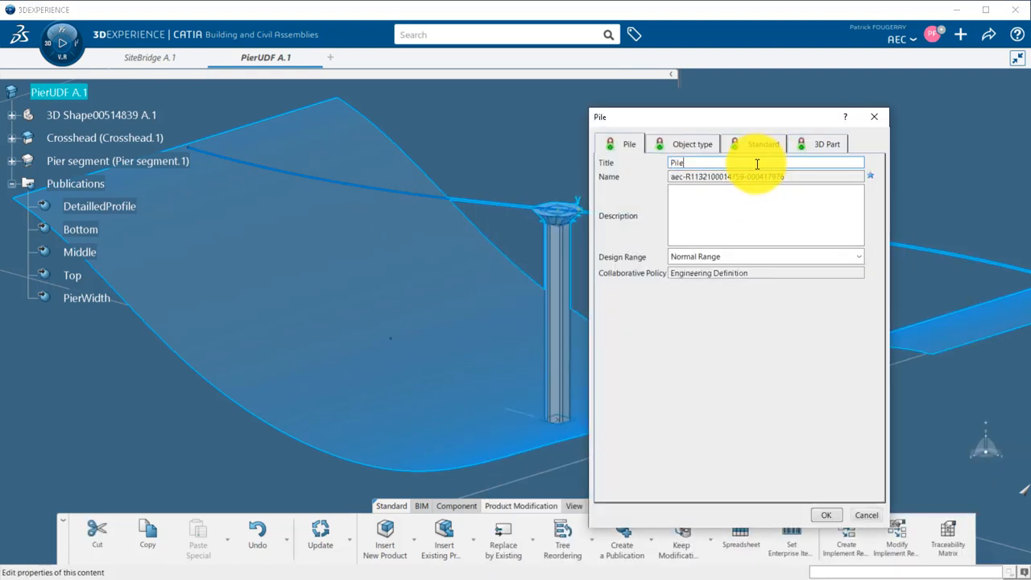
# Step: Insert a Pile component with its own 3D part and expand Pile.1 in the tree
pyautogui.click(824, 144)
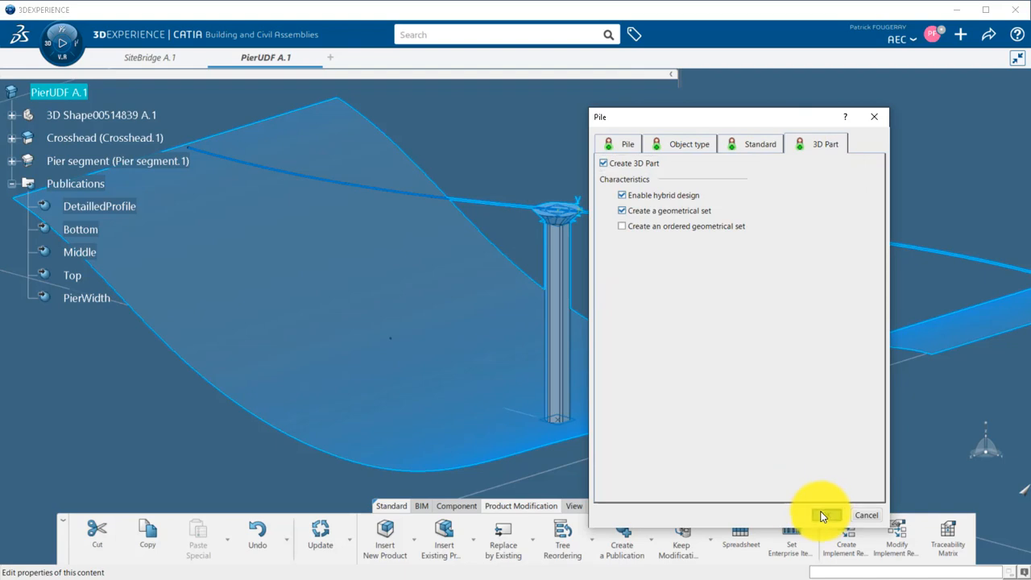
pyautogui.click(827, 515)
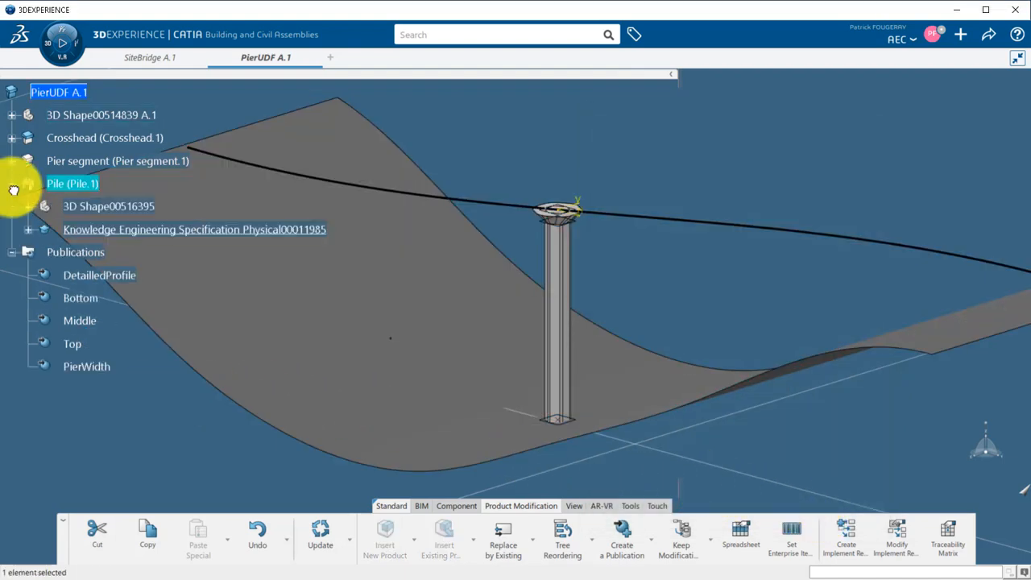
pyautogui.click(28, 206)
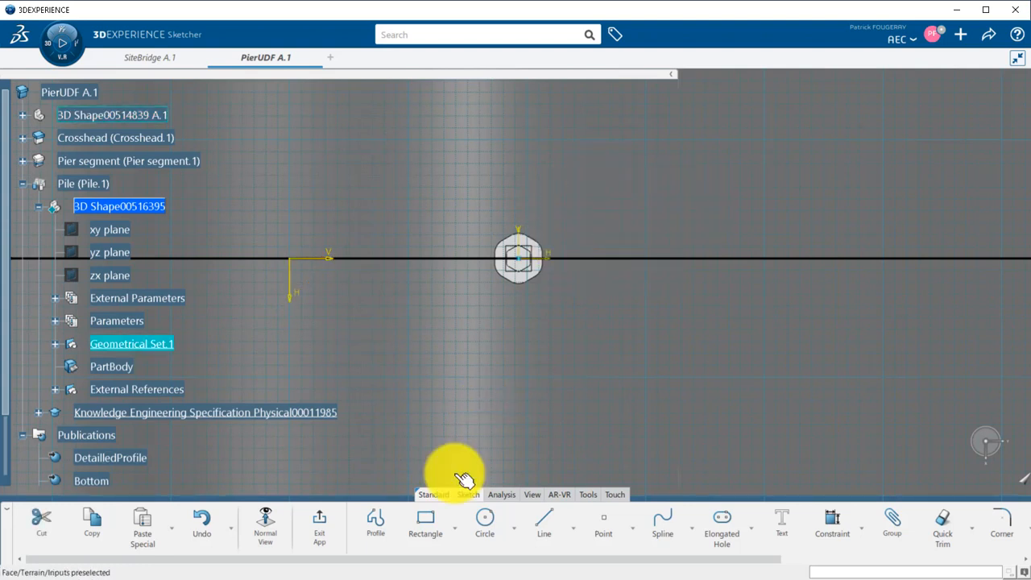
# Step: Draw the pile circle and drive its radius by a formula using the PierWidth publication
pyautogui.click(484, 523)
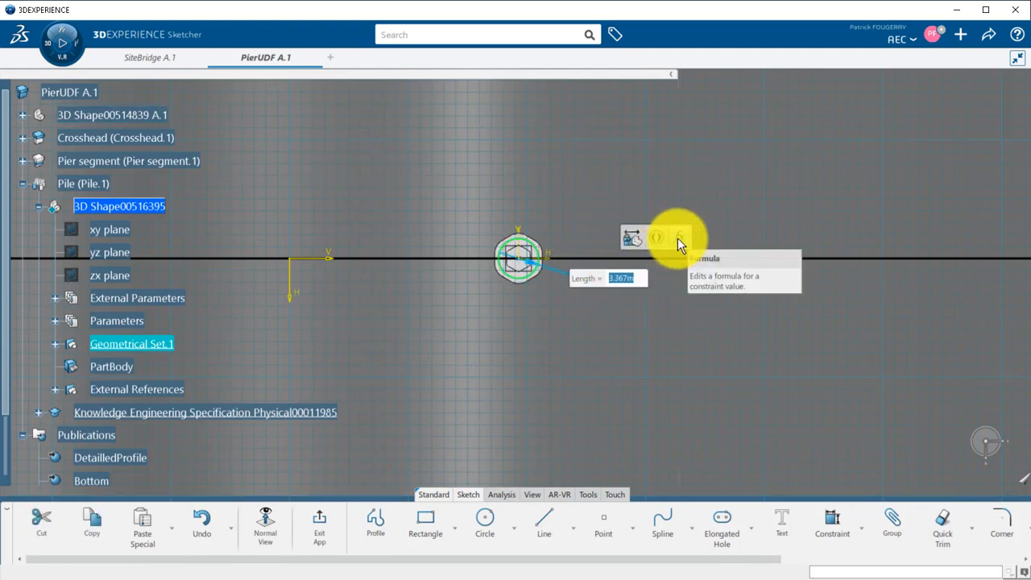
pyautogui.click(681, 236)
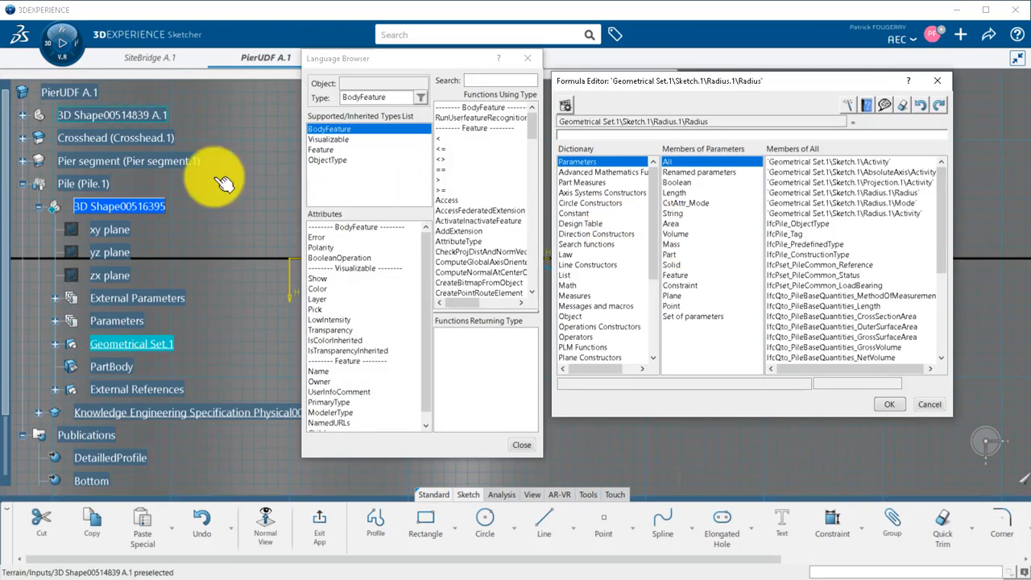
pyautogui.scroll(-3)
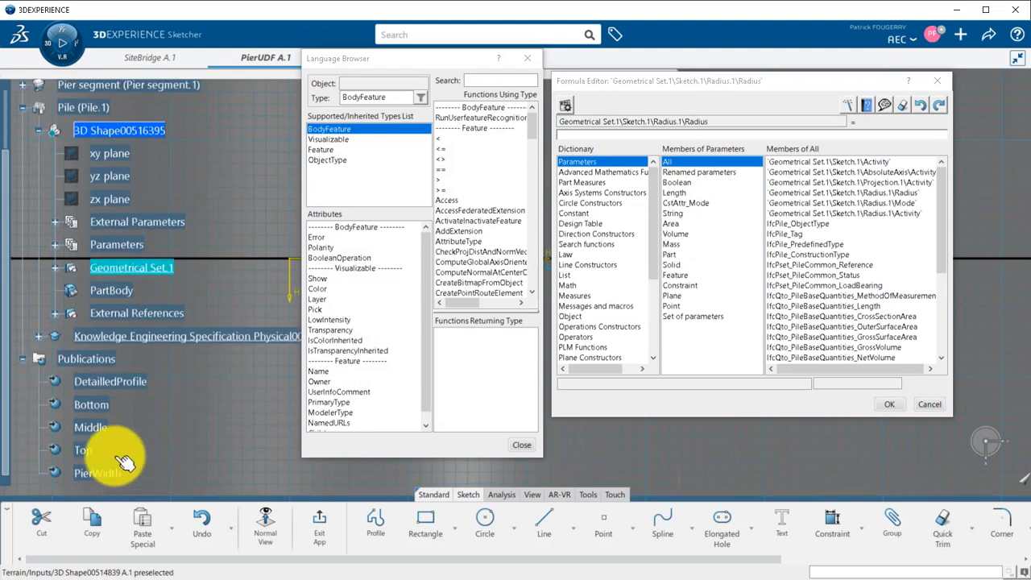
pyautogui.doubleClick(97, 473)
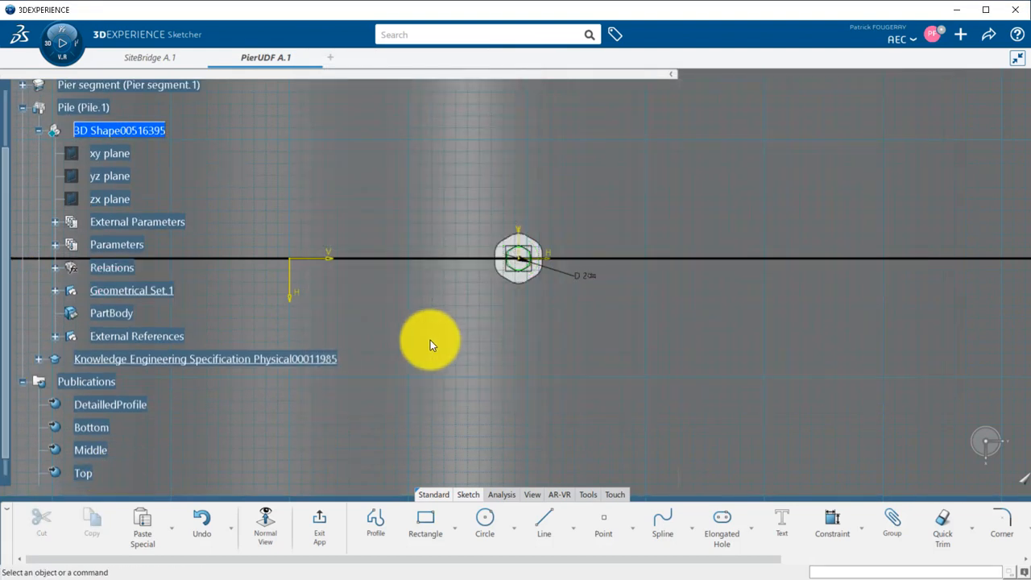
# Step: Exit the sketch and pad Sketch.1 into a pile cylinder reaching below the terrain
pyautogui.click(318, 523)
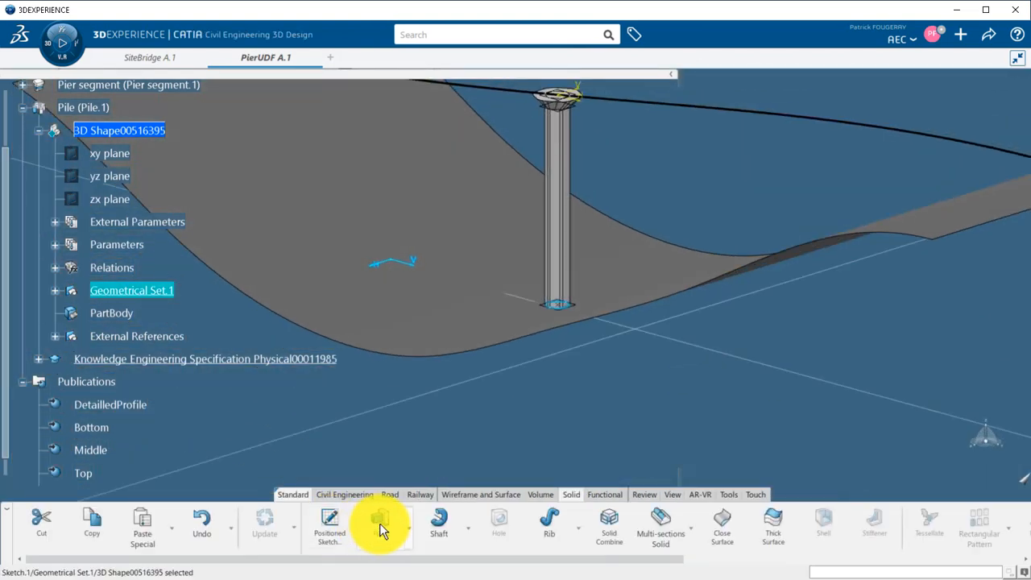
pyautogui.click(380, 524)
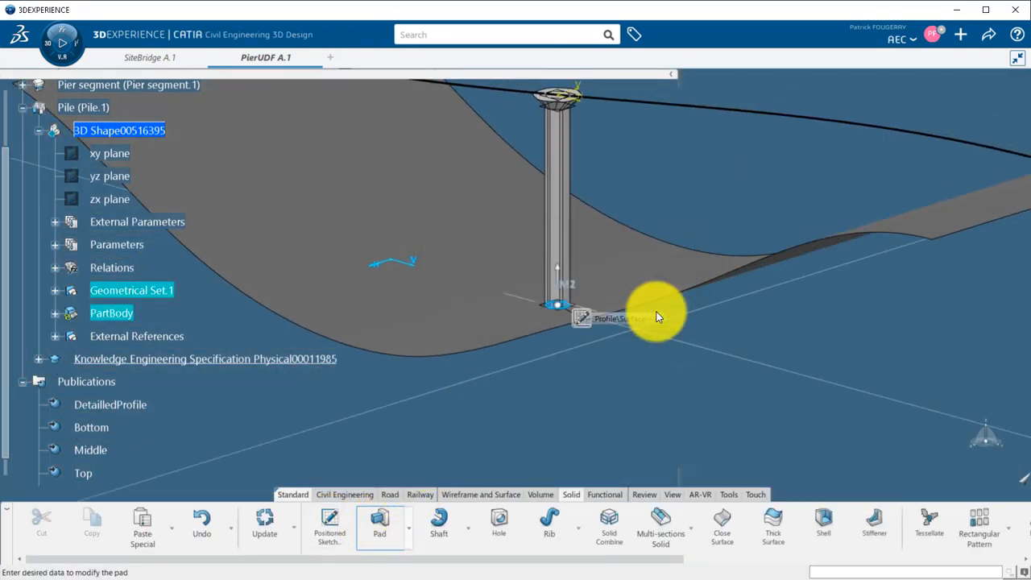
pyautogui.click(379, 523)
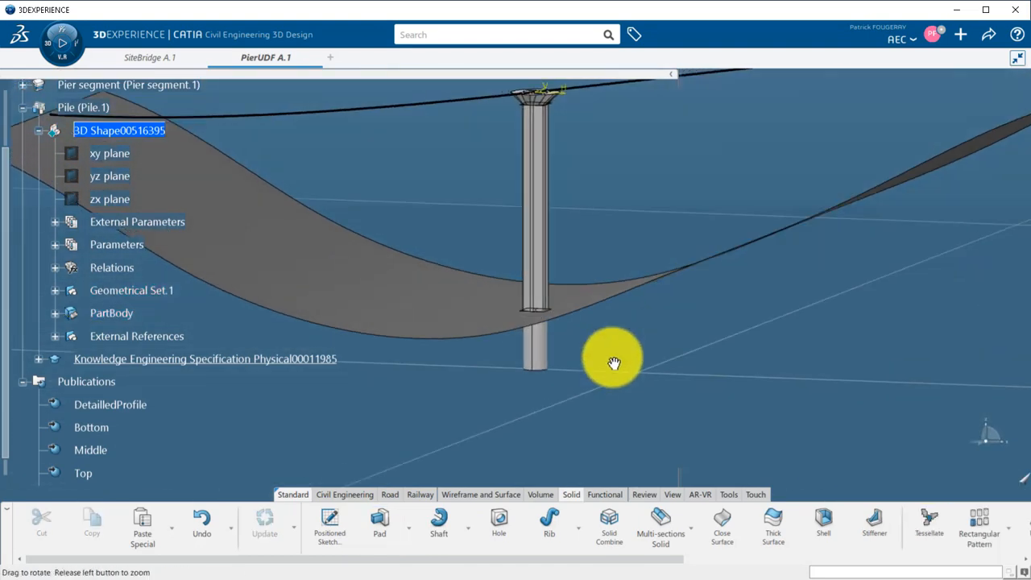
pyautogui.moveTo(614, 362); pyautogui.dragTo(507, 421)
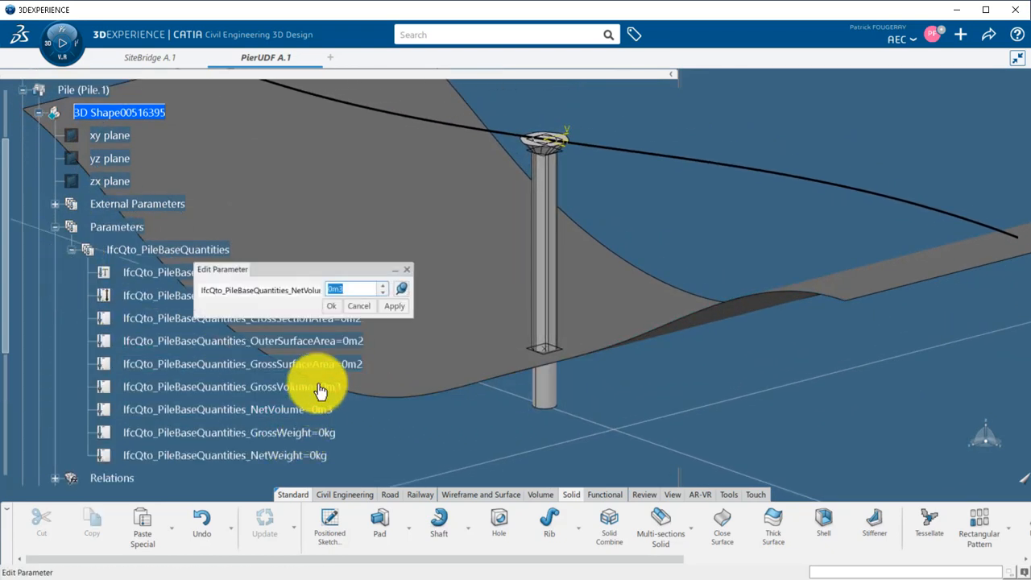
# Step: Set IfcQto_PileBaseQuantities_NetVolume to smartVolume(PartBody), giving 15.708 m3
pyautogui.click(401, 289)
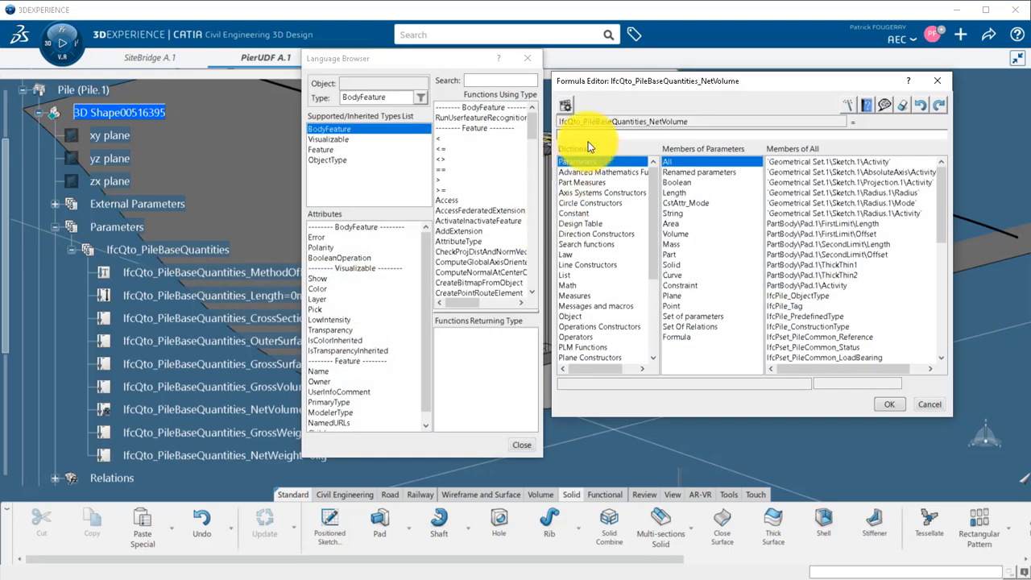
pyautogui.click(581, 182)
pyautogui.write('smartVolume(PartBody )')
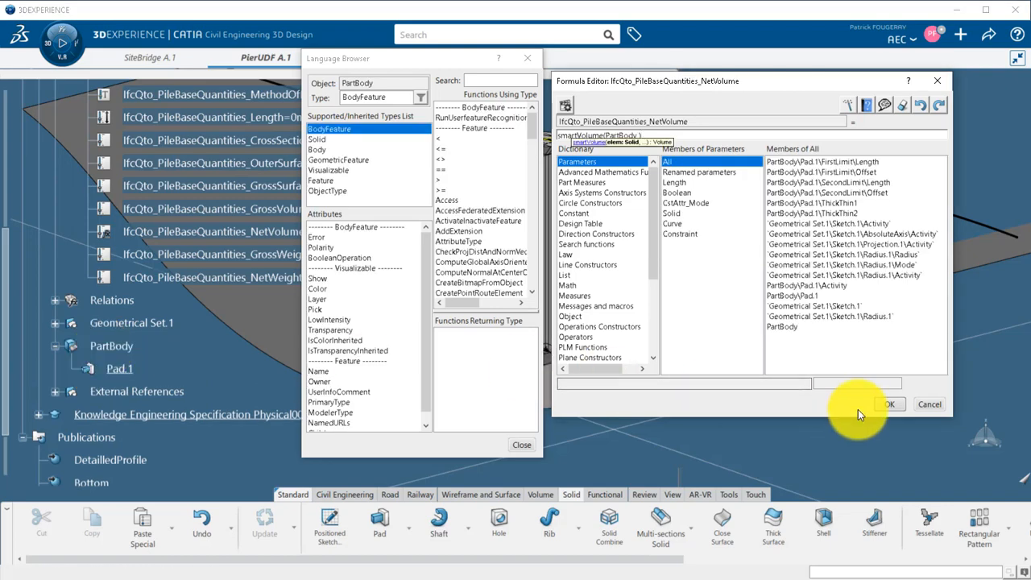
pyautogui.click(886, 403)
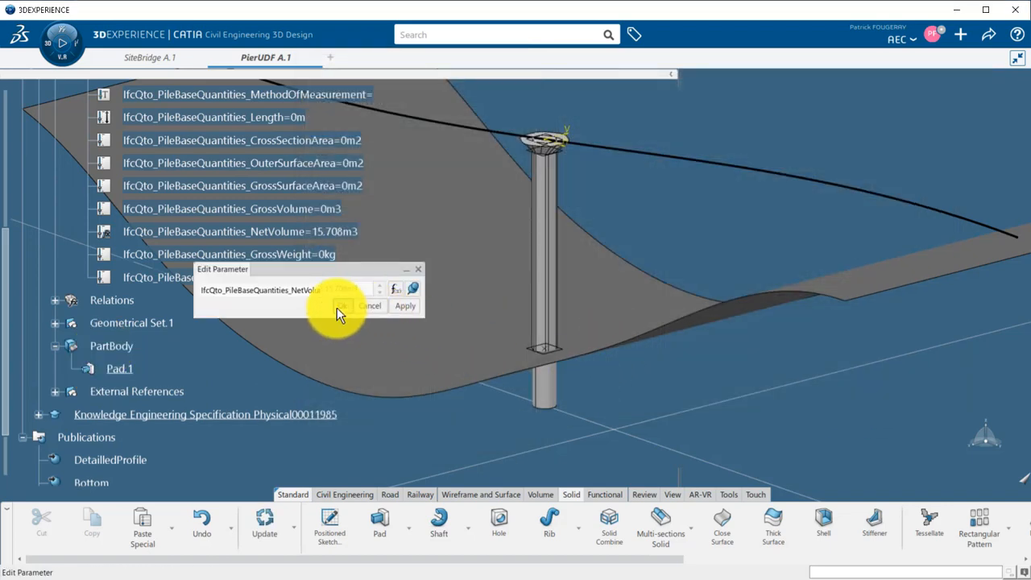
pyautogui.click(343, 305)
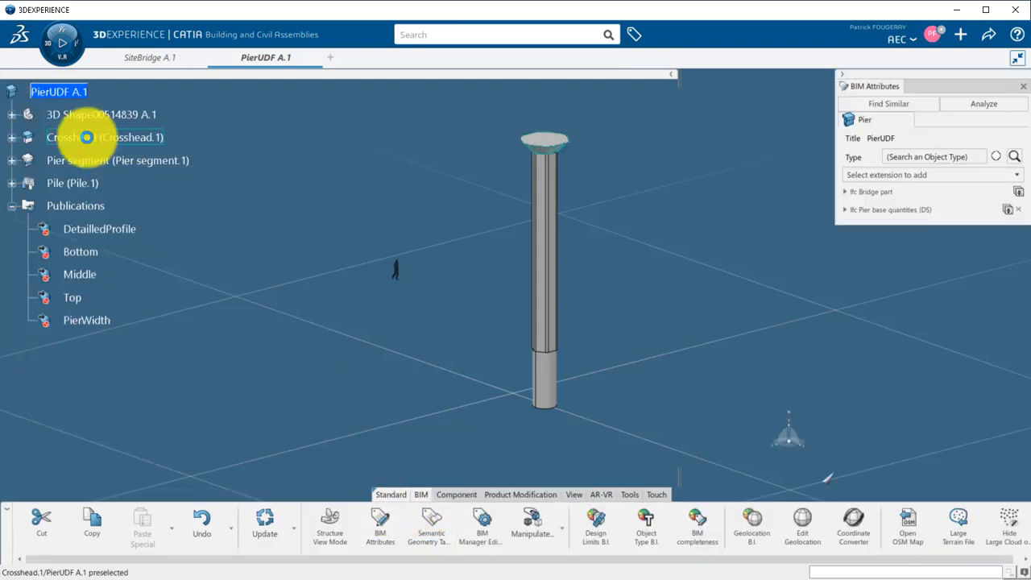
# Step: Add the Ifc Pier segment base quantities extension, showing a 60.265 m3 net volume
pyautogui.click(73, 137)
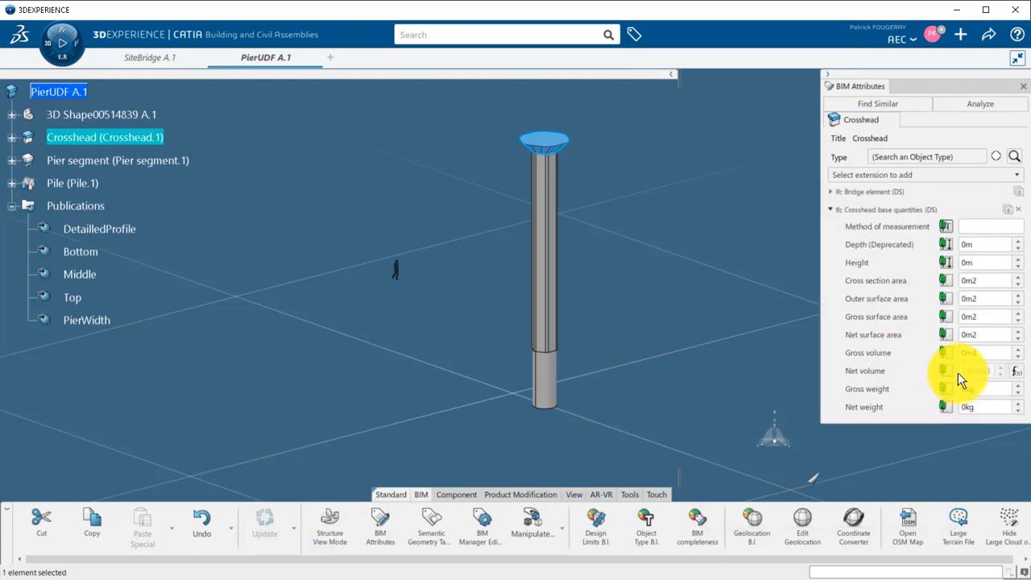
pyautogui.click(117, 161)
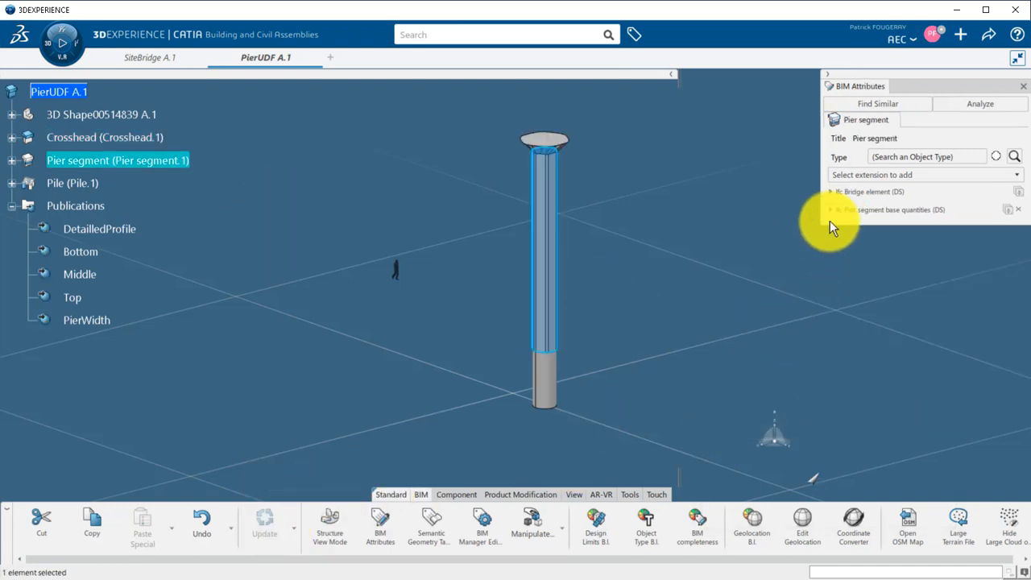
pyautogui.click(831, 209)
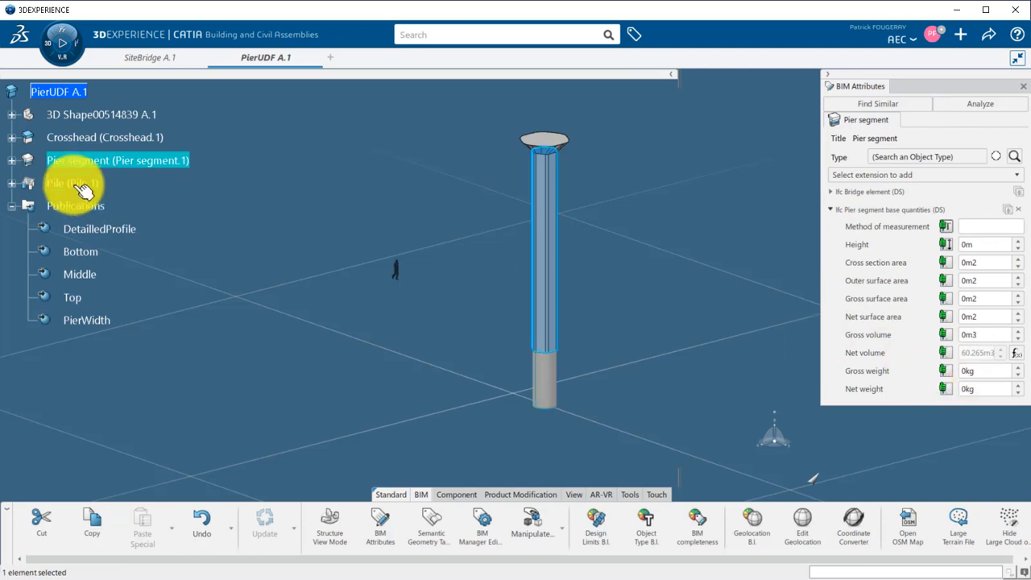
pyautogui.click(72, 182)
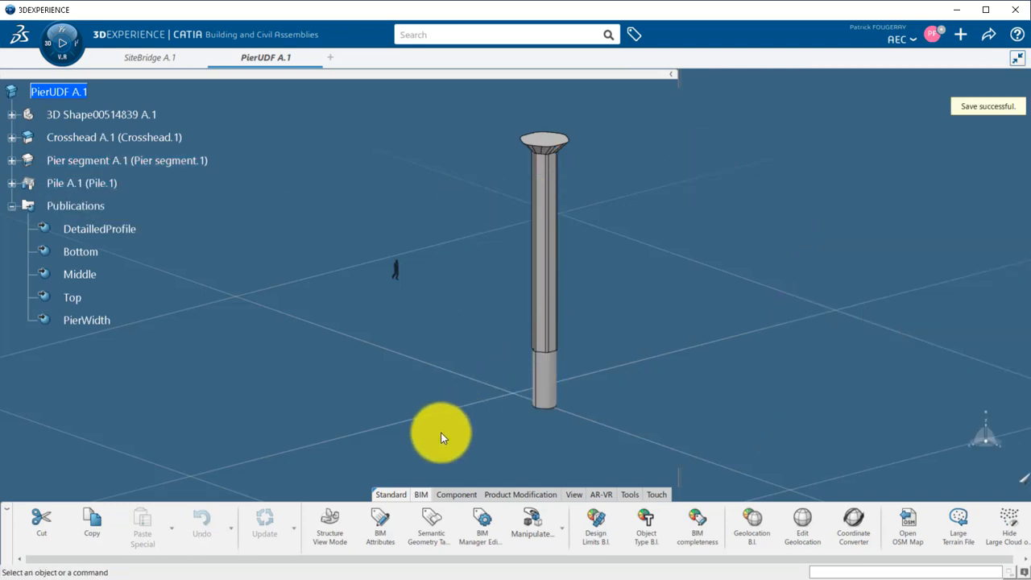
# Step: Define PierUDF as a component and add Base Axis System to its publications
pyautogui.click(456, 494)
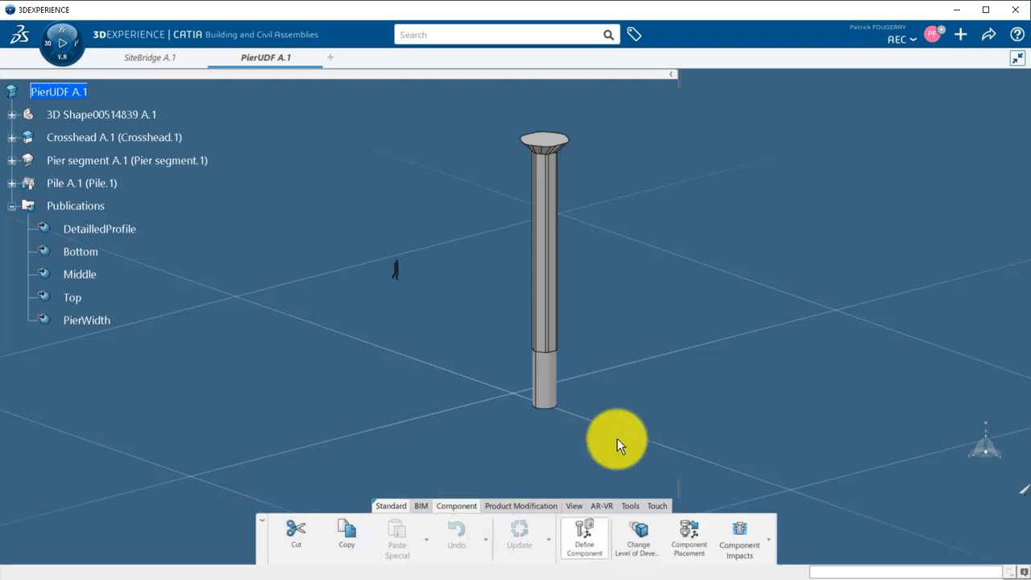
pyautogui.click(584, 538)
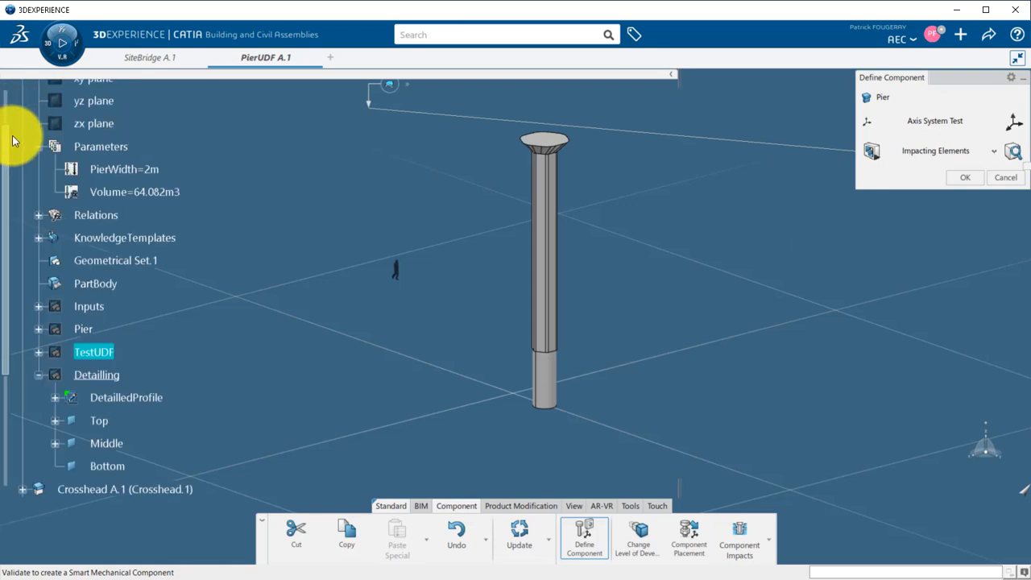
pyautogui.scroll(-3)
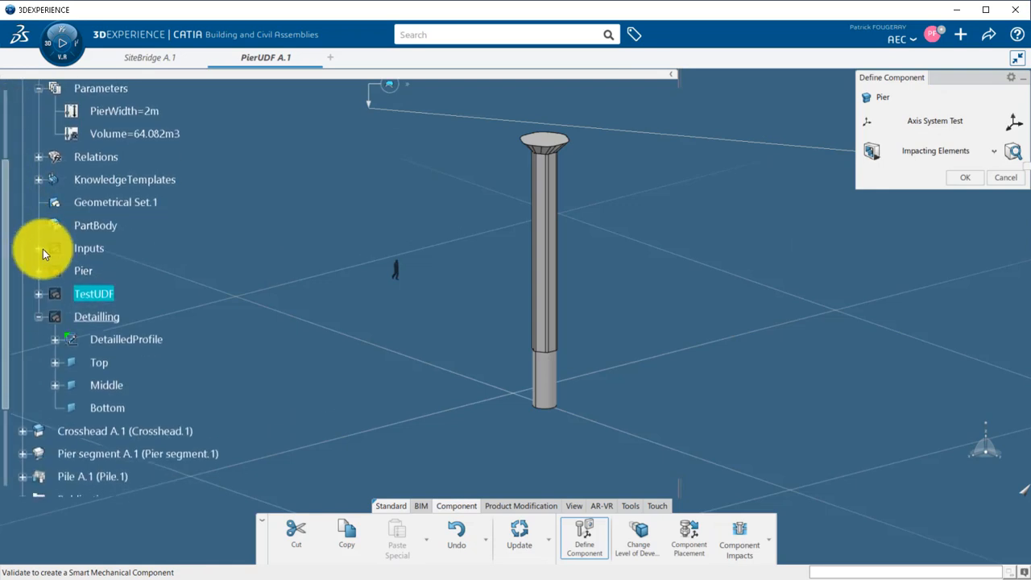
pyautogui.click(39, 248)
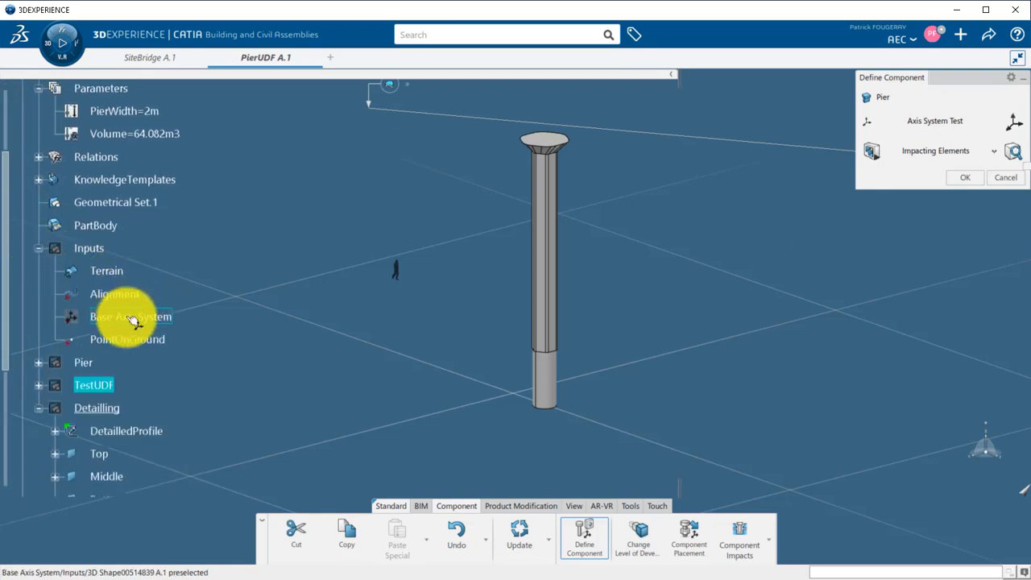
pyautogui.click(130, 316)
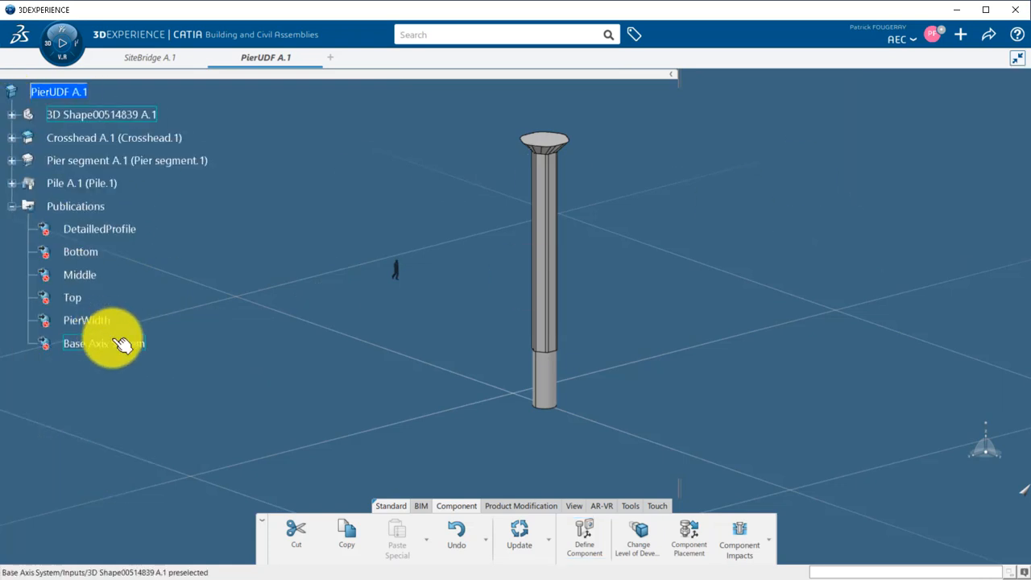
pyautogui.click(988, 35)
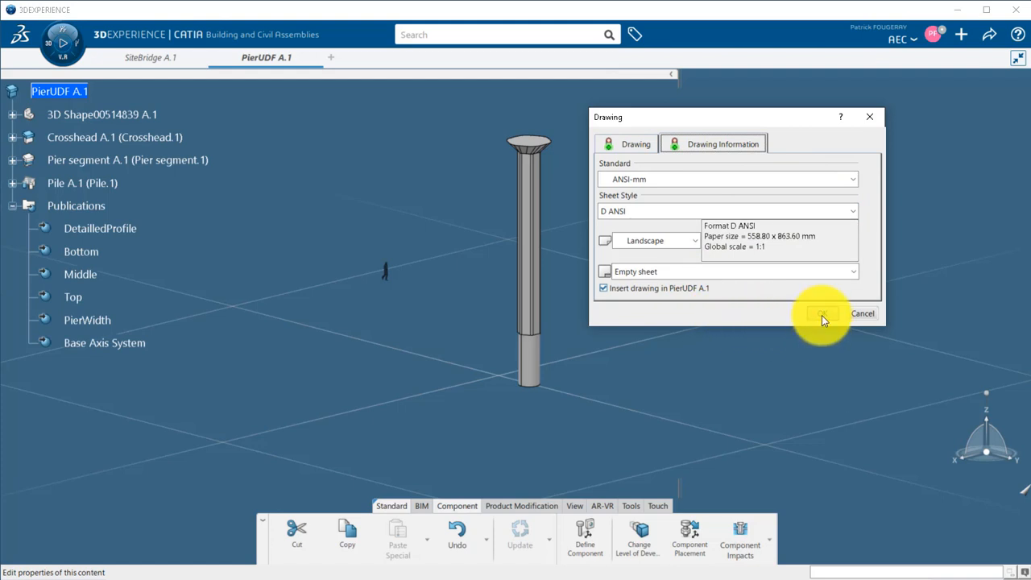
# Step: Confirm an ANSI-mm, D ANSI landscape empty-sheet drawing inserted in PierUDF A.1
pyautogui.click(821, 314)
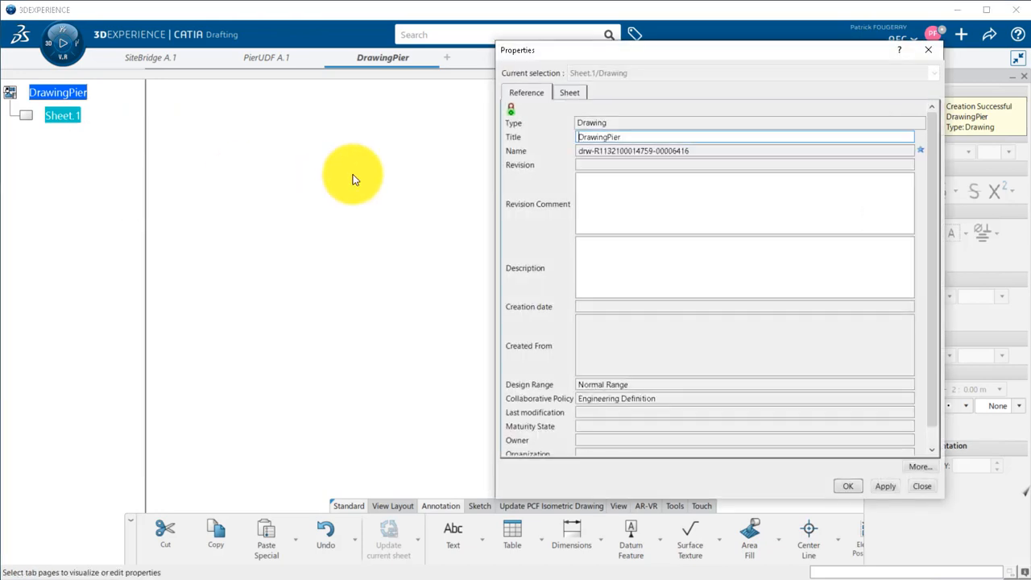
# Step: Generate a FRONT view from a PierUDF plane and place it on Sheet.1
pyautogui.click(567, 92)
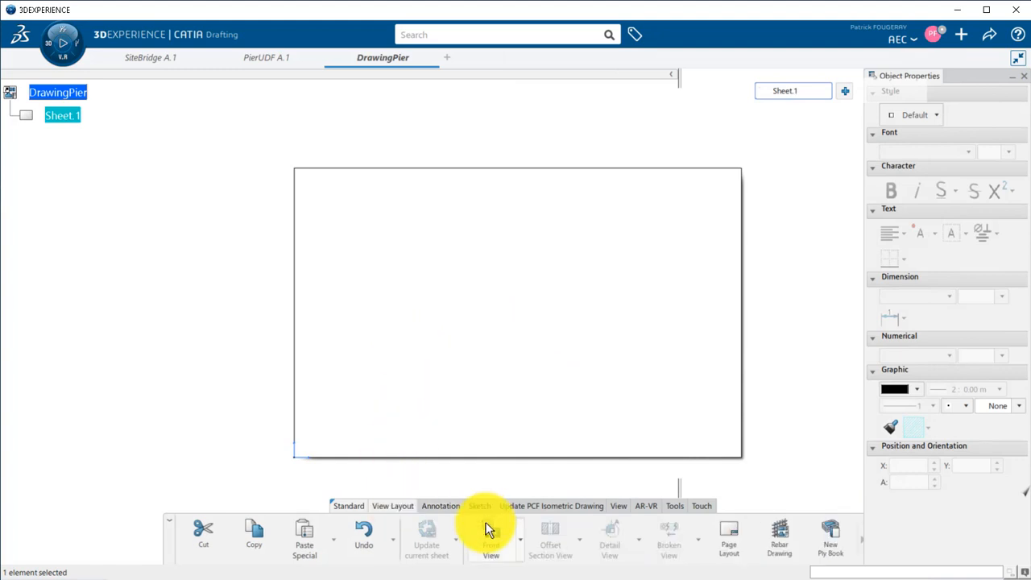
pyautogui.click(491, 538)
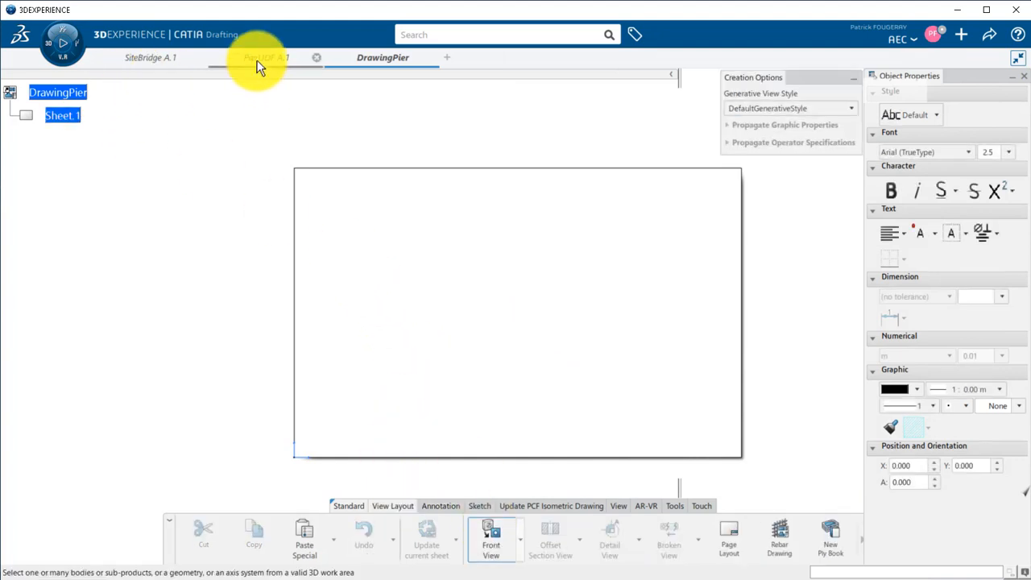
pyautogui.click(266, 57)
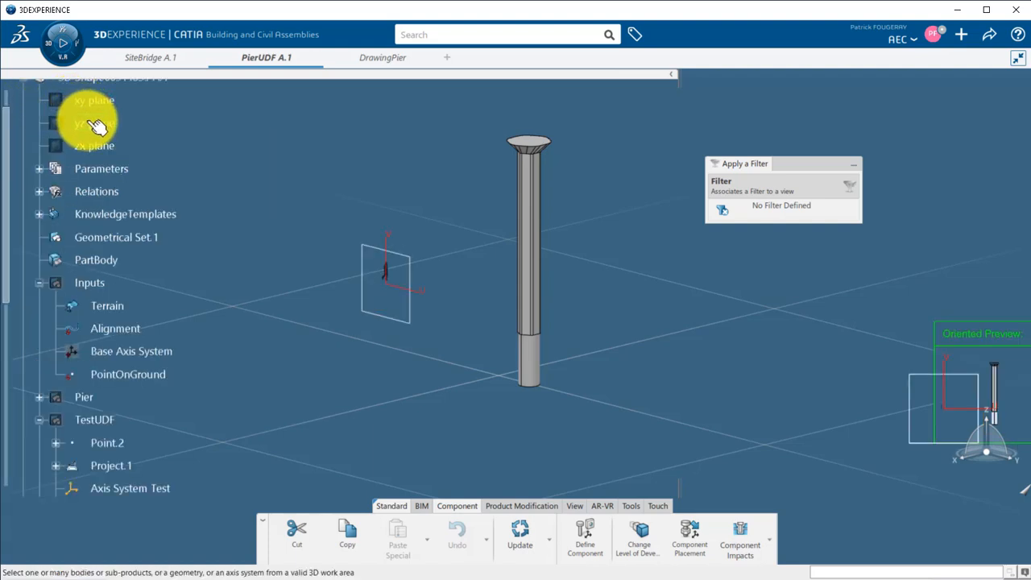
pyautogui.click(382, 57)
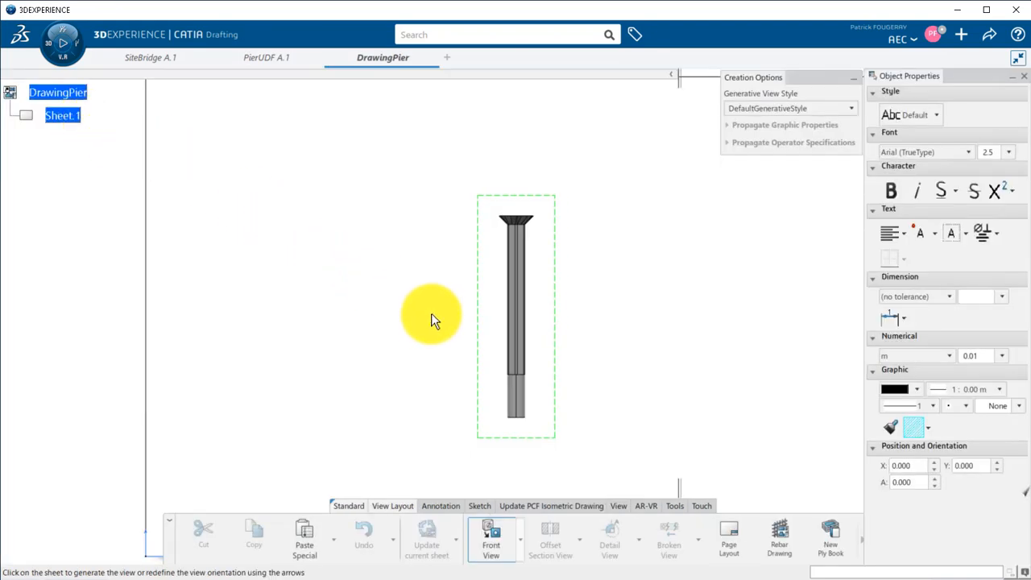
pyautogui.click(433, 317)
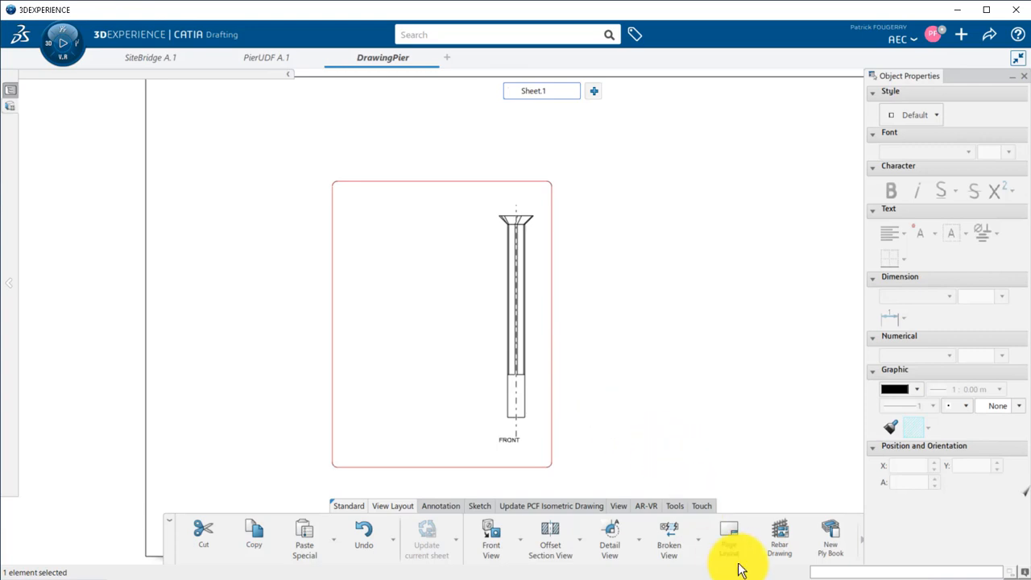
# Step: Apply the Drawing Titleblock Sample 1 frame and title block to Sheet.1
pyautogui.click(729, 537)
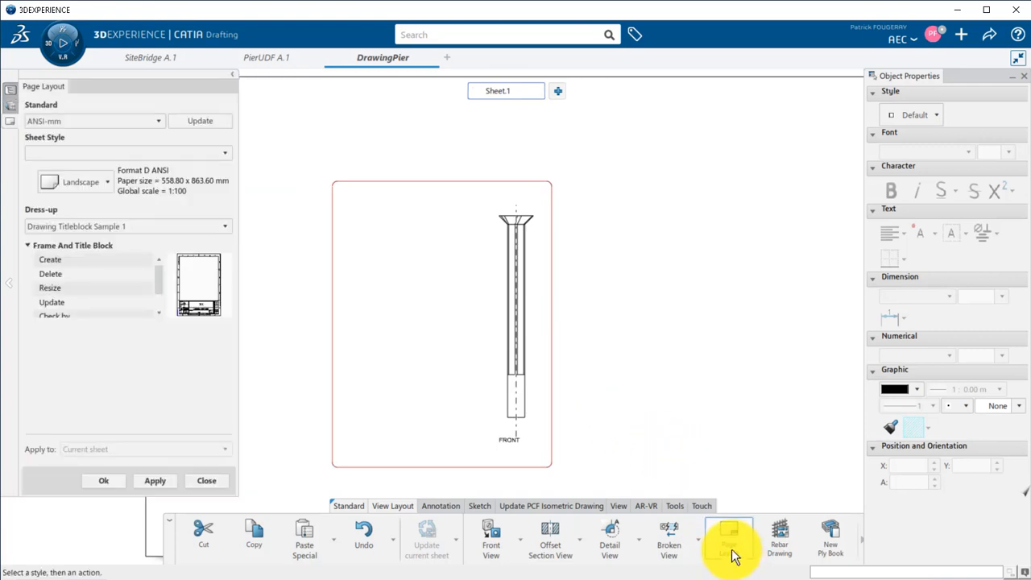
pyautogui.moveTo(100, 260)
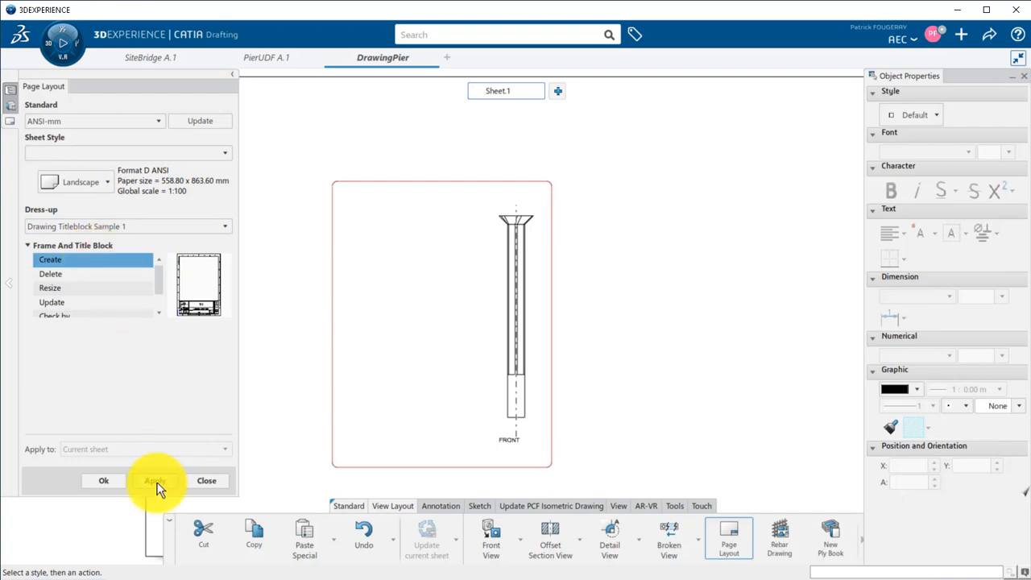
pyautogui.click(155, 480)
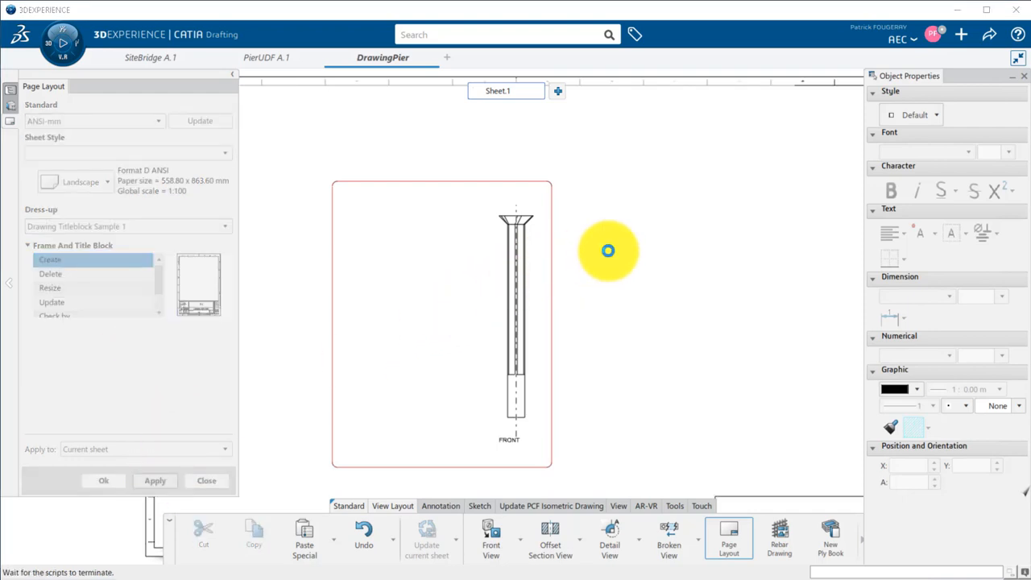
pyautogui.click(50, 260)
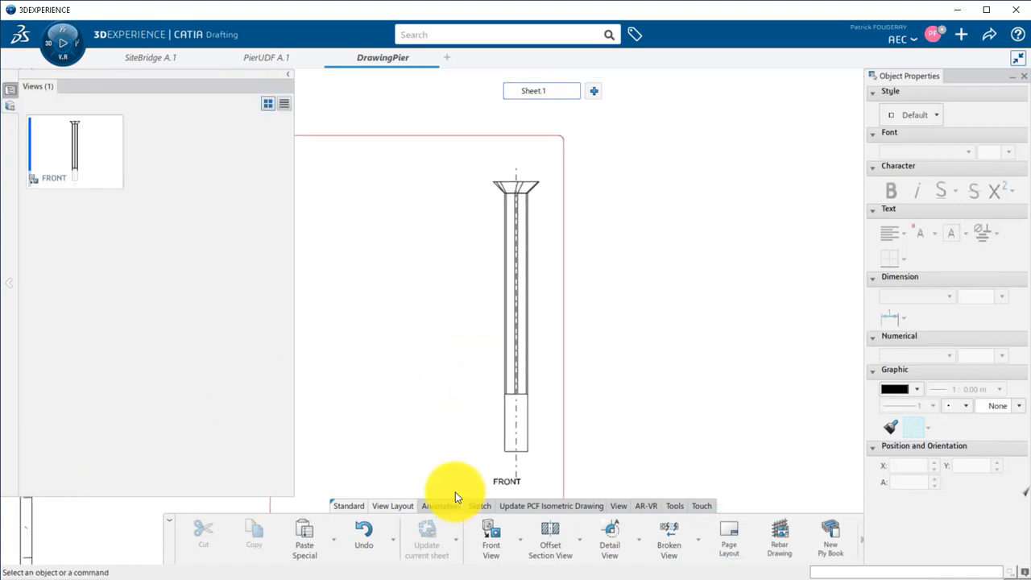
# Step: Save DrawingPier from the Annotation tools, then close it
pyautogui.click(440, 505)
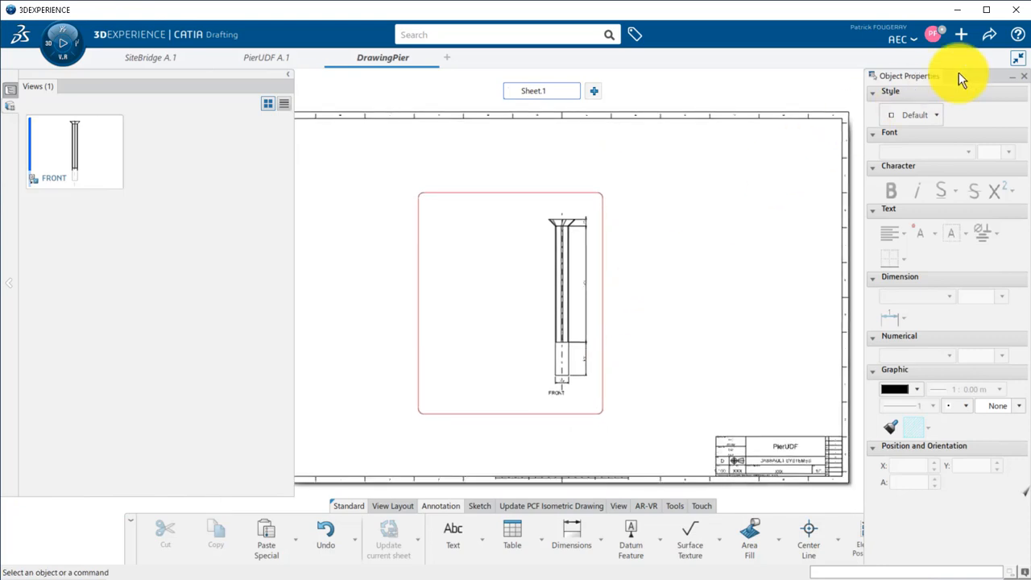
pyautogui.click(989, 34)
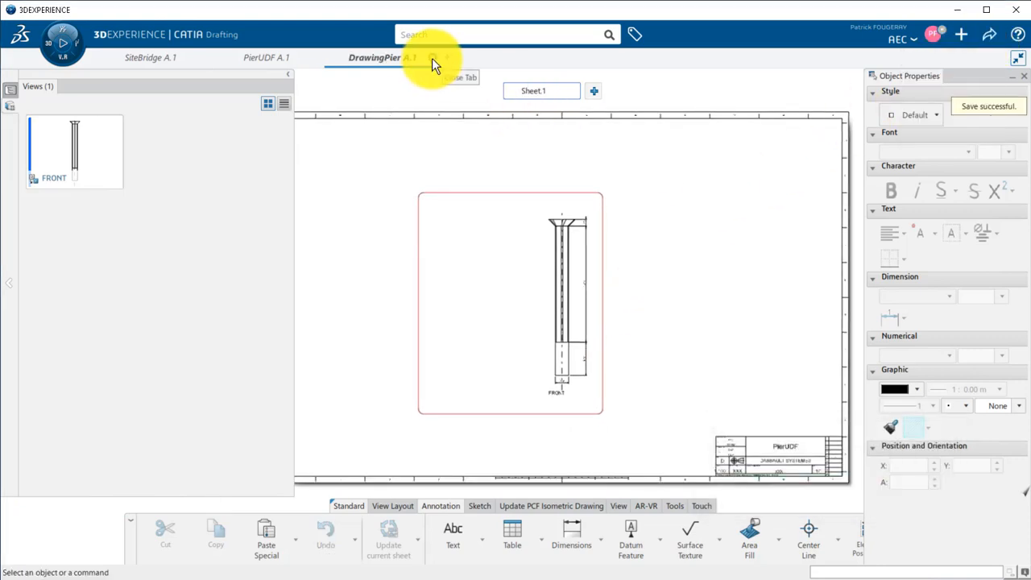
pyautogui.click(265, 57)
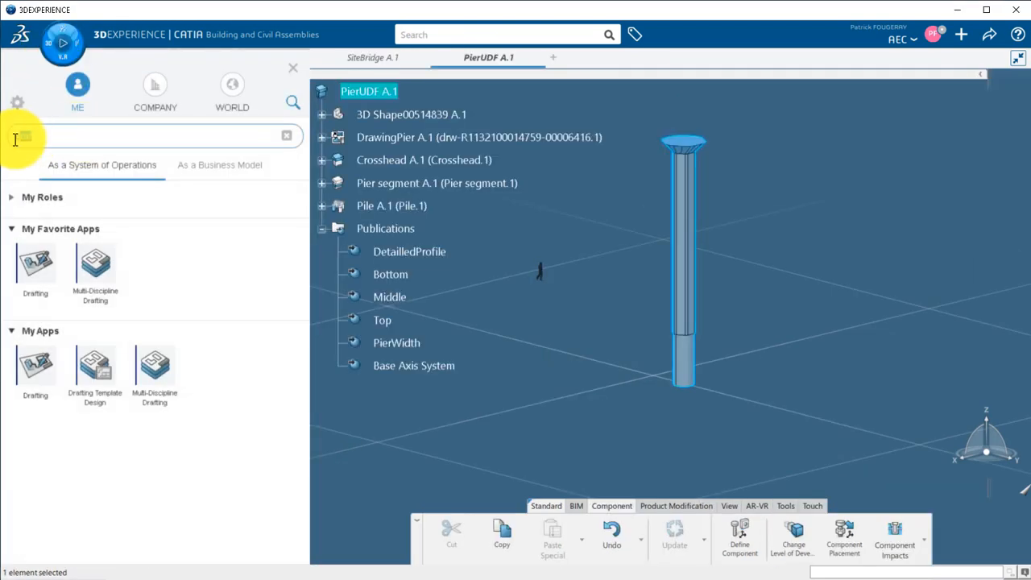
# Step: Create the MyPierEngTemp engineering template from 'temp' search and view its empty inputs
pyautogui.write('temp')
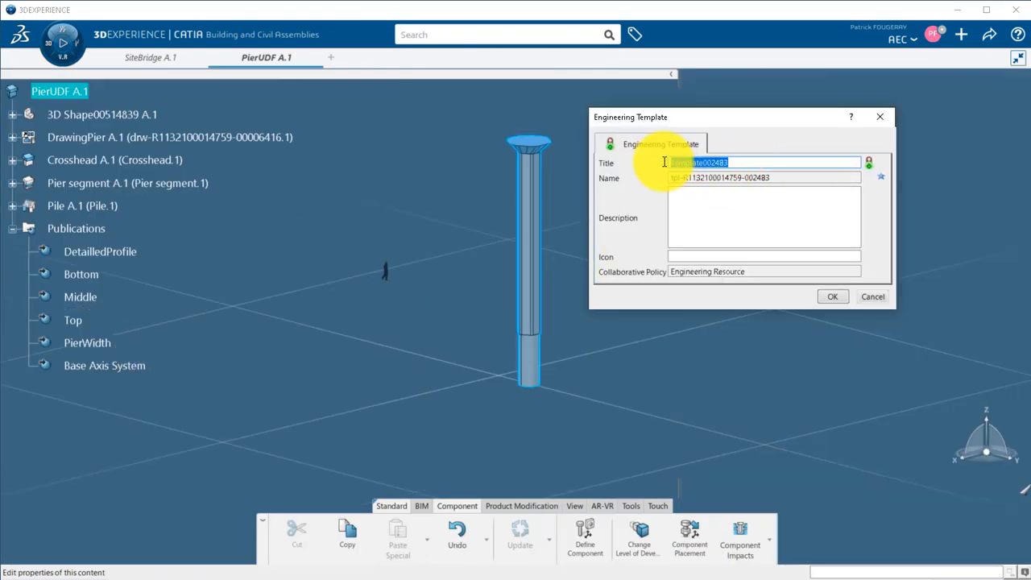
pyautogui.click(832, 297)
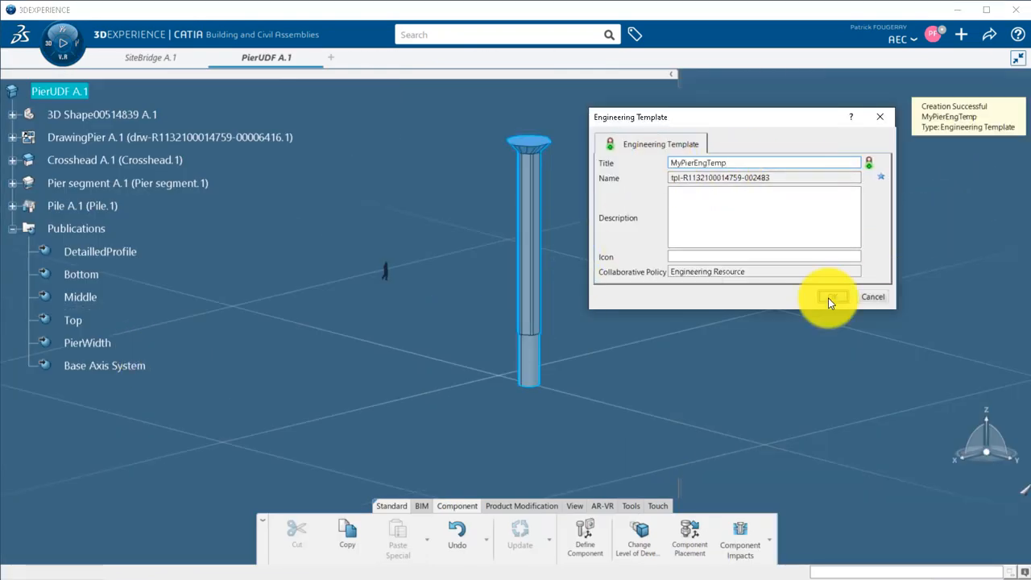
pyautogui.click(829, 296)
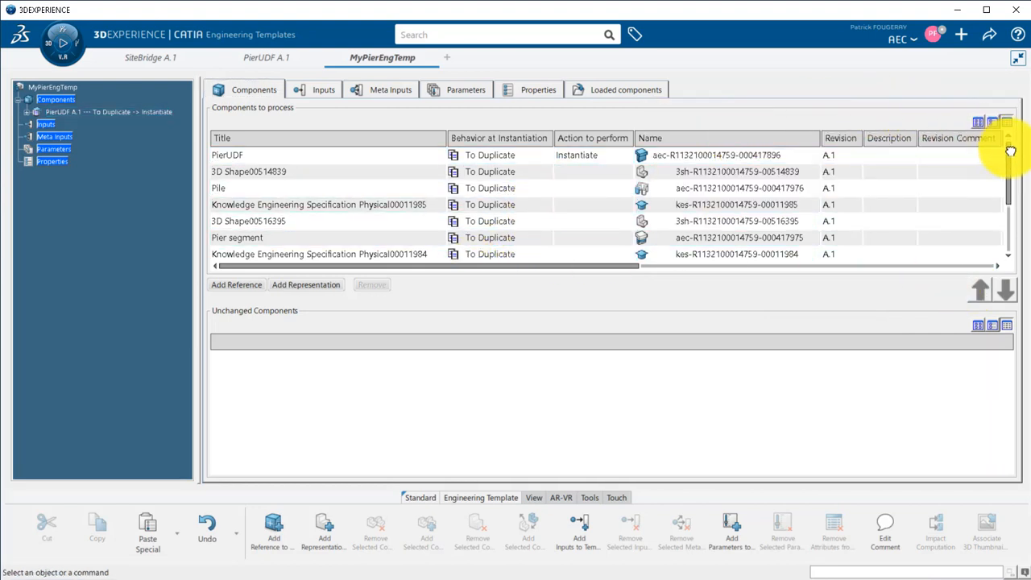
pyautogui.scroll(-3)
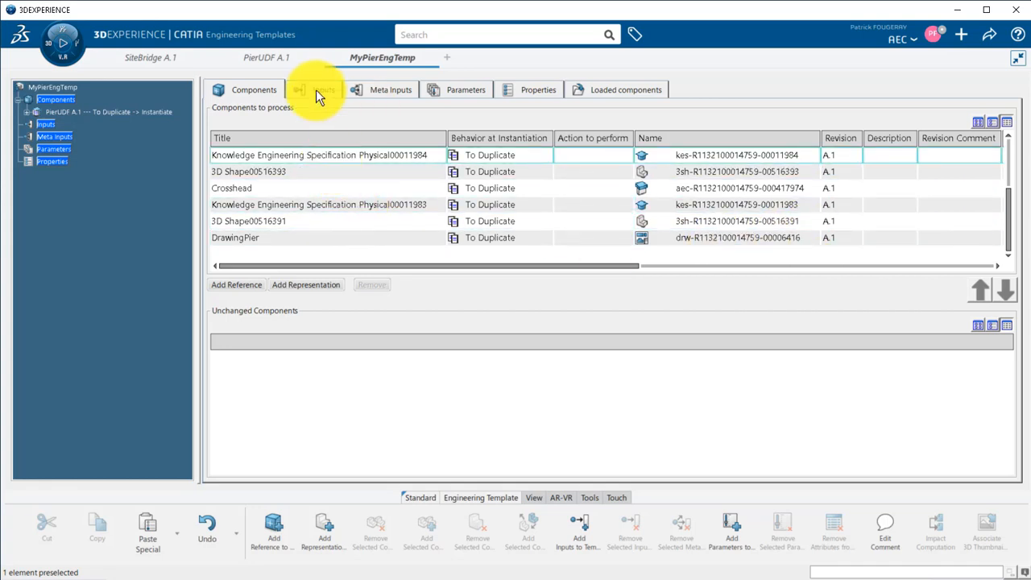
pyautogui.click(321, 90)
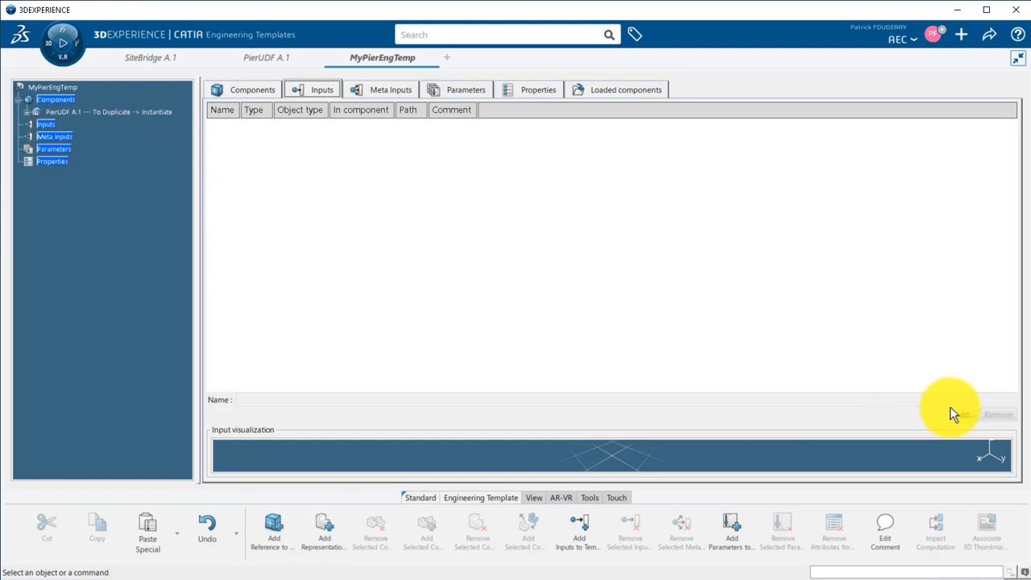
# Step: Set Base Axis System and PointOnGround as the MyPierEngTemp template inputs
pyautogui.click(577, 532)
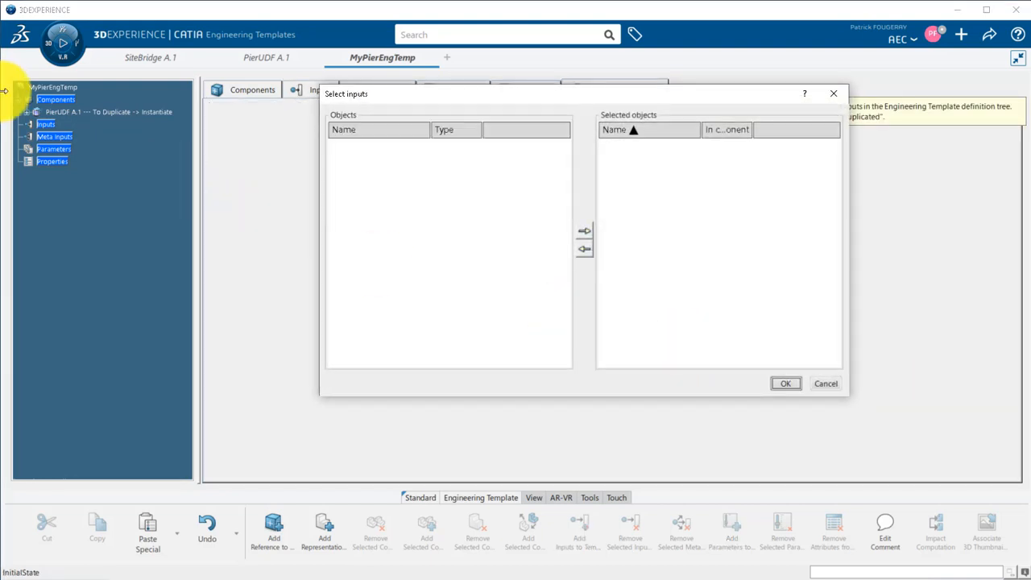
pyautogui.click(36, 112)
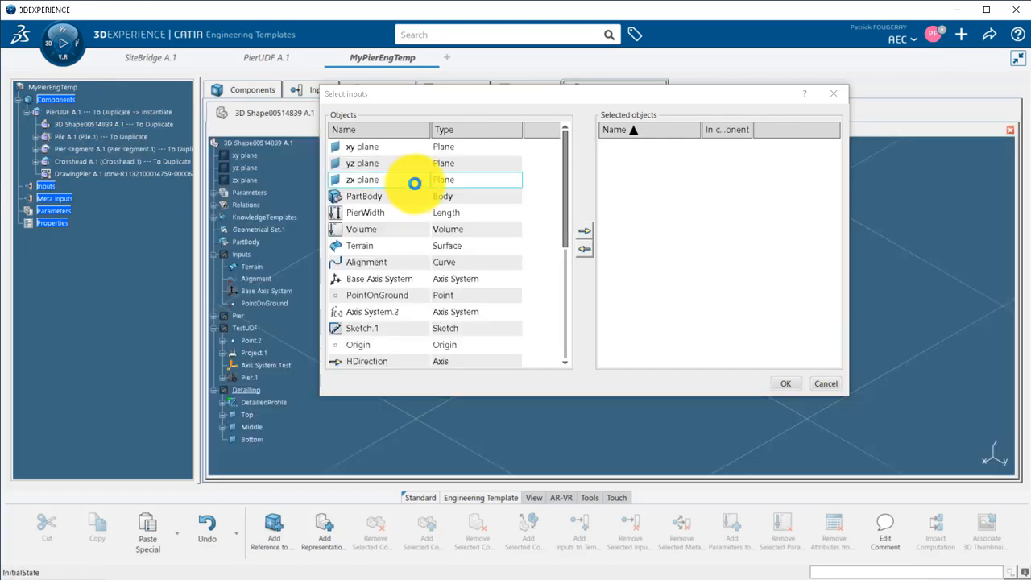
pyautogui.click(378, 279)
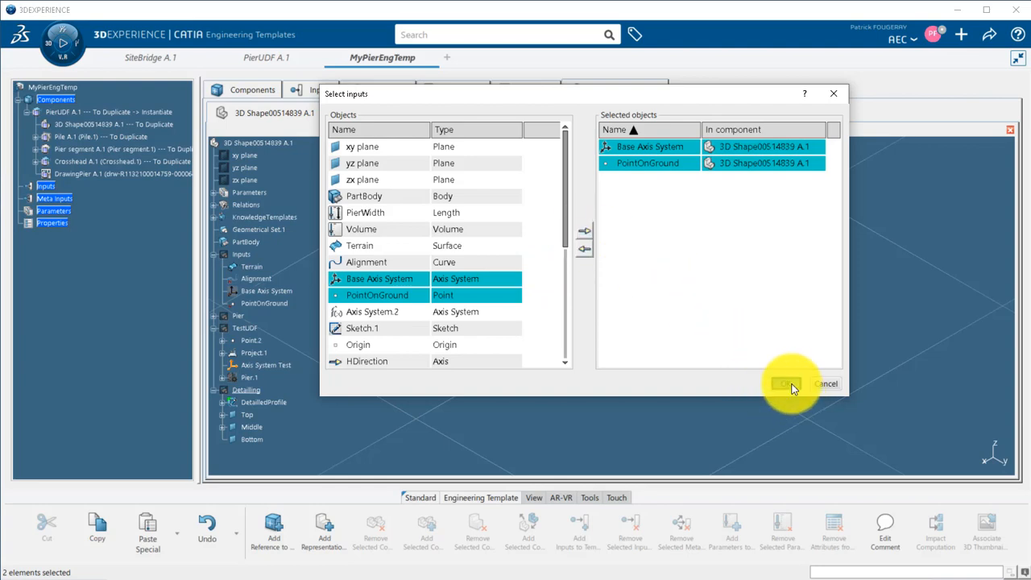
pyautogui.click(785, 383)
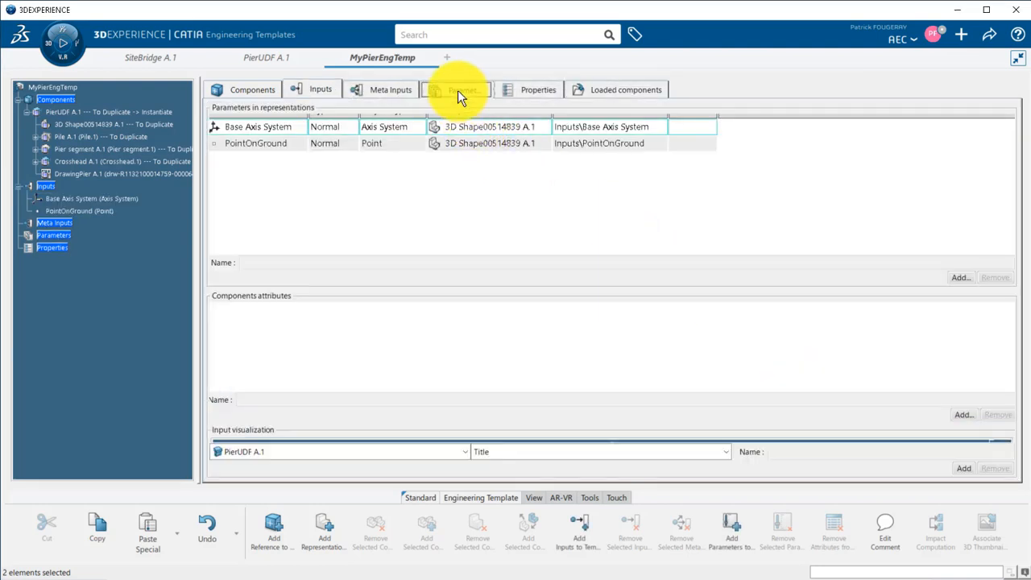
# Step: Expose PierWidth as the template parameter and save MyPierEngTemp
pyautogui.click(458, 89)
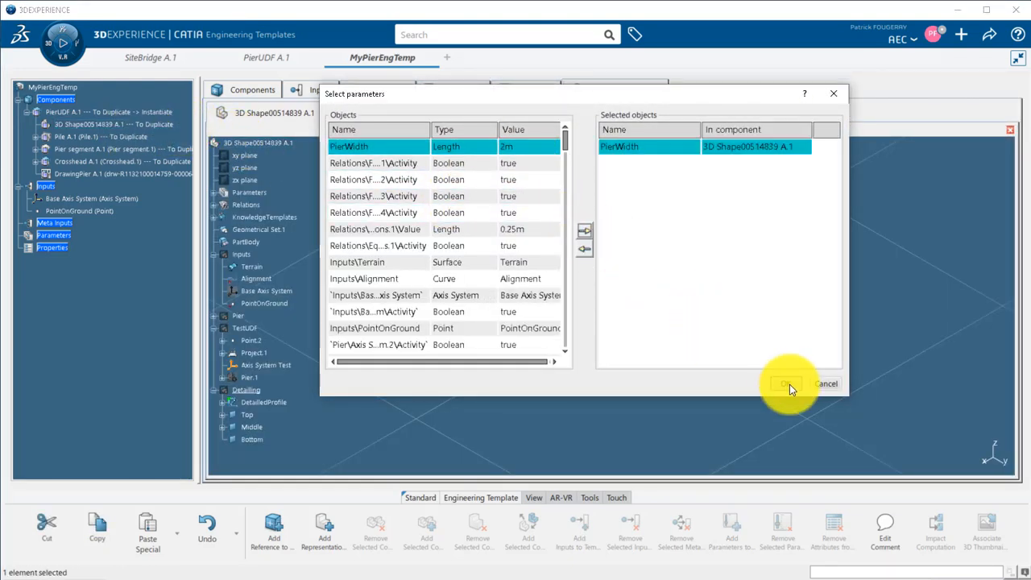
pyautogui.click(785, 383)
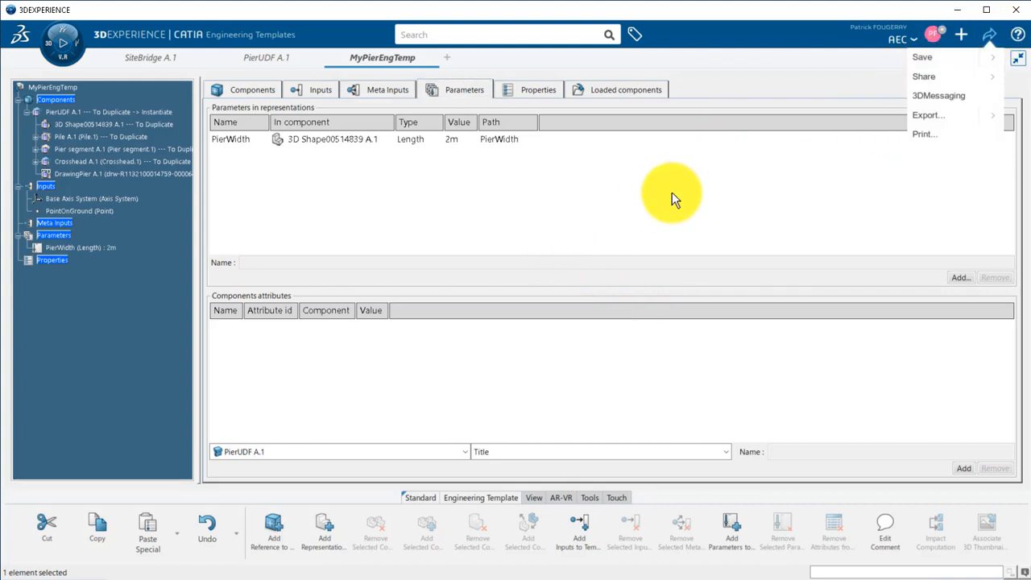
pyautogui.click(265, 58)
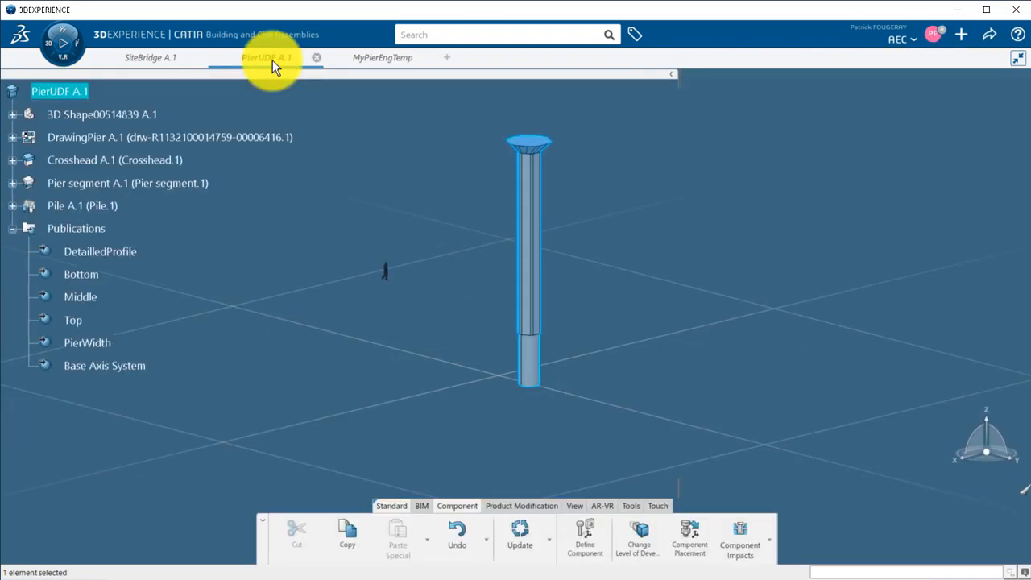
# Step: In PierUDF, select Pier.1 and launch Instantiate From Selection from the Tools tab
pyautogui.click(519, 536)
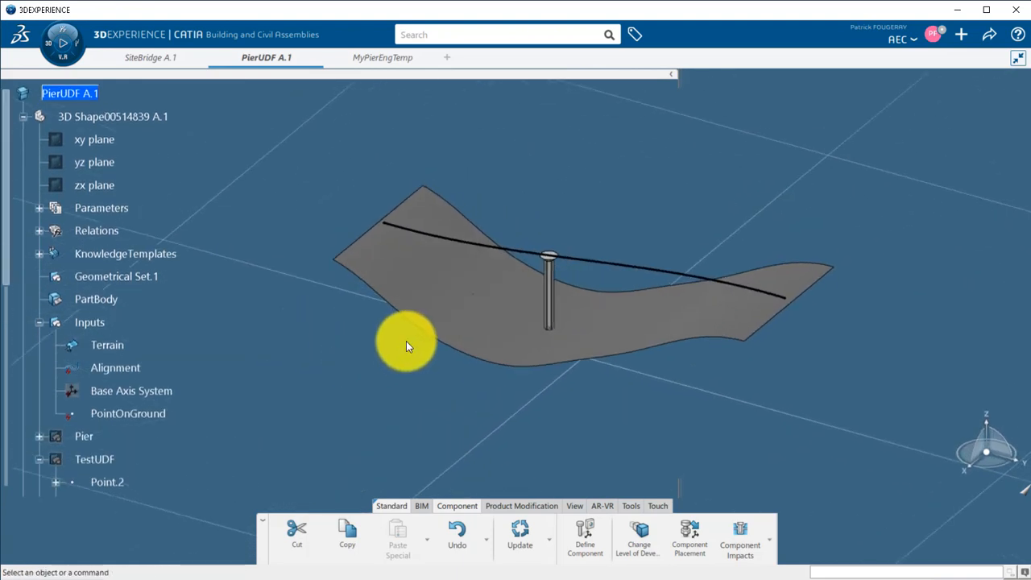
pyautogui.rightClick(100, 387)
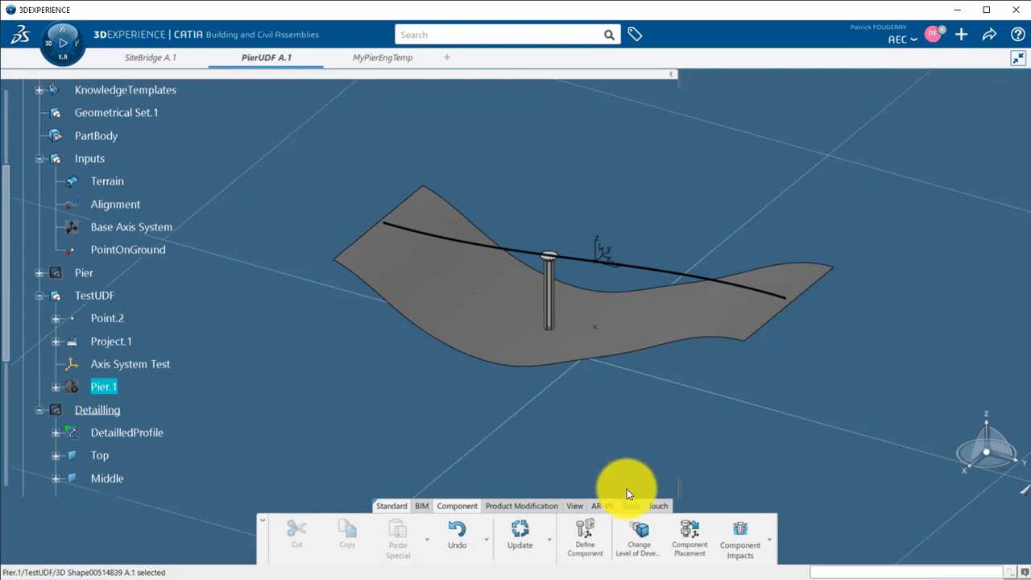
pyautogui.click(630, 505)
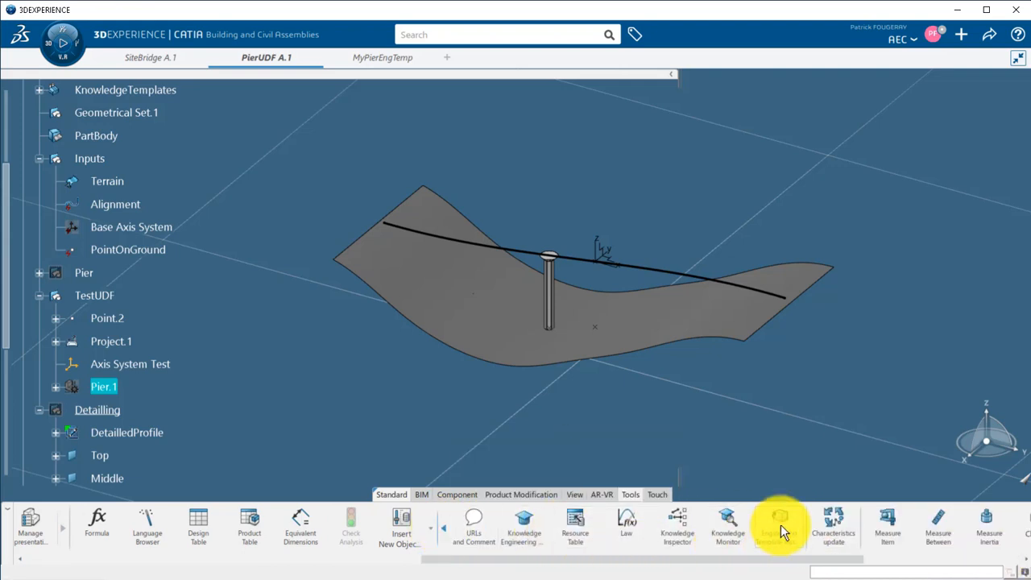
pyautogui.click(779, 525)
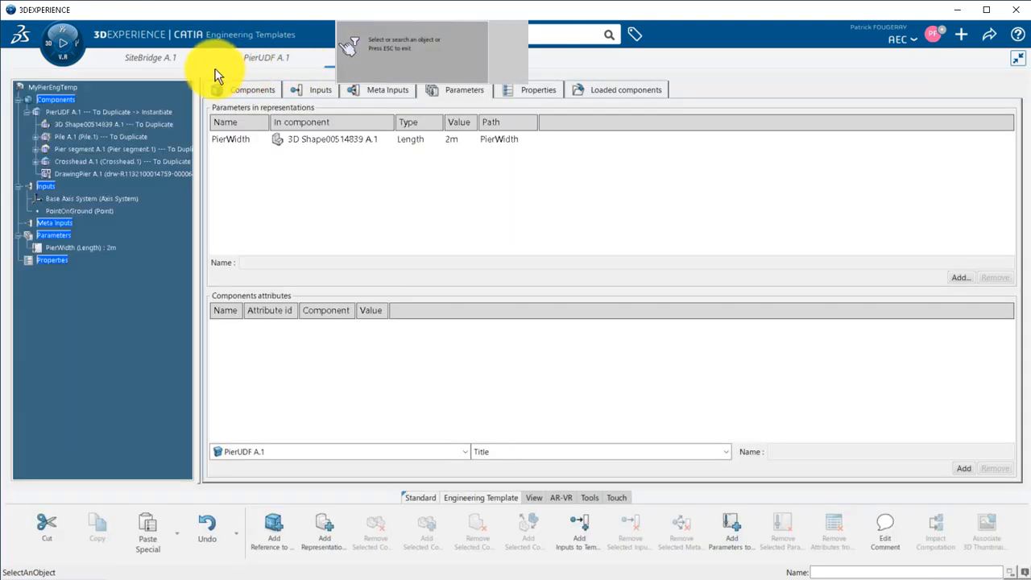
# Step: Instantiate MyPierEngTemp at Axis System Test and Project.1 with PierWidth 5m
pyautogui.click(266, 58)
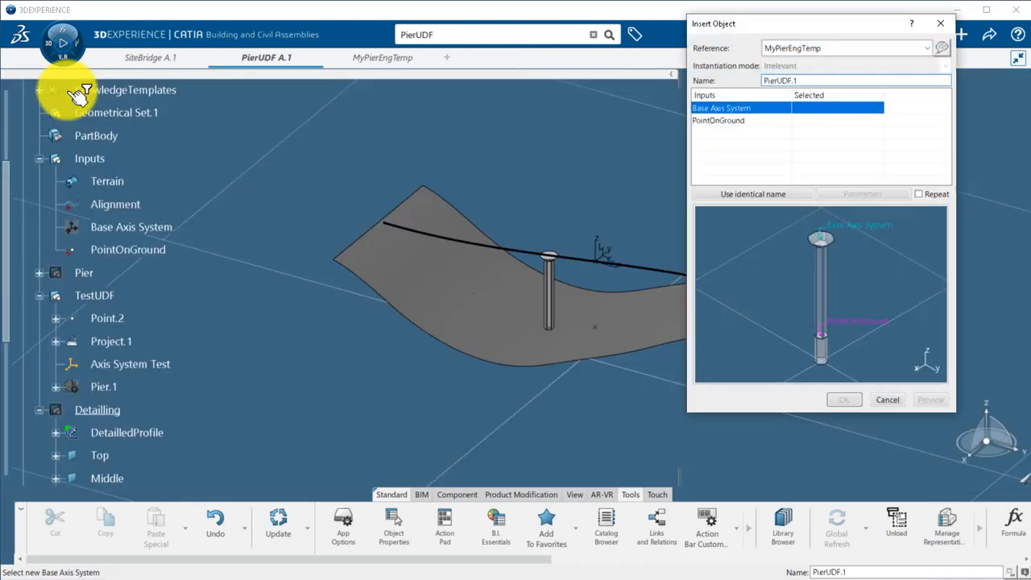
pyautogui.moveTo(596, 253)
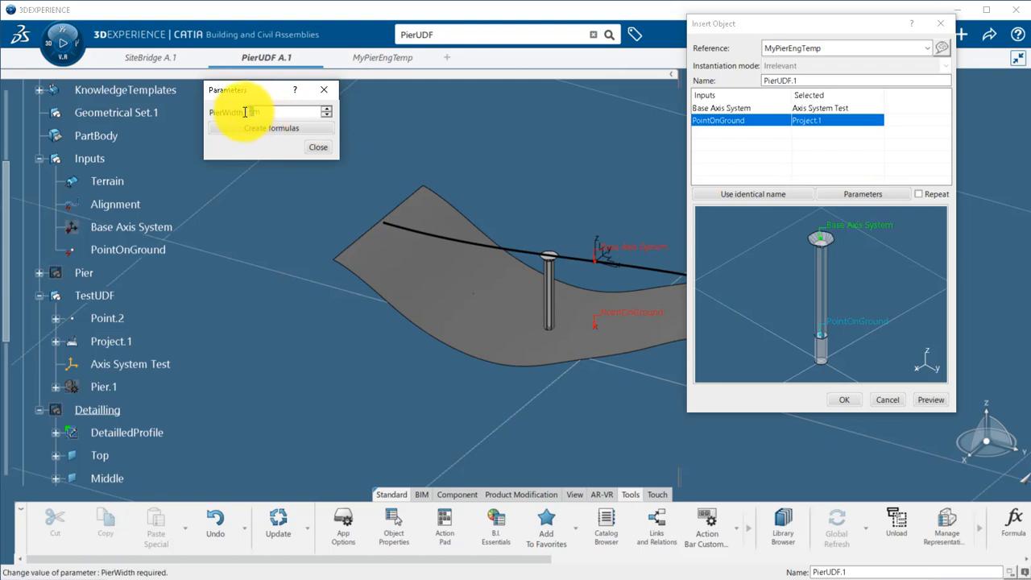
pyautogui.write('5m')
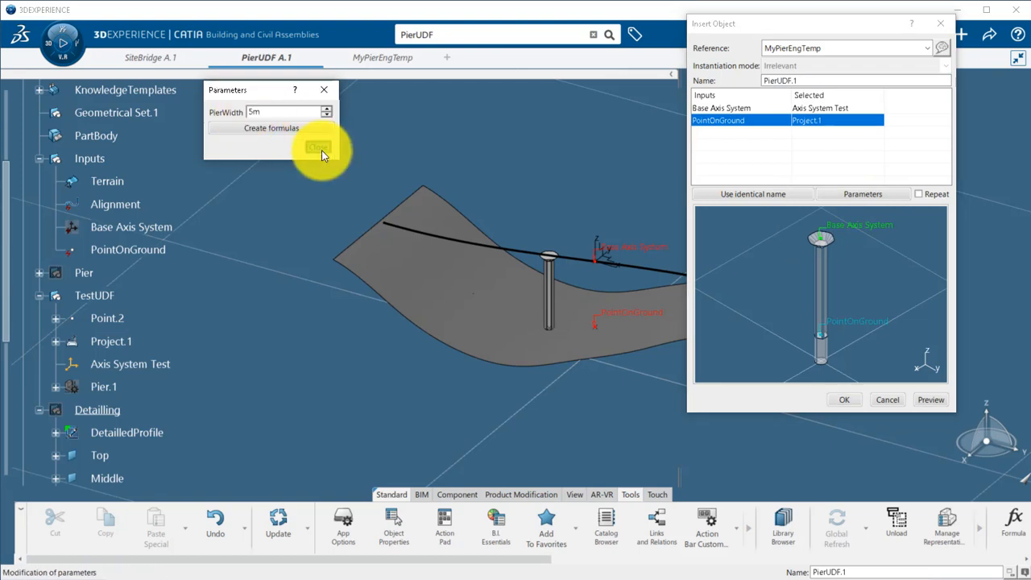
pyautogui.click(843, 399)
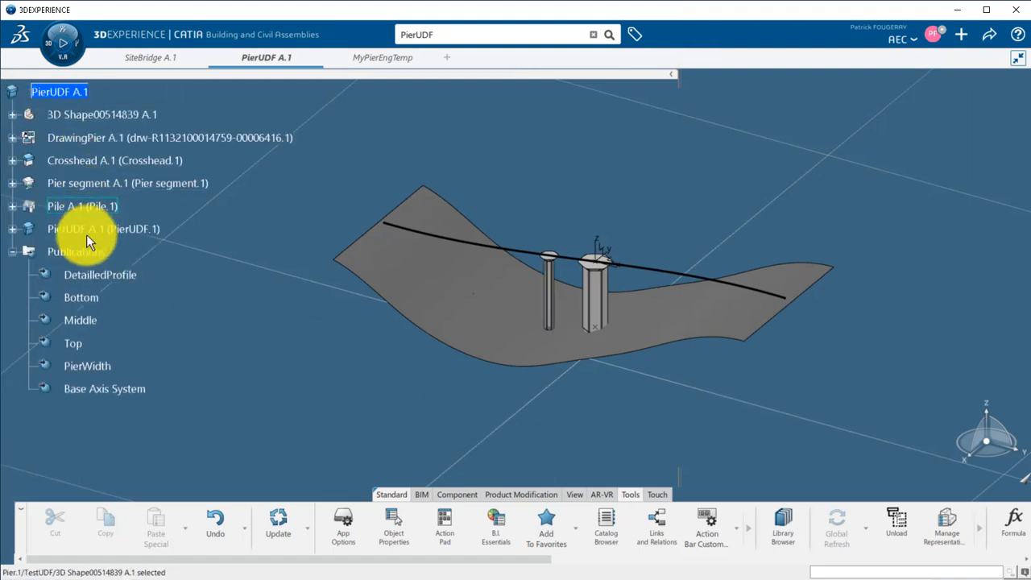
pyautogui.click(13, 228)
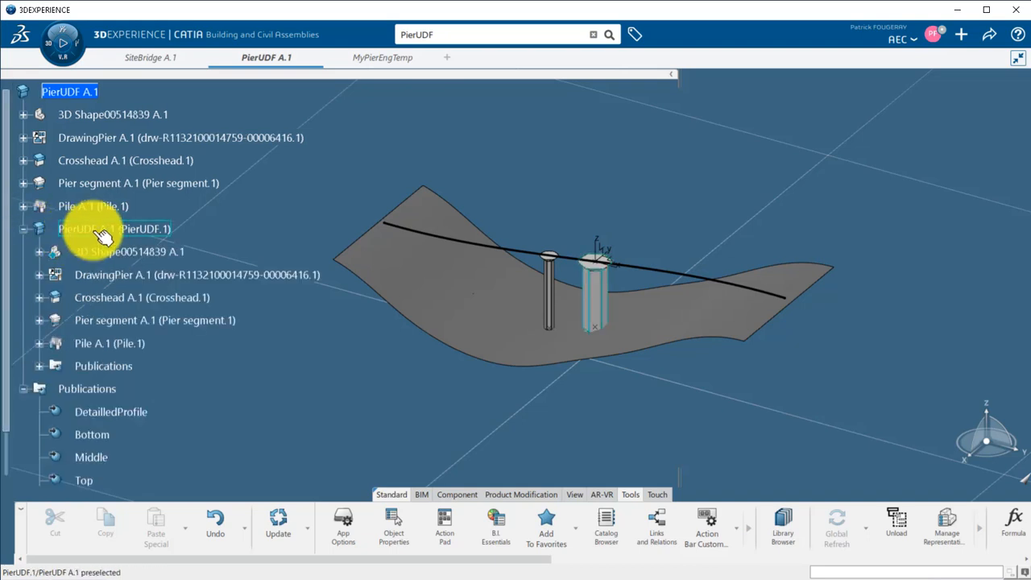
pyautogui.click(114, 229)
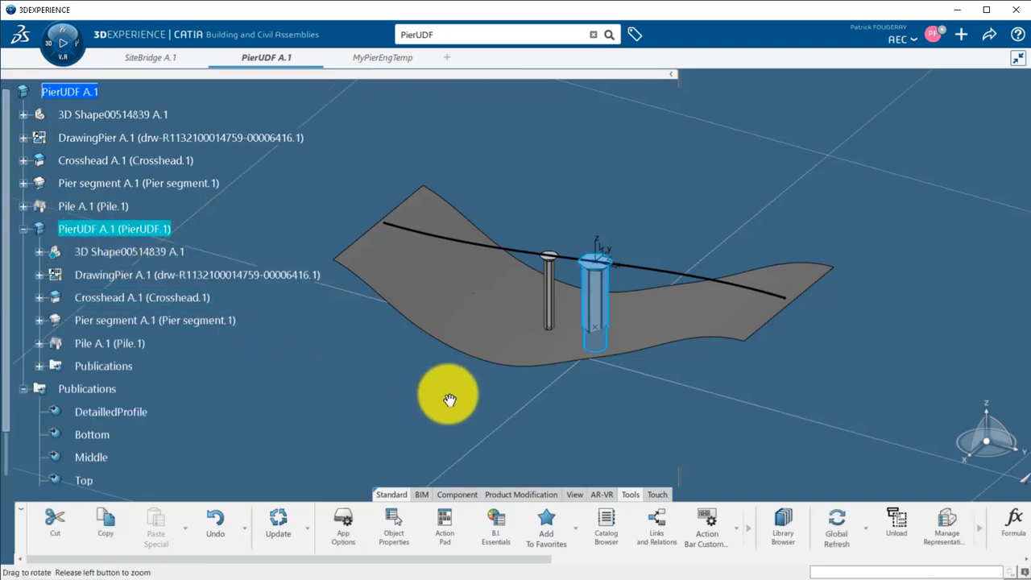
pyautogui.moveTo(449, 400); pyautogui.dragTo(486, 265)
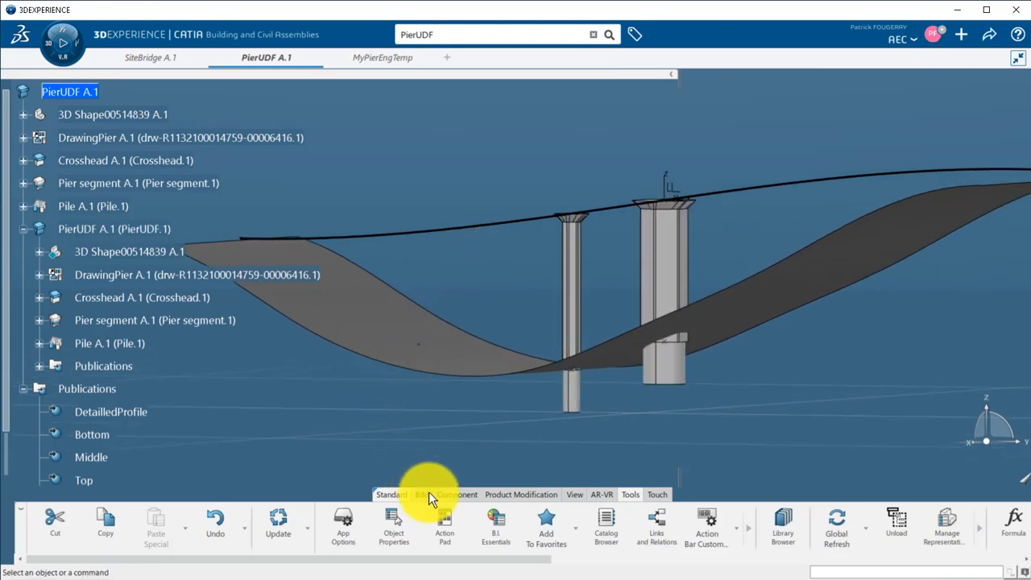
pyautogui.click(421, 494)
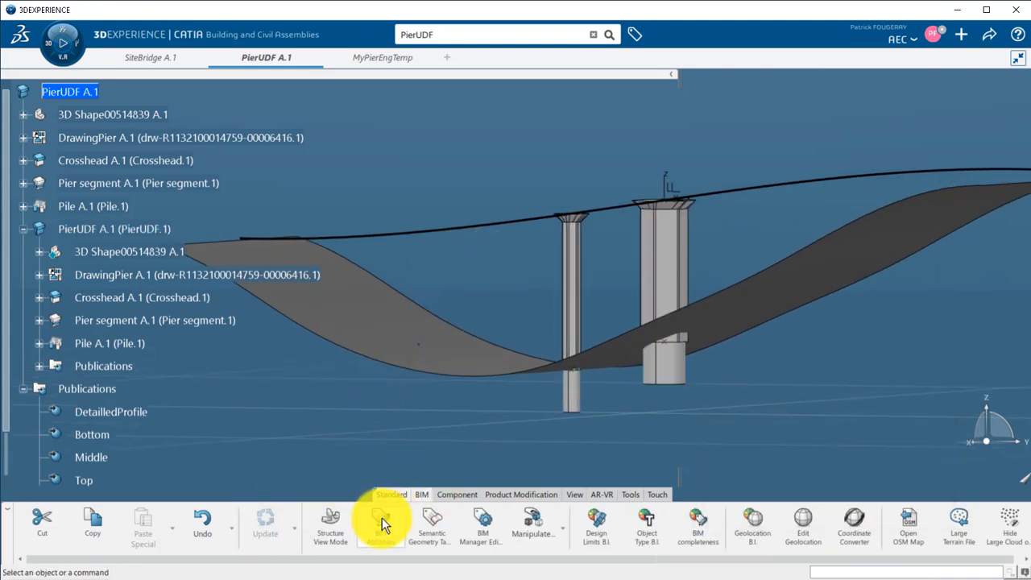
pyautogui.click(380, 523)
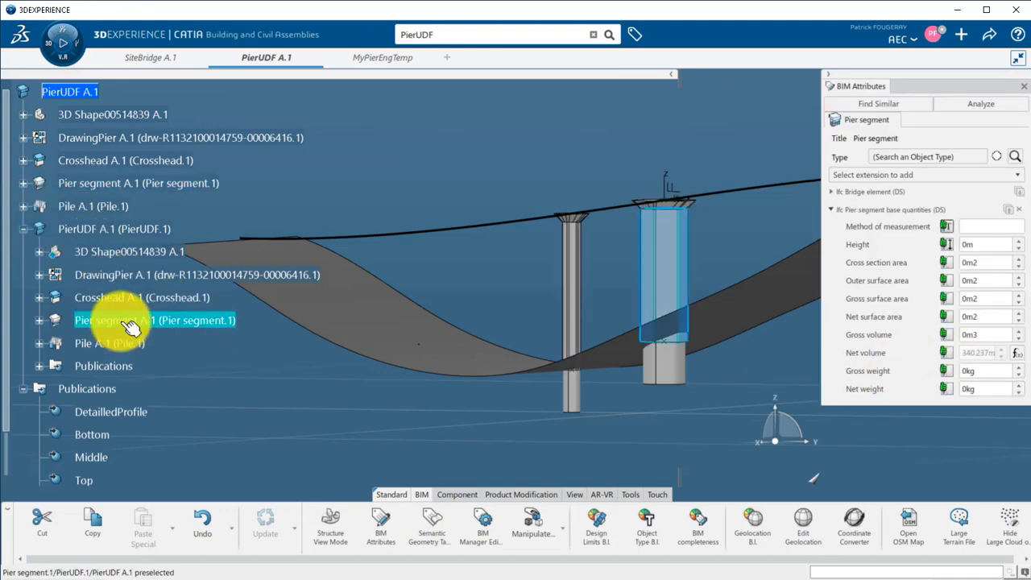
pyautogui.click(109, 343)
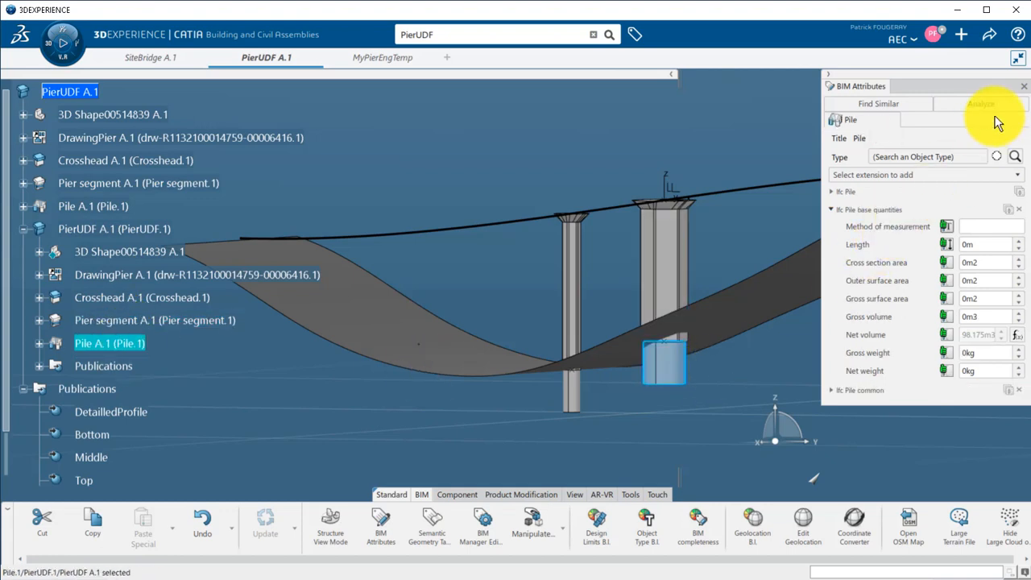
pyautogui.click(1022, 86)
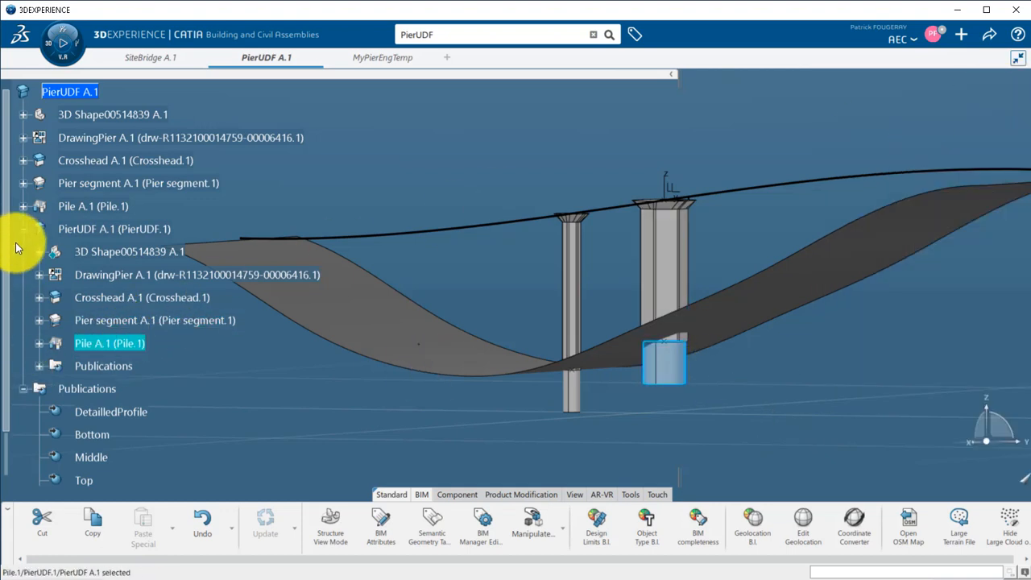
pyautogui.scroll(-3)
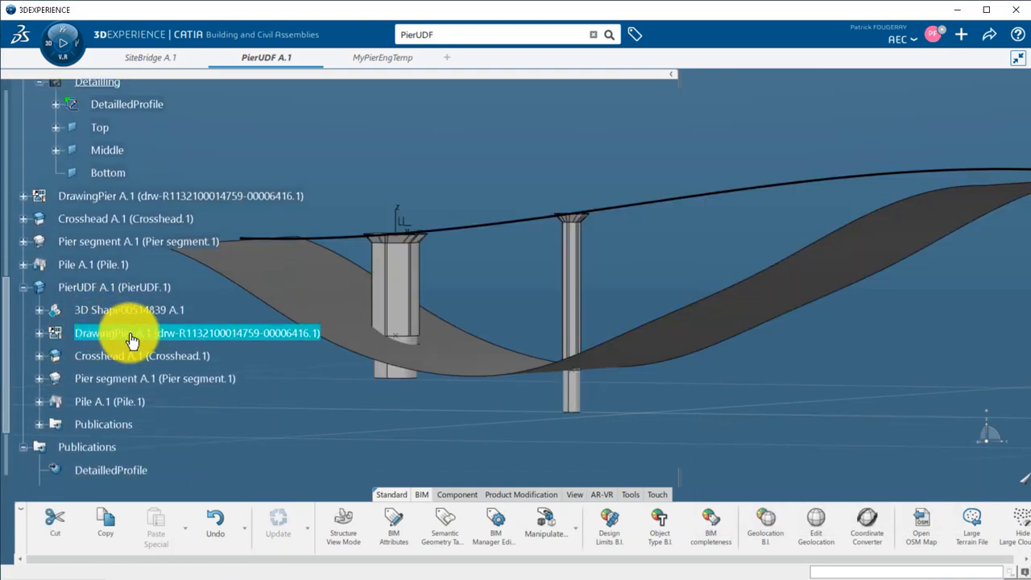
pyautogui.doubleClick(132, 333)
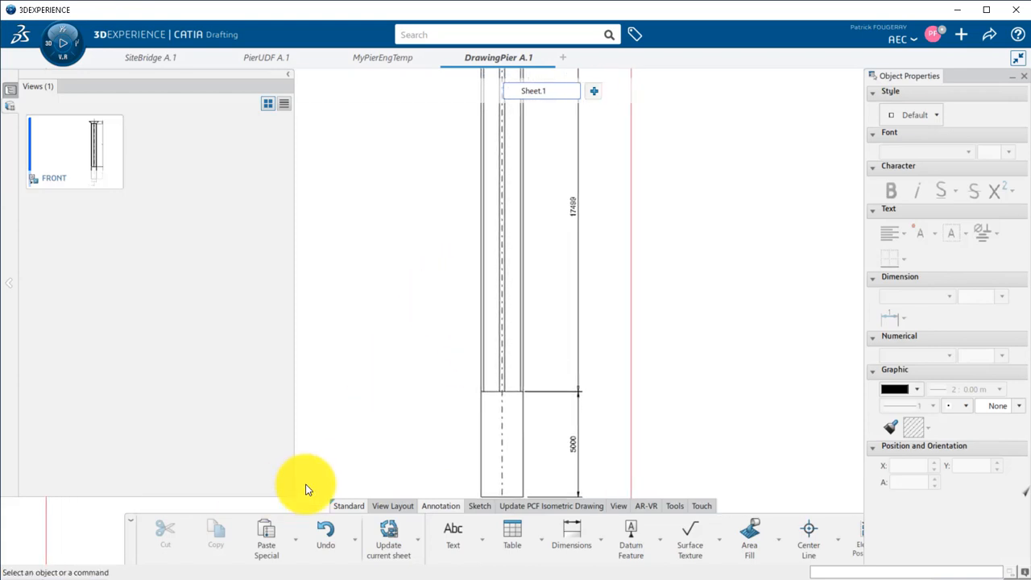
pyautogui.moveTo(304, 489); pyautogui.dragTo(417, 318)
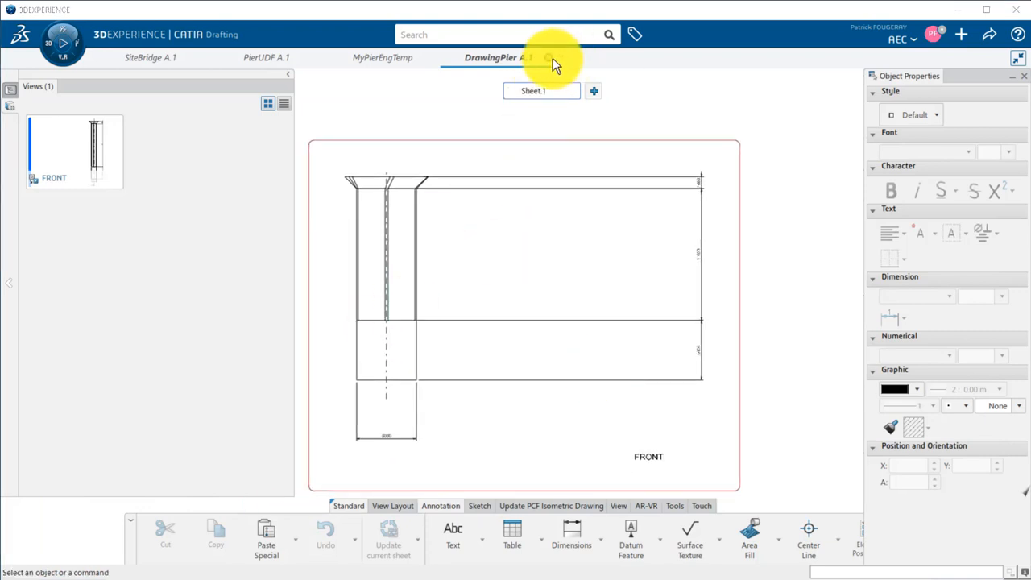
pyautogui.click(265, 57)
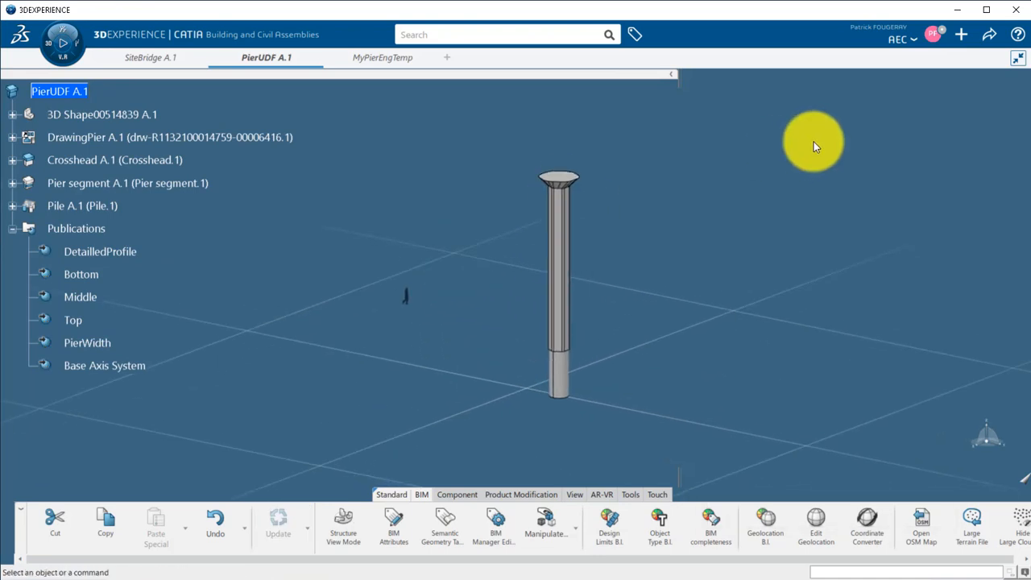
# Step: Create Pier type content titled MyPierTemplate with Reference instantiation method
pyautogui.click(960, 34)
pyautogui.write('Pier')
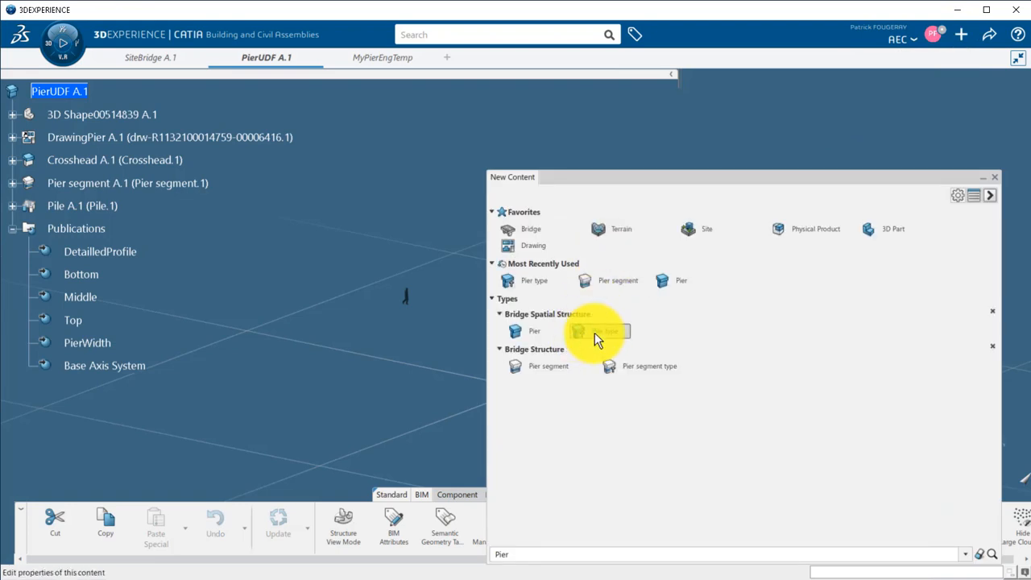
pyautogui.click(596, 331)
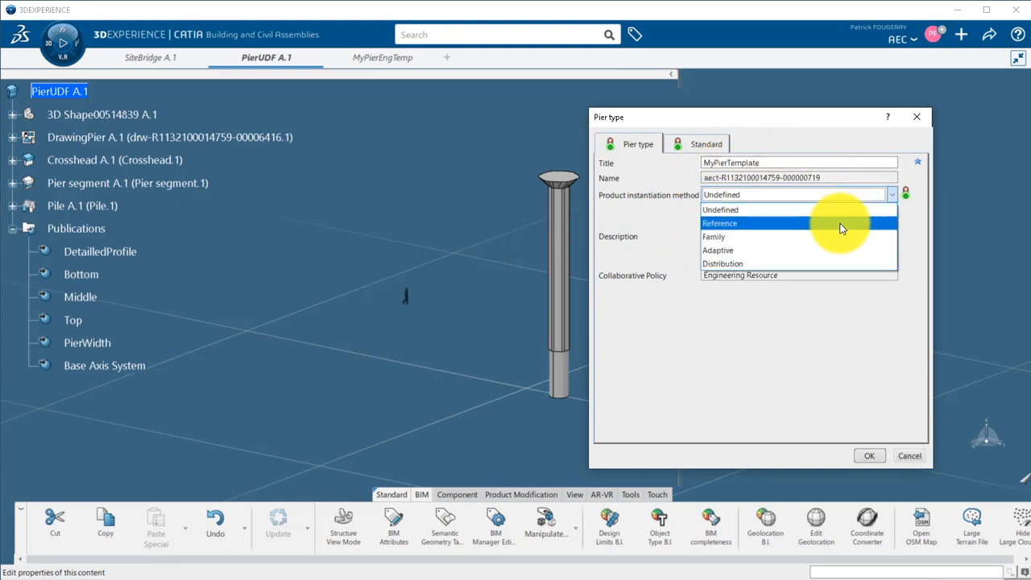
pyautogui.click(717, 249)
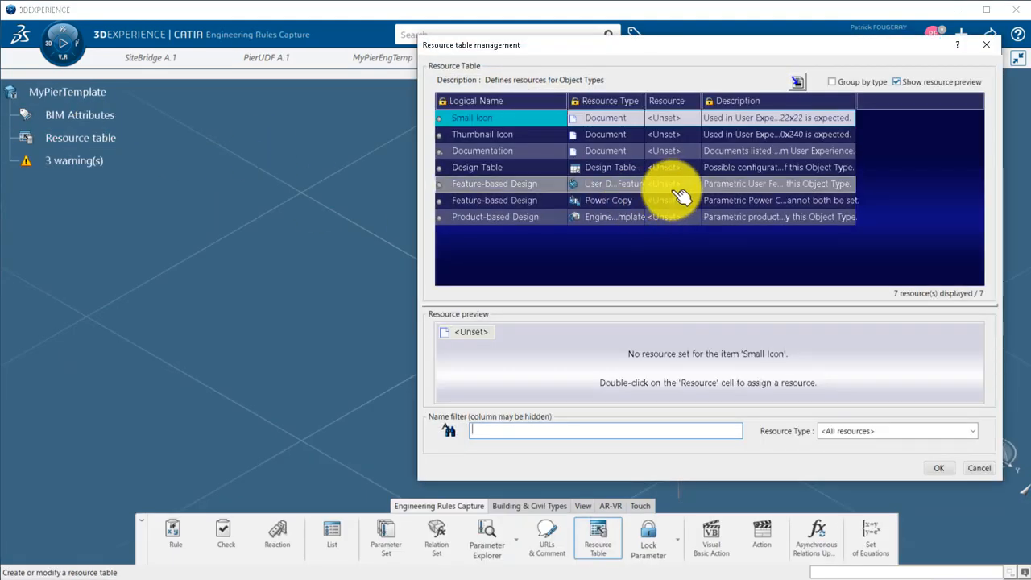
# Step: Assign Pier to Feature-based Design and MyPierEngTemp to Product-based Design, then save
pyautogui.click(978, 468)
pyautogui.write('PierUDF')
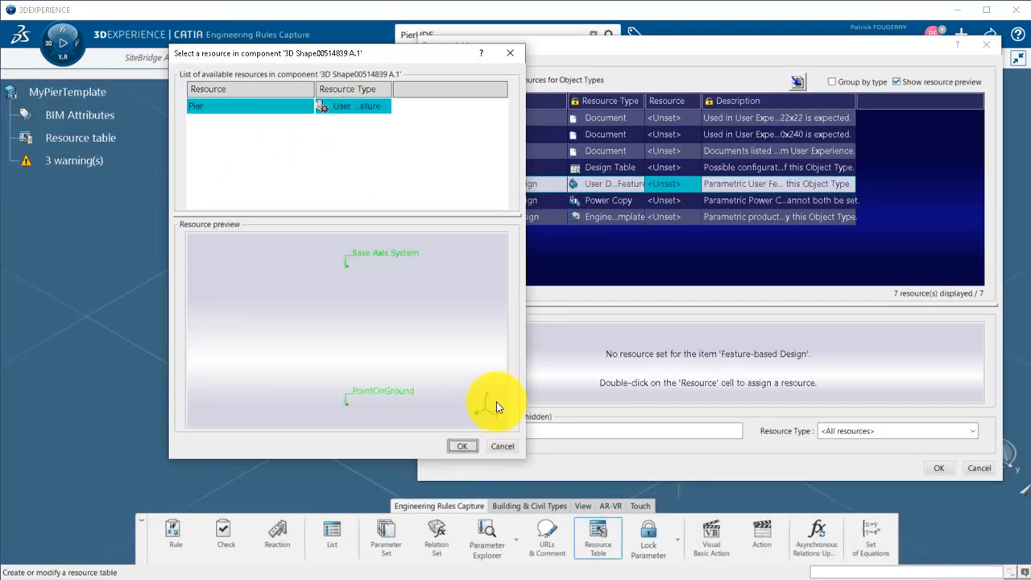
pyautogui.click(462, 446)
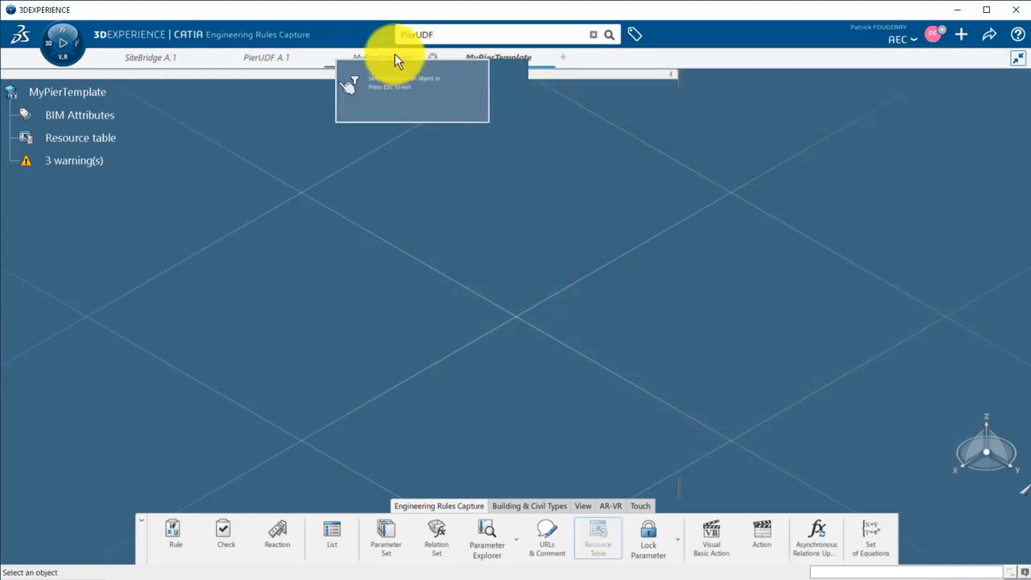
pyautogui.click(381, 57)
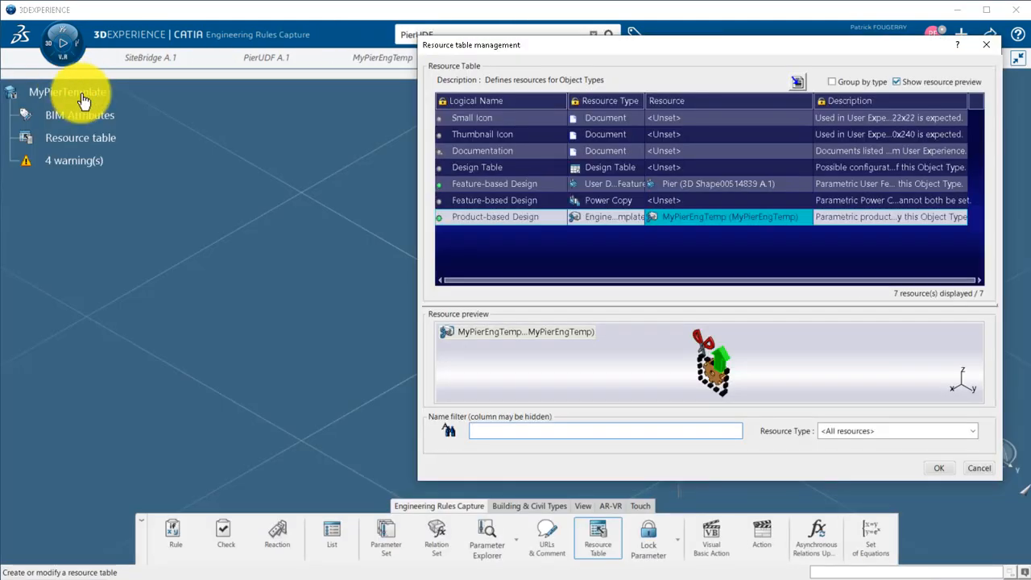
pyautogui.click(938, 468)
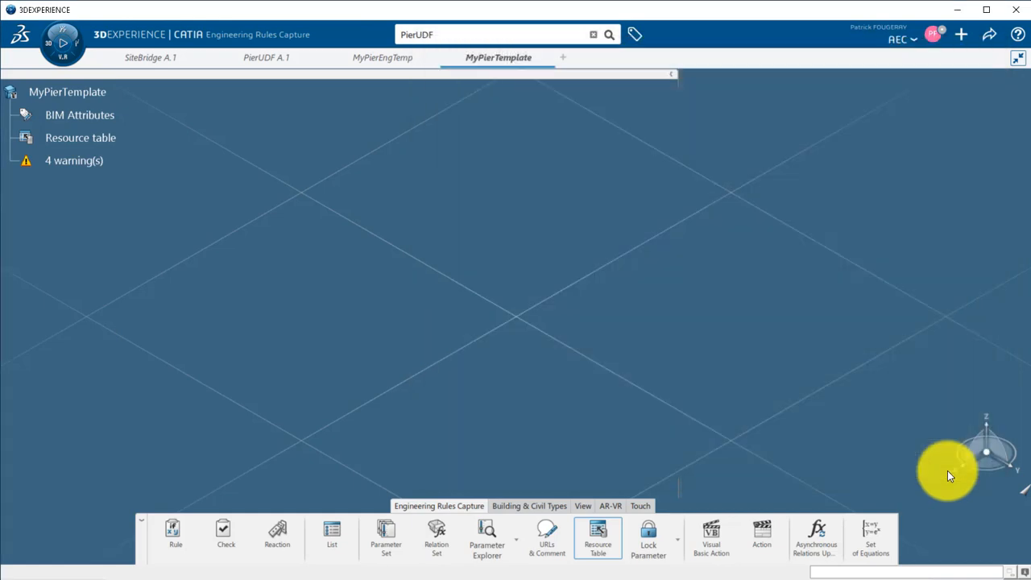
pyautogui.click(932, 34)
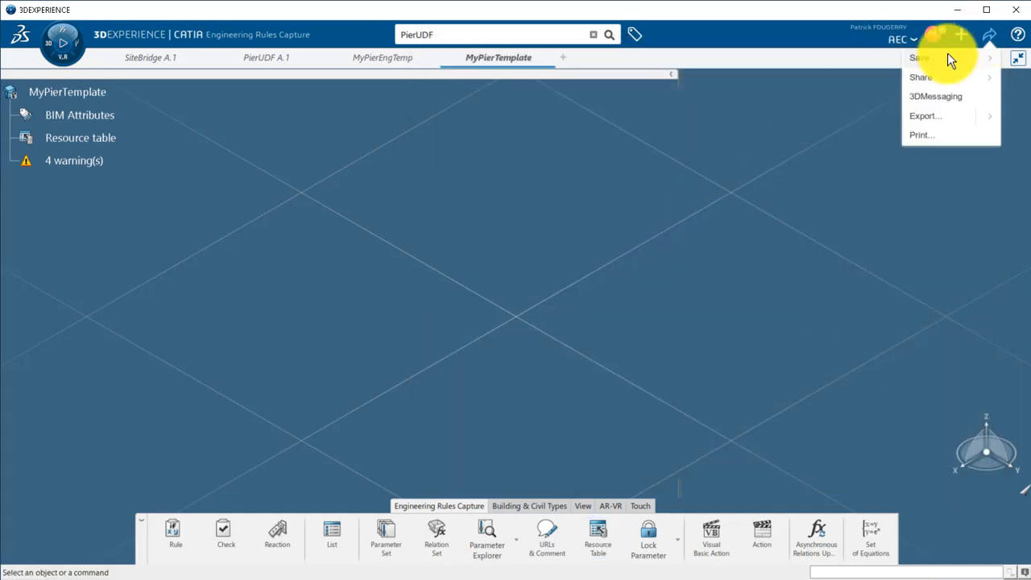
pyautogui.click(149, 57)
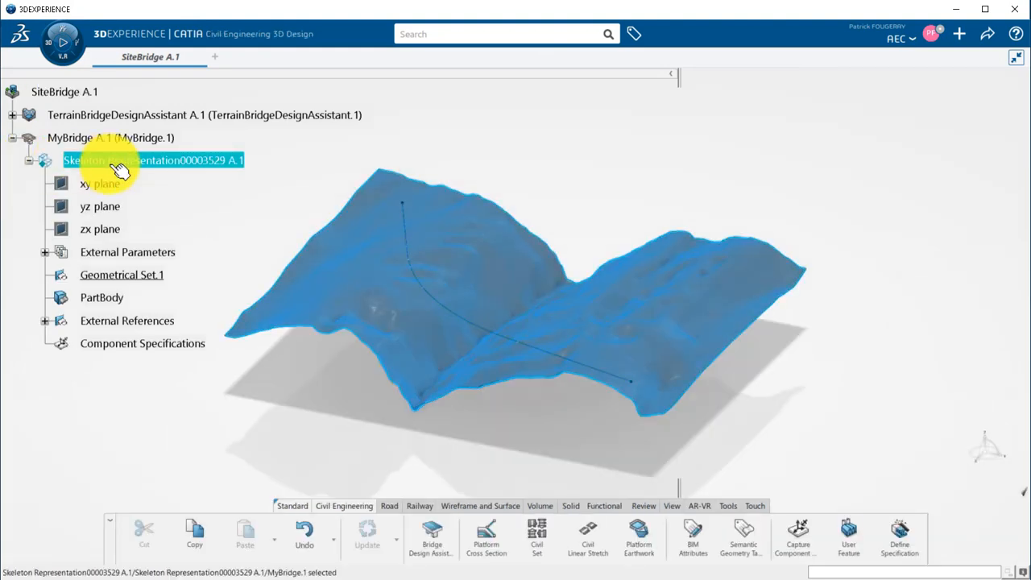
# Step: Pattern piers along the alignment with Direction Imposed axes, projected onto Terrain along Z
pyautogui.click(797, 538)
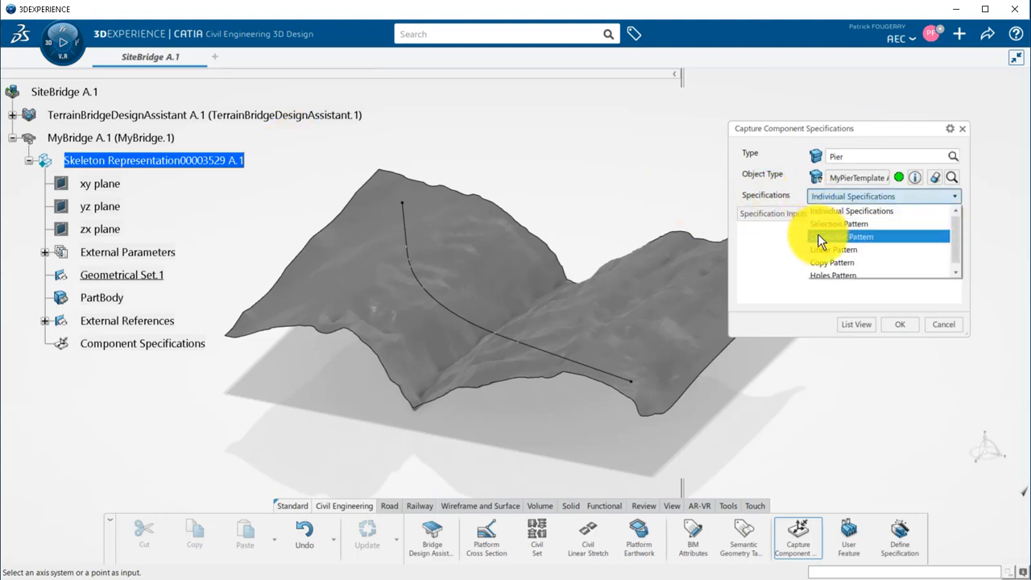
pyautogui.click(861, 236)
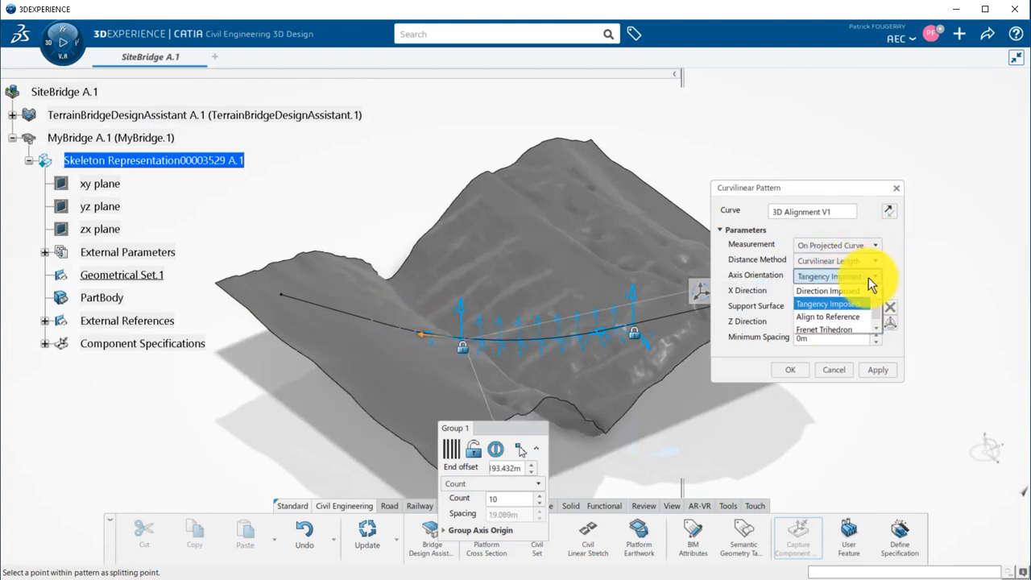
pyautogui.click(824, 290)
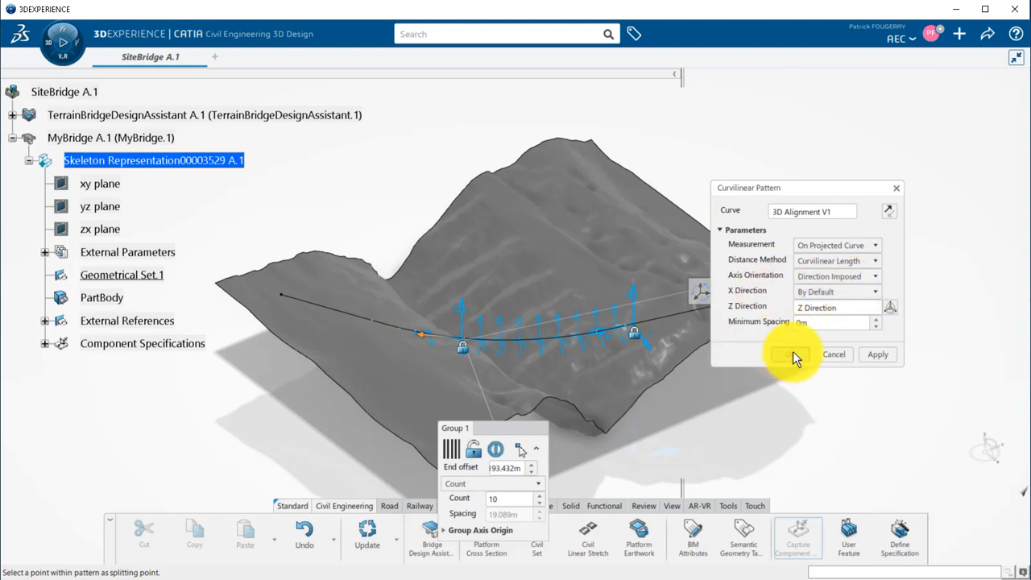
pyautogui.click(788, 355)
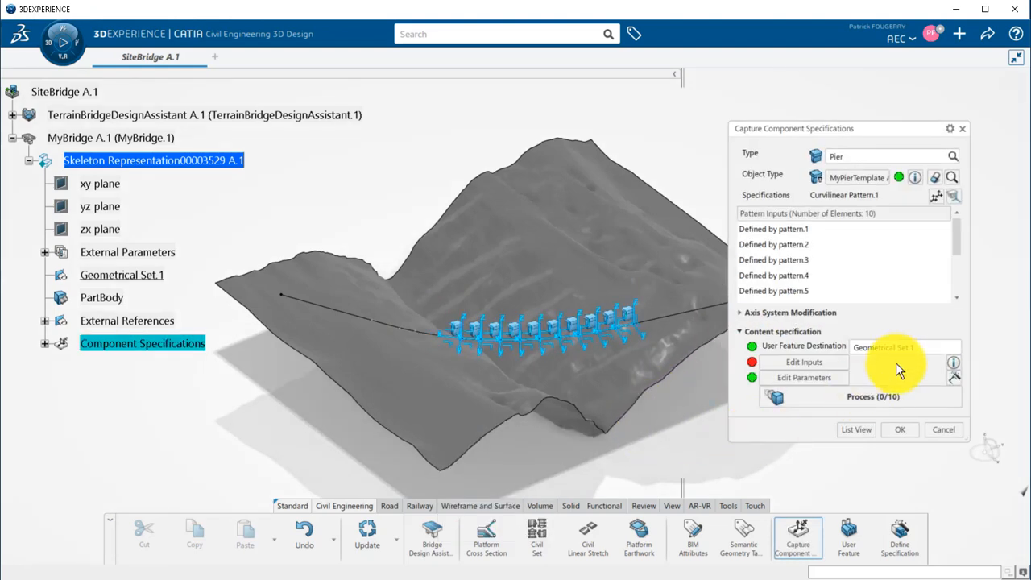
pyautogui.click(804, 361)
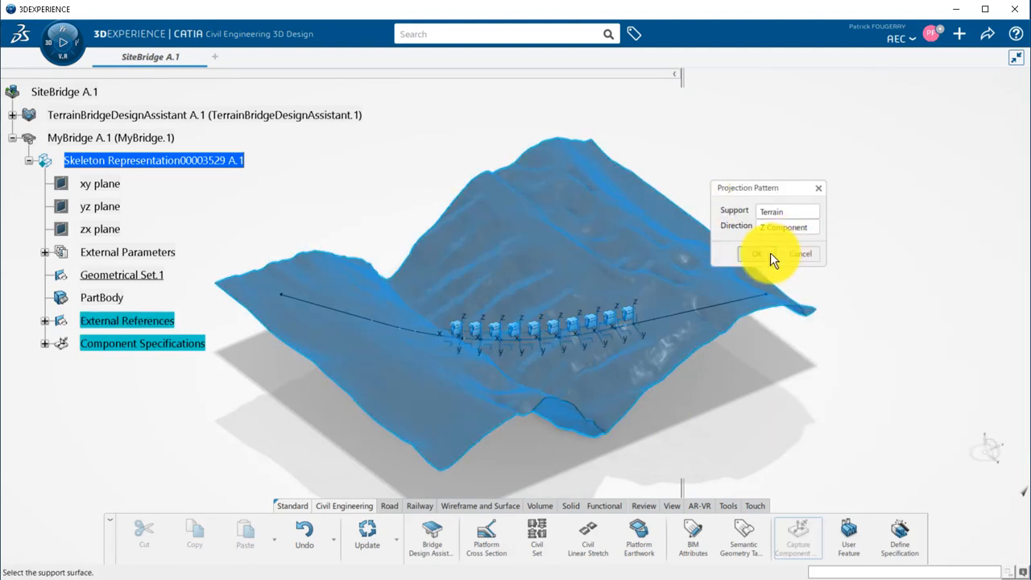
pyautogui.click(754, 253)
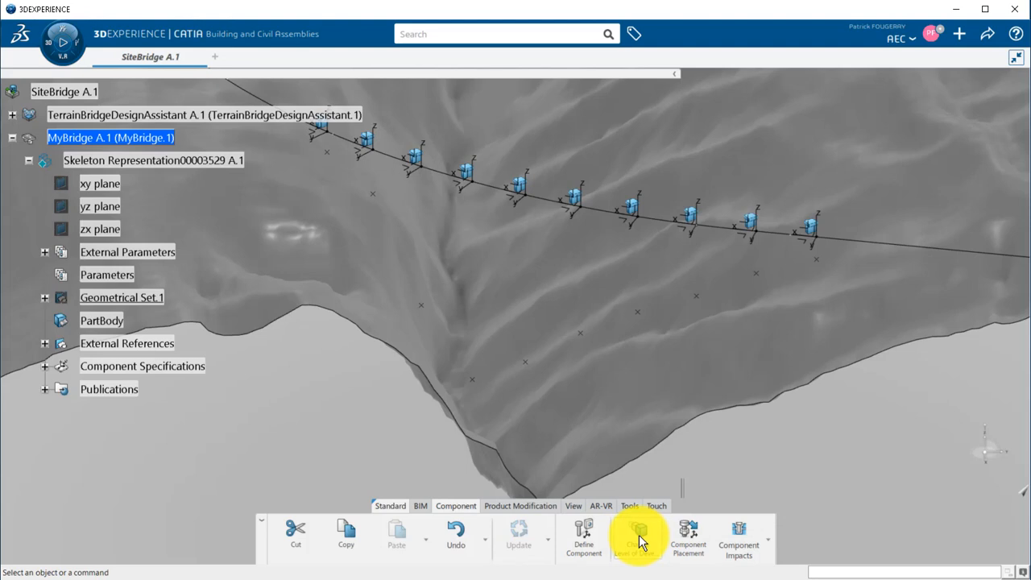
# Step: Run Change Level of Development to generate the ten PIER products, then close the report
pyautogui.click(639, 535)
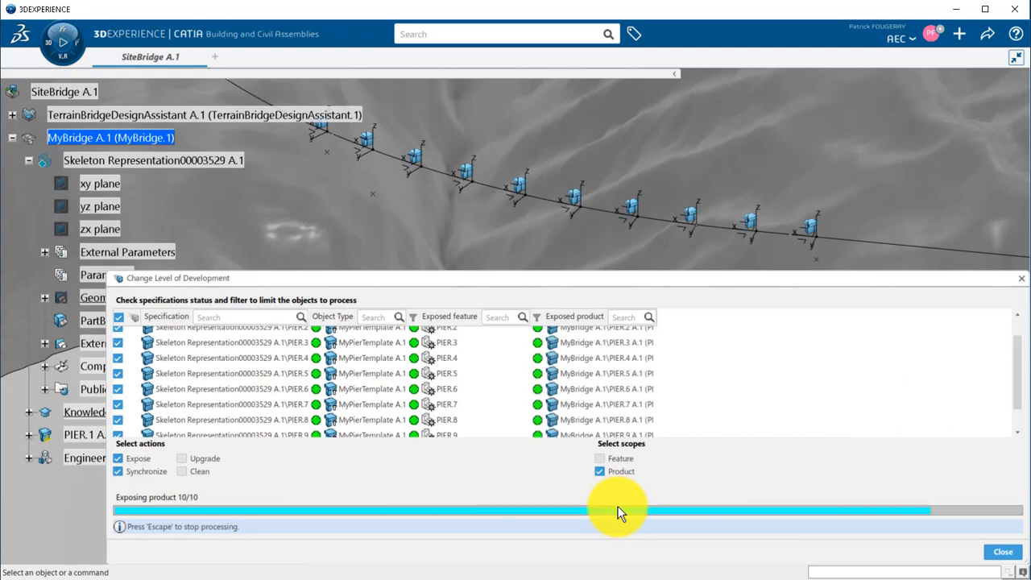
pyautogui.click(1002, 551)
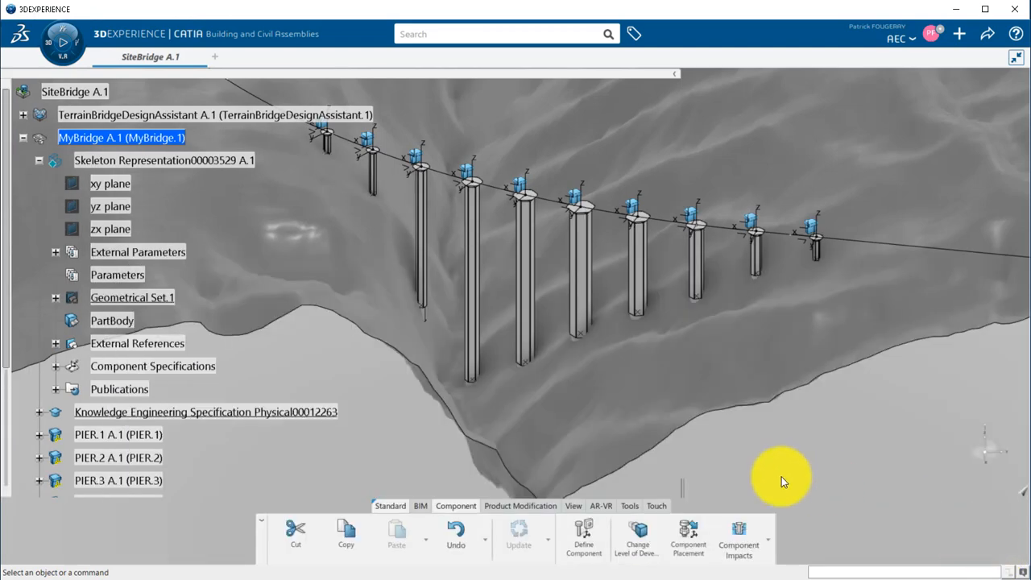
# Step: Read BIM base quantities for PIER.1 and PIER.2 crossheads and pier segments
pyautogui.click(38, 434)
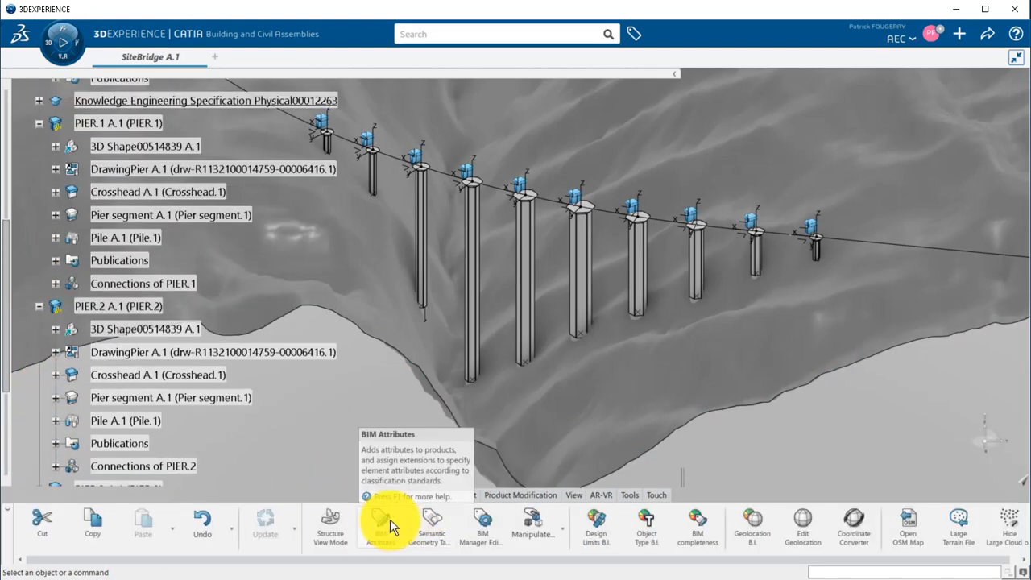
pyautogui.click(379, 523)
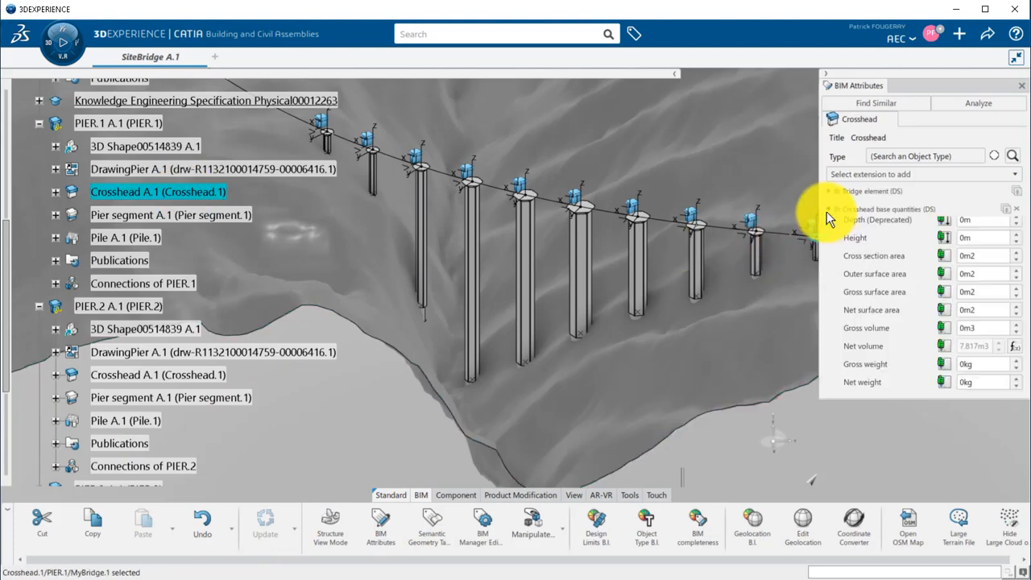
pyautogui.click(171, 214)
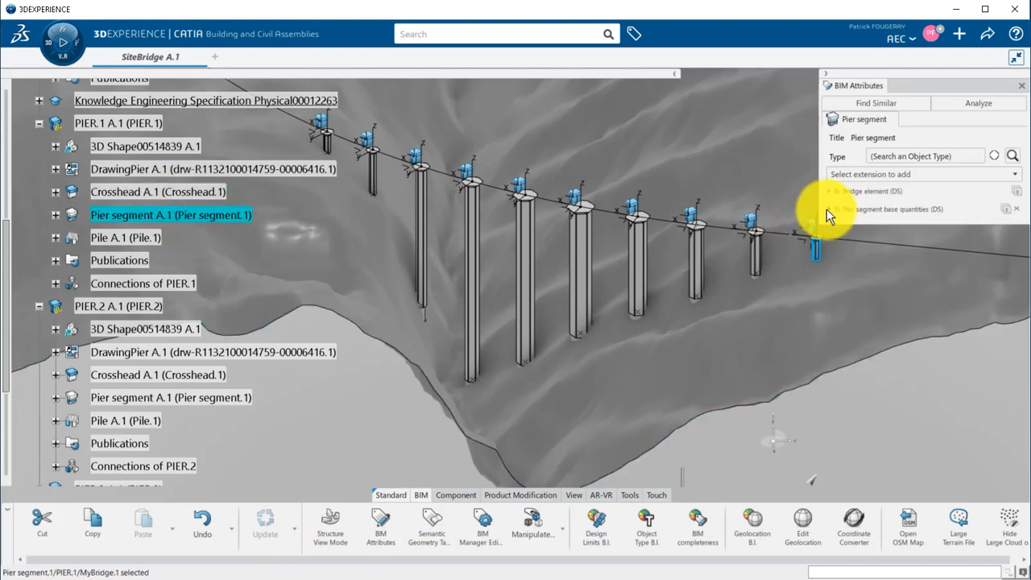
pyautogui.click(157, 374)
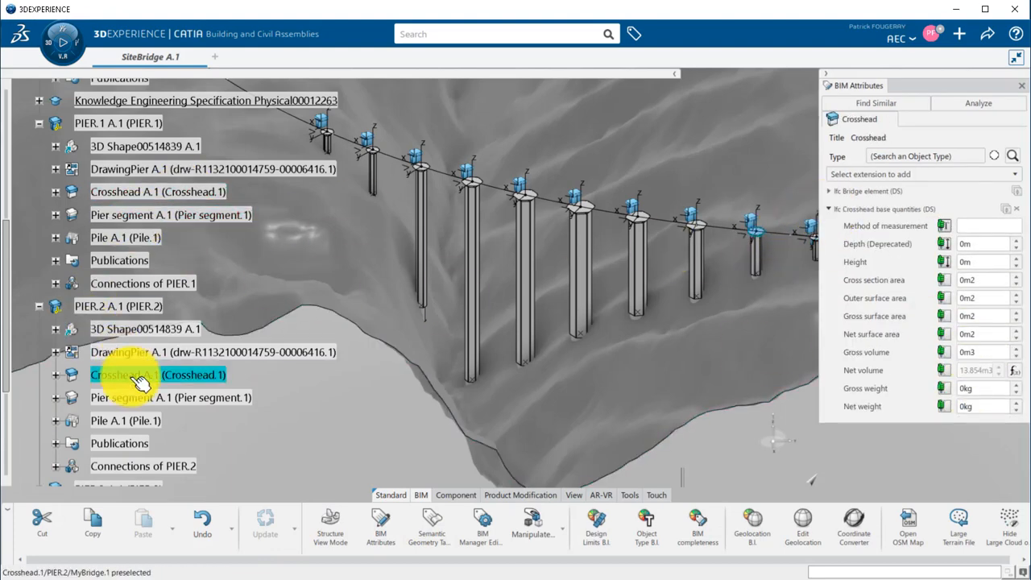
pyautogui.click(125, 419)
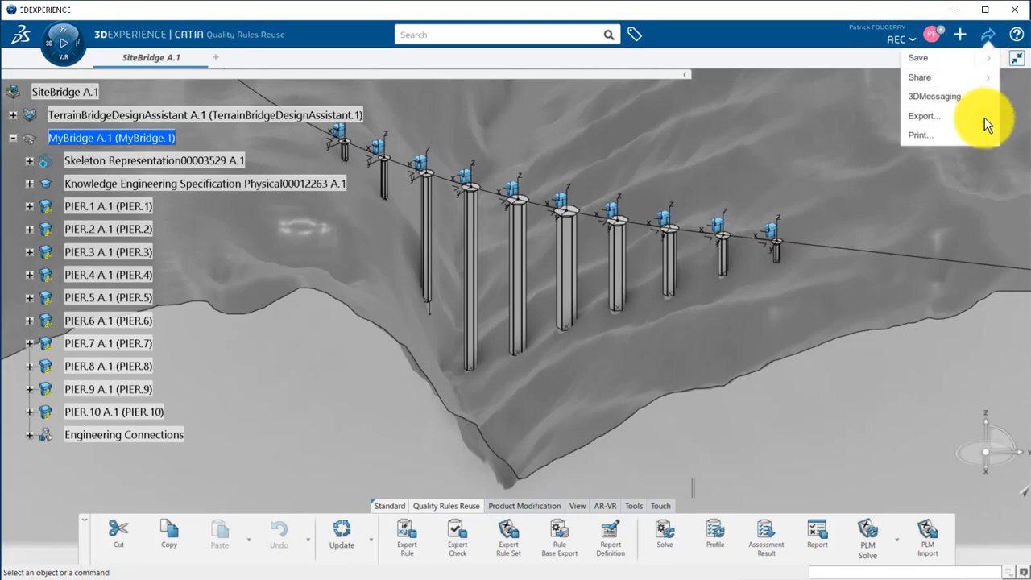
# Step: Search 'Concrete', generate the ConcreteDetailedReport, and scroll through its component volumes
pyautogui.click(483, 35)
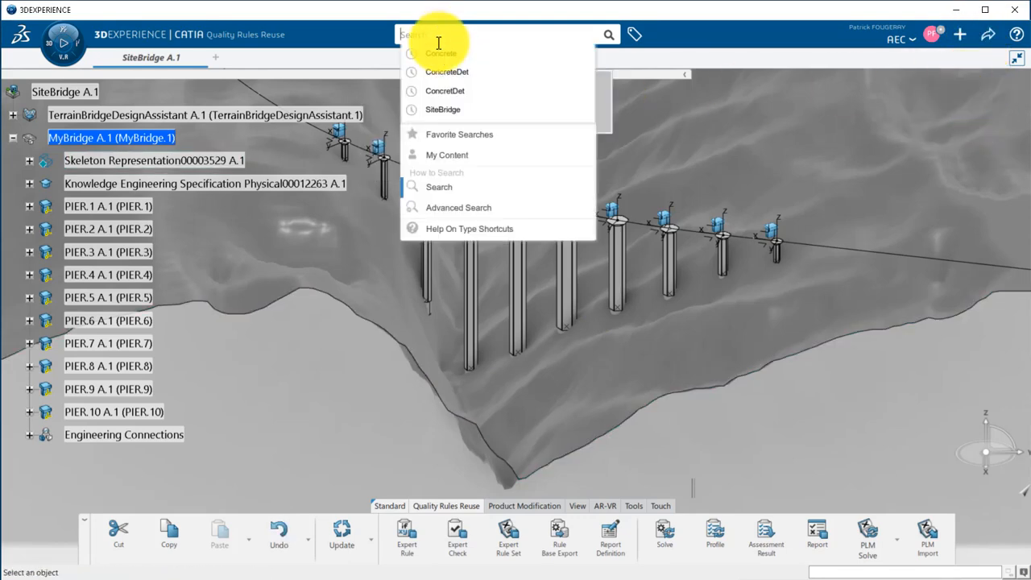
pyautogui.write('ConcreteDet')
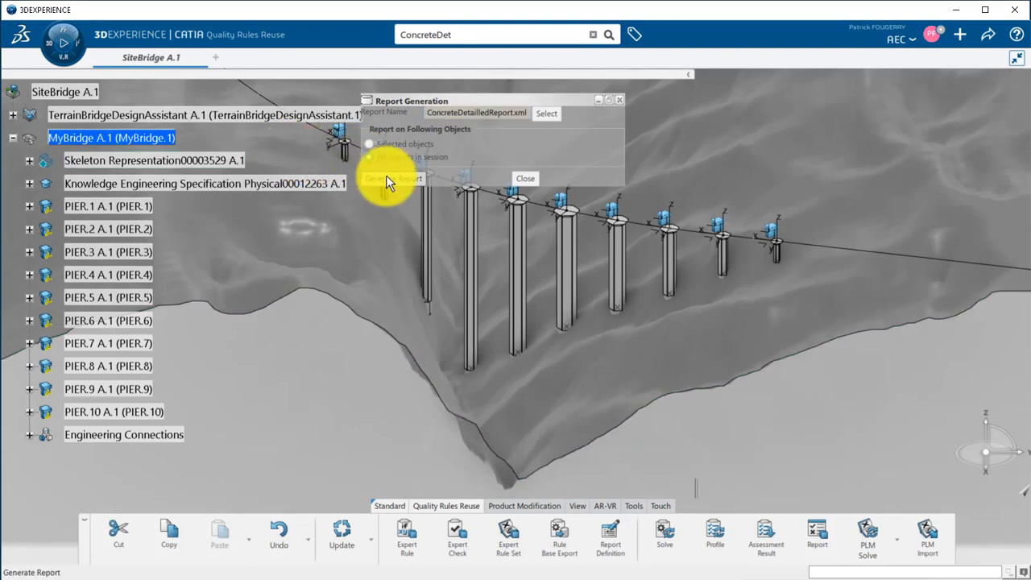
pyautogui.click(393, 178)
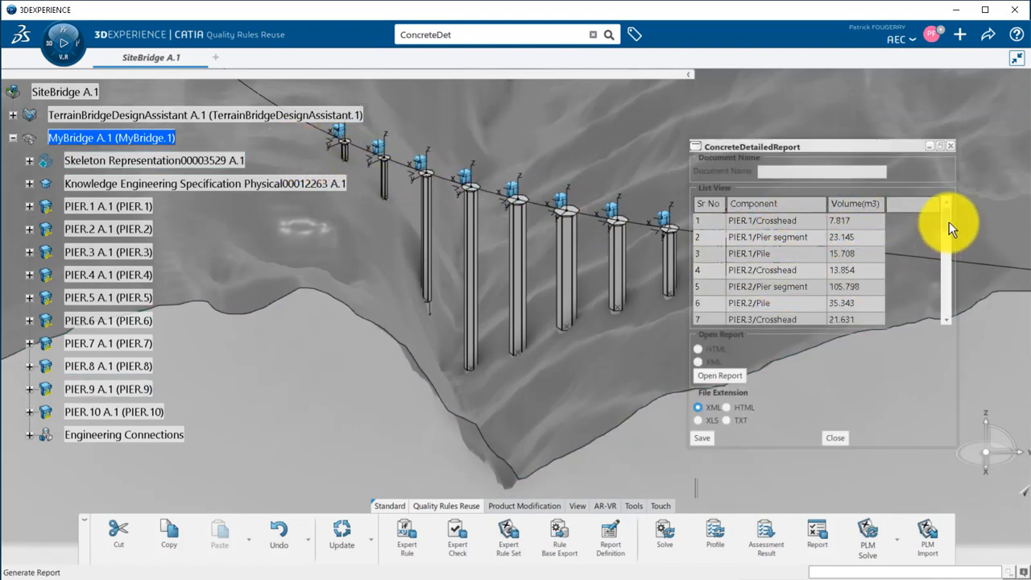
pyautogui.scroll(-3)
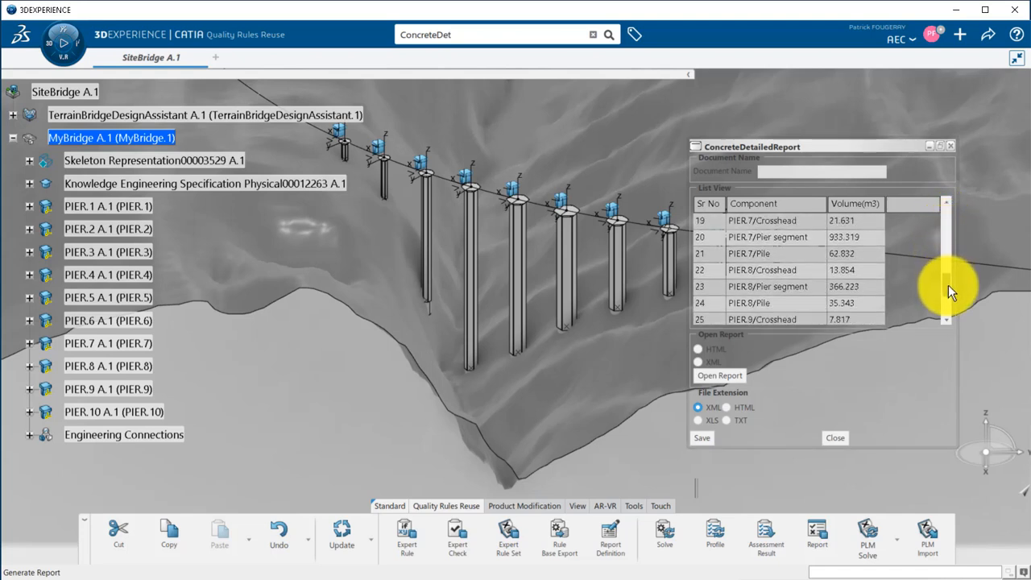
pyautogui.scroll(-3)
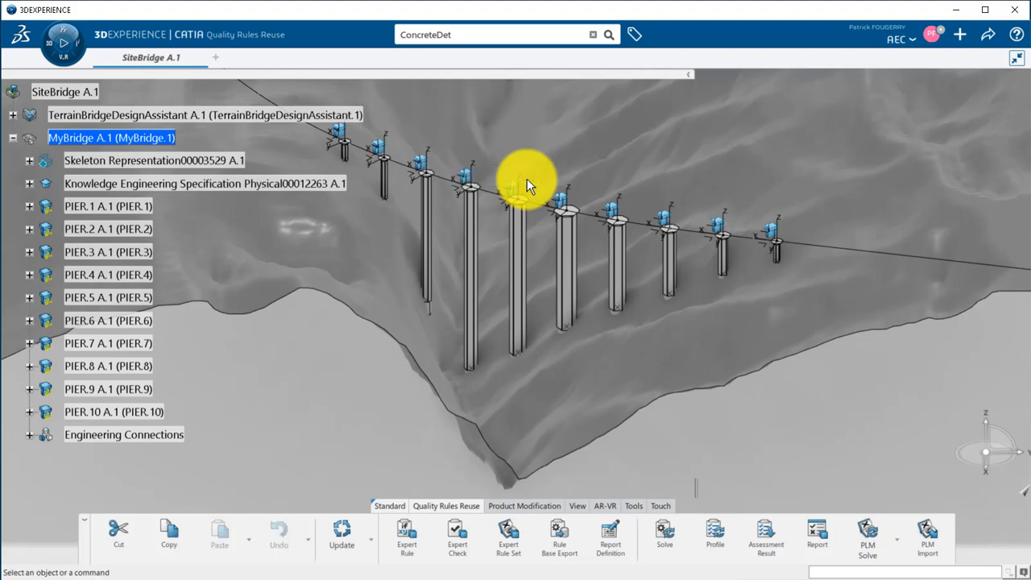
# Step: Edit MyPierTemplate Set.1 parameters to give PIER.1–PIER.10 individual PierWidths of 2m–5m
pyautogui.click(28, 160)
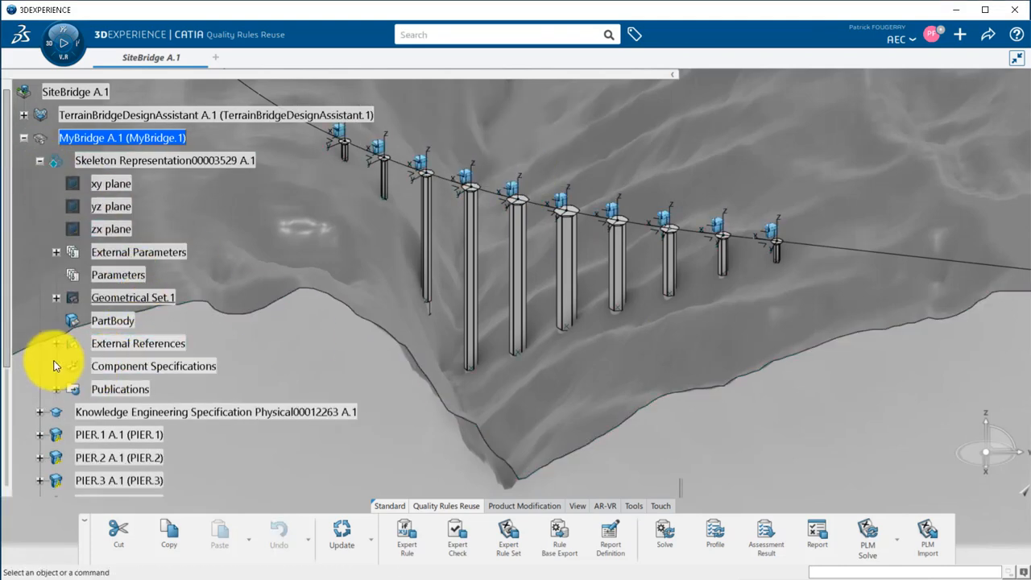
pyautogui.click(57, 365)
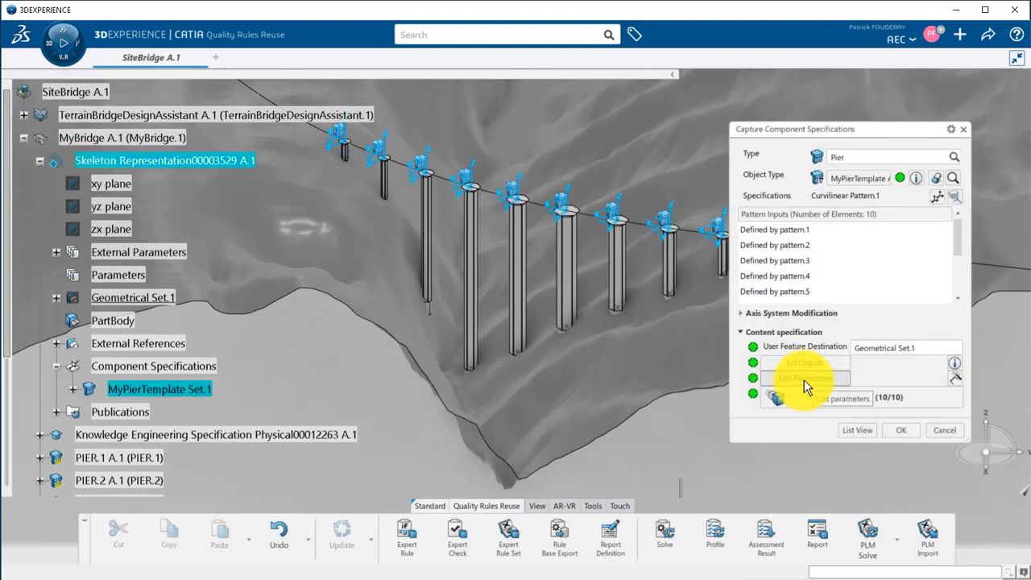
pyautogui.click(804, 377)
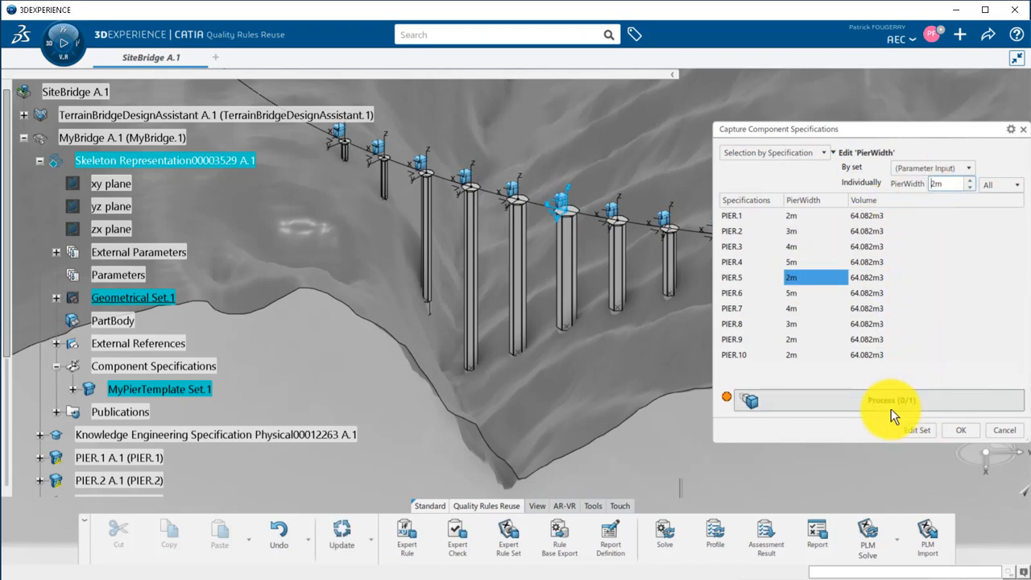
pyautogui.click(960, 429)
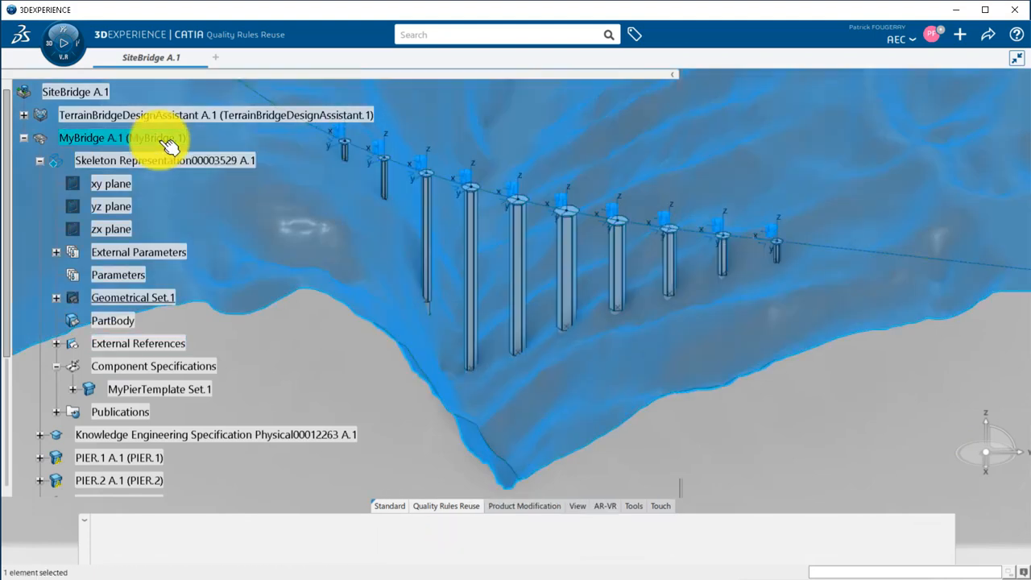
# Step: Export the SiteBridge model to C:\temp in IFC (*.ifc) format, accepting the large range warning
pyautogui.click(345, 536)
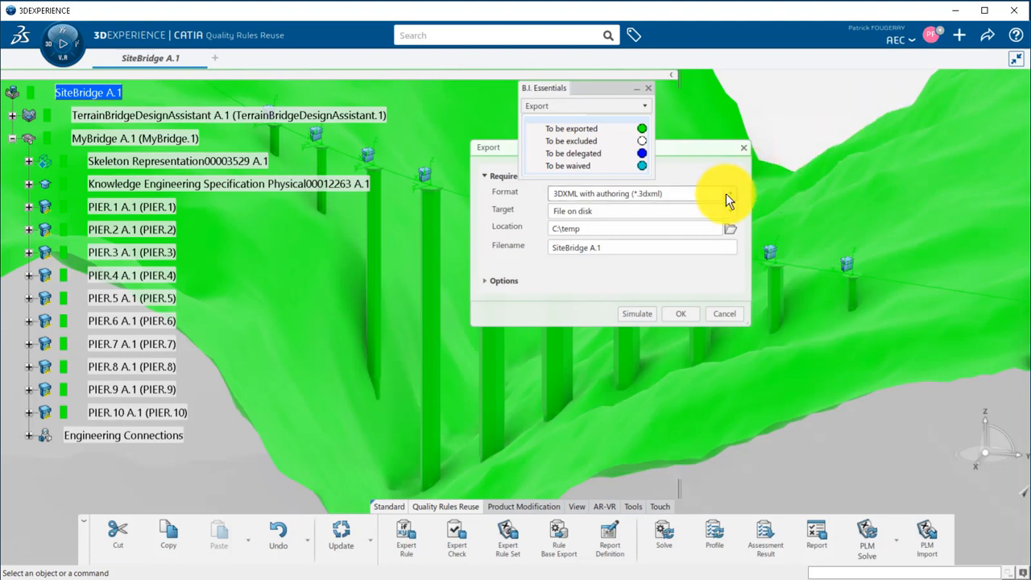
pyautogui.click(729, 194)
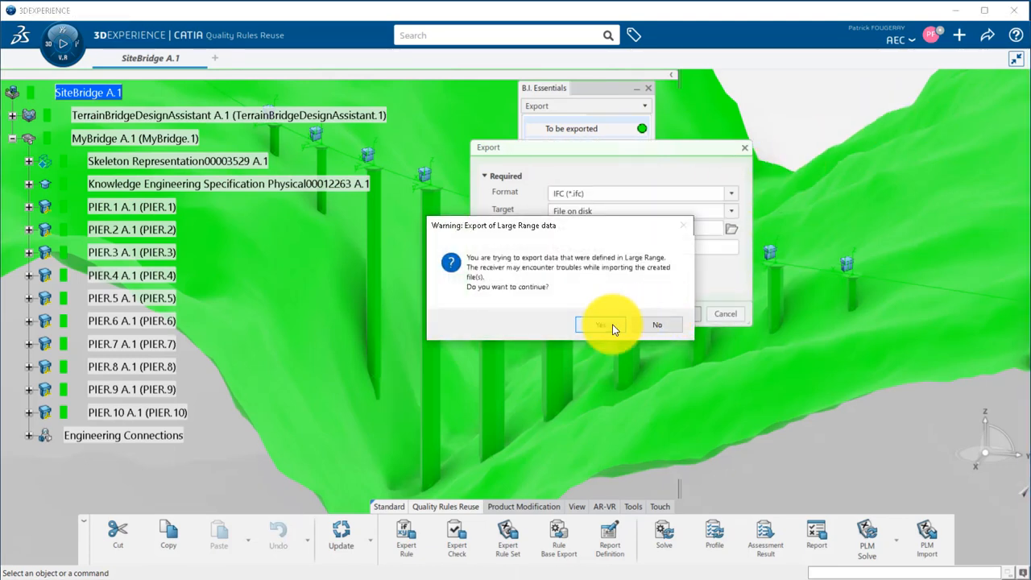
pyautogui.click(600, 325)
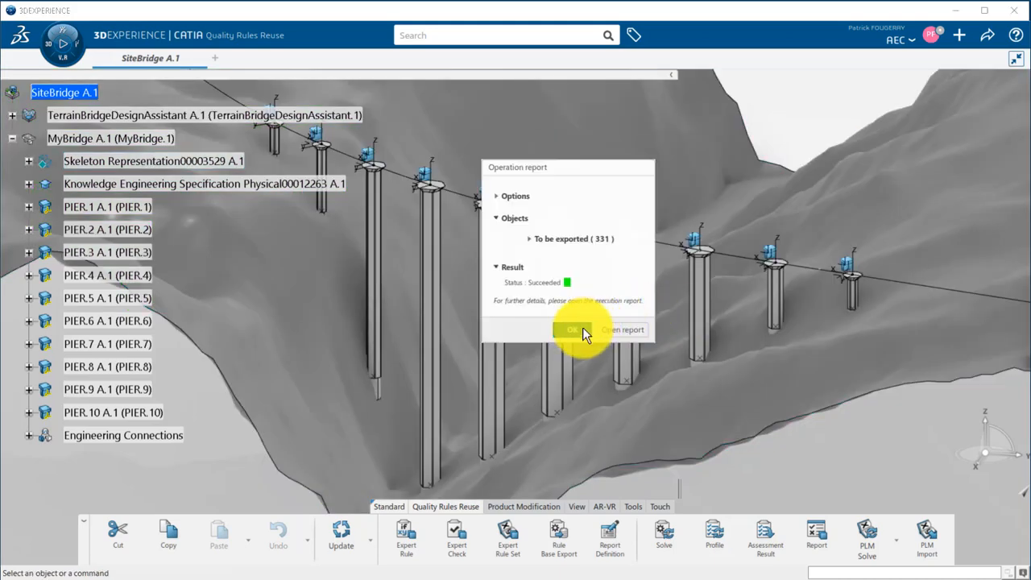
pyautogui.click(573, 329)
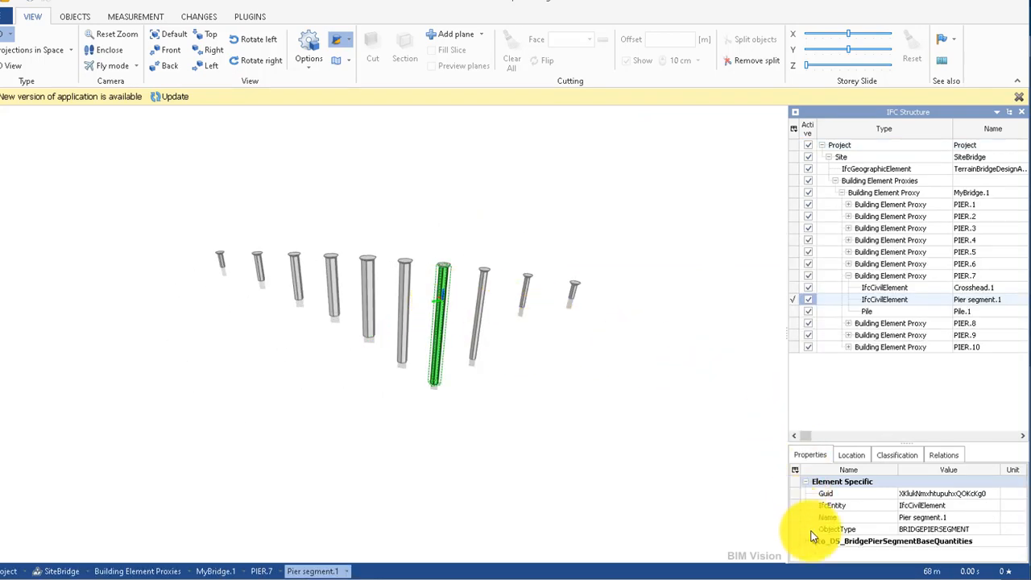
# Step: Scroll PIER.7 Pier segment.1's properties to NetVolume, showing about 933.32 m3
pyautogui.scroll(-3)
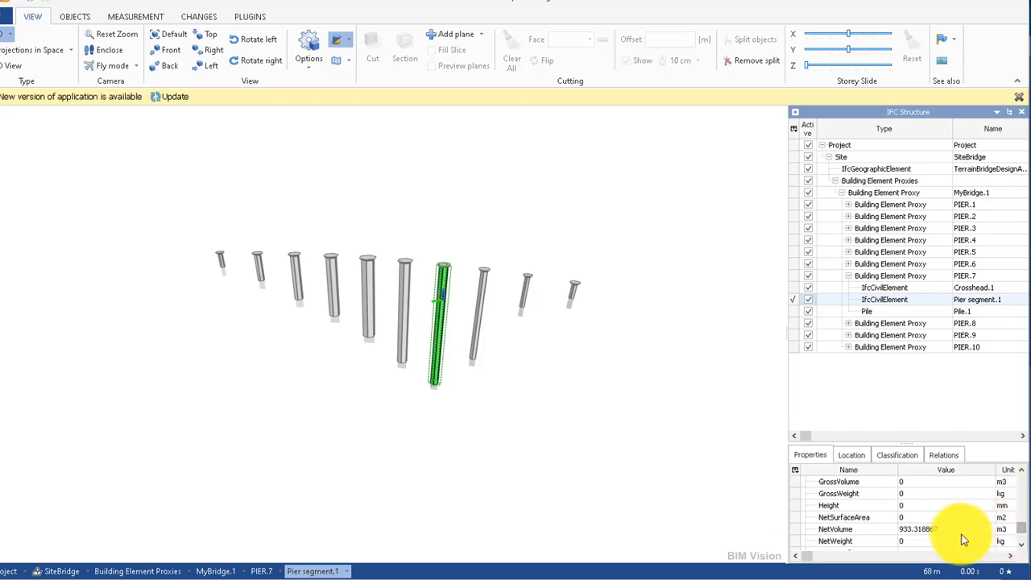